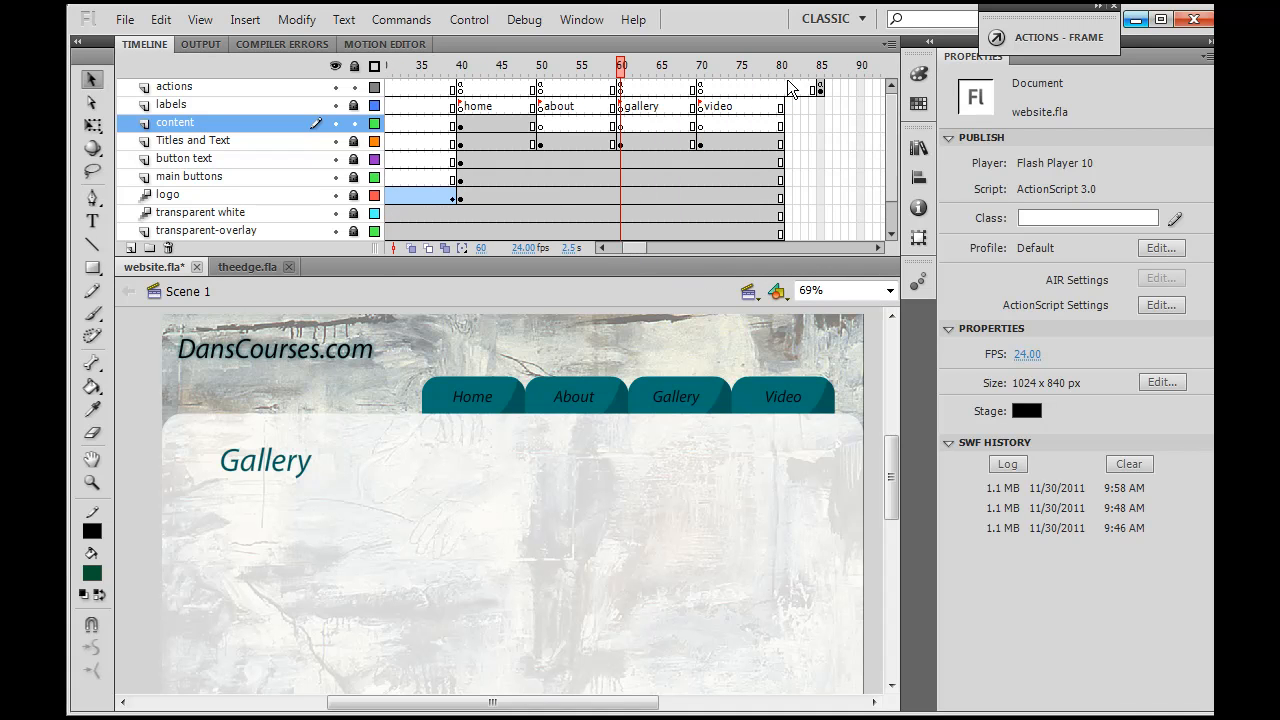
# Step: Copy the actions keyframe at frame 60 on the actions layer
pyautogui.click(821, 86)
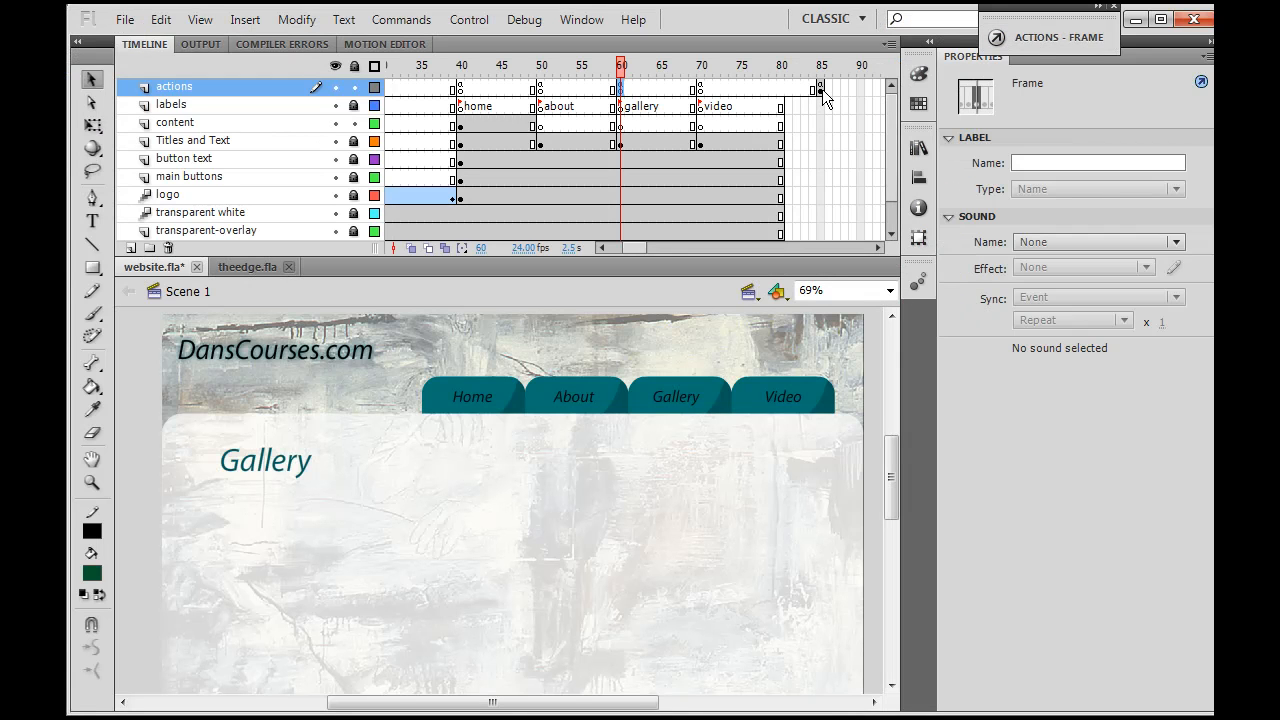
pyautogui.rightClick(620, 86)
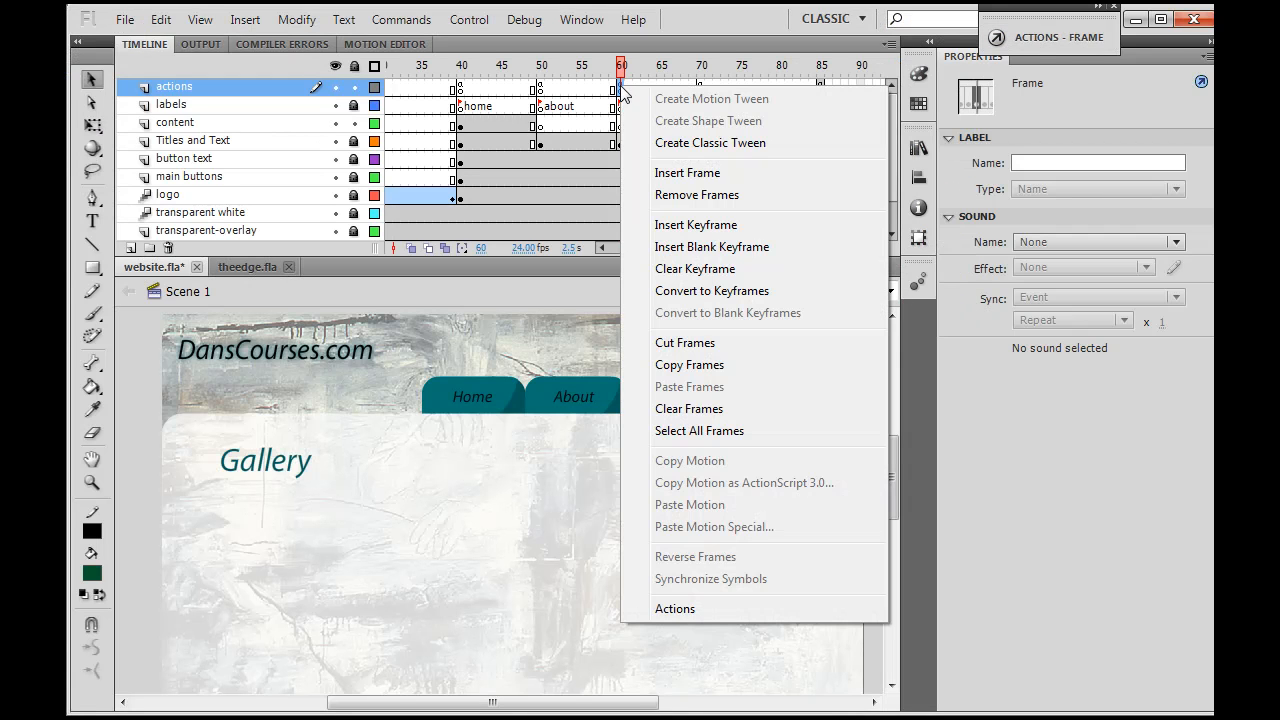
pyautogui.moveTo(689, 364)
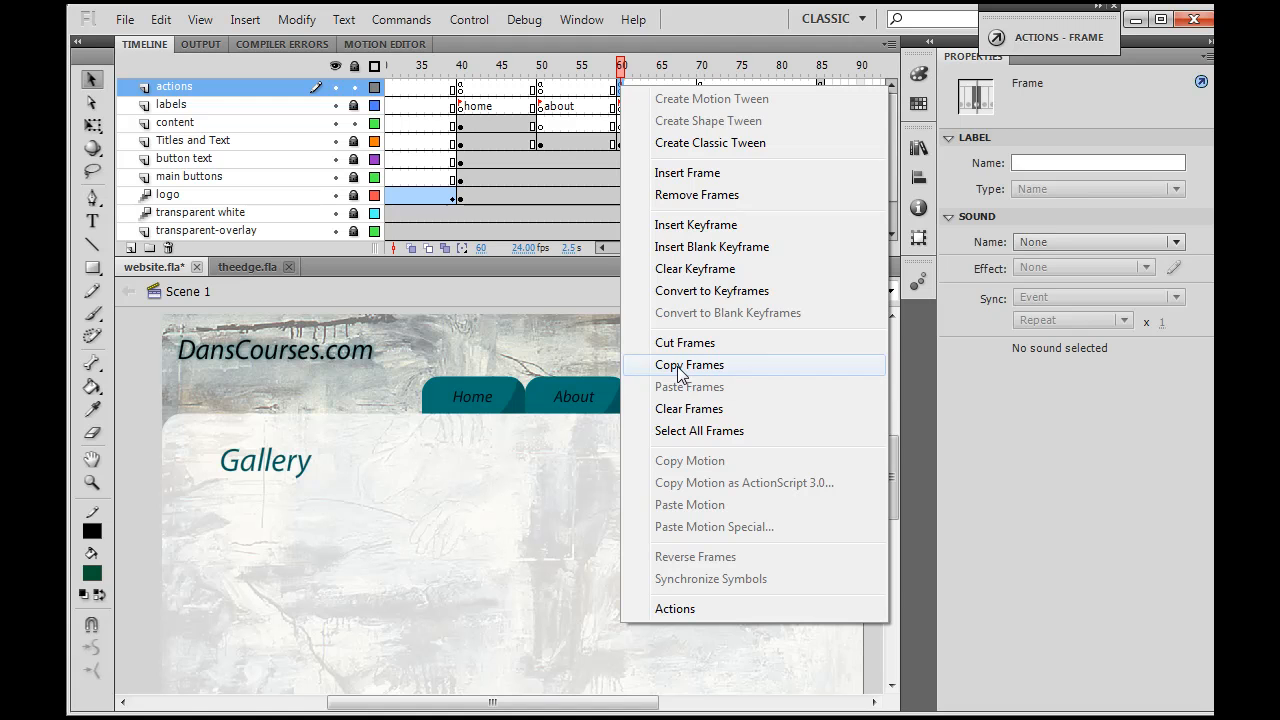
pyautogui.click(688, 364)
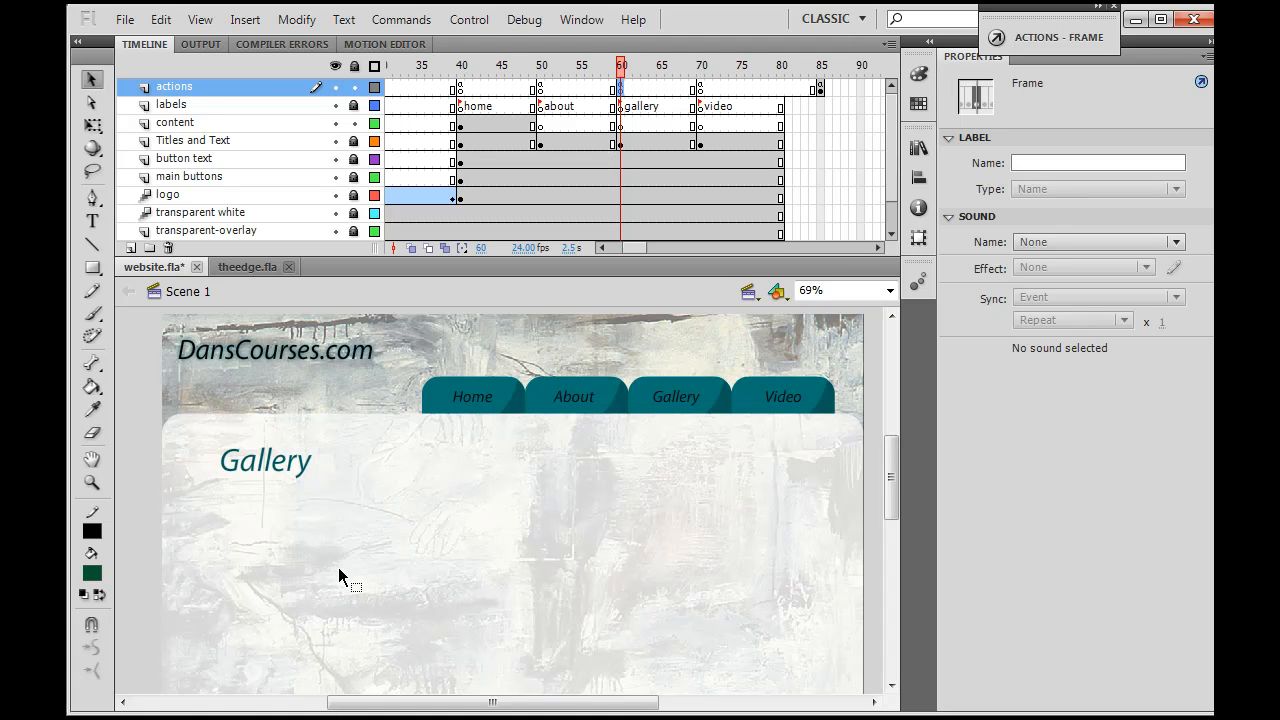
pyautogui.moveTo(558, 630)
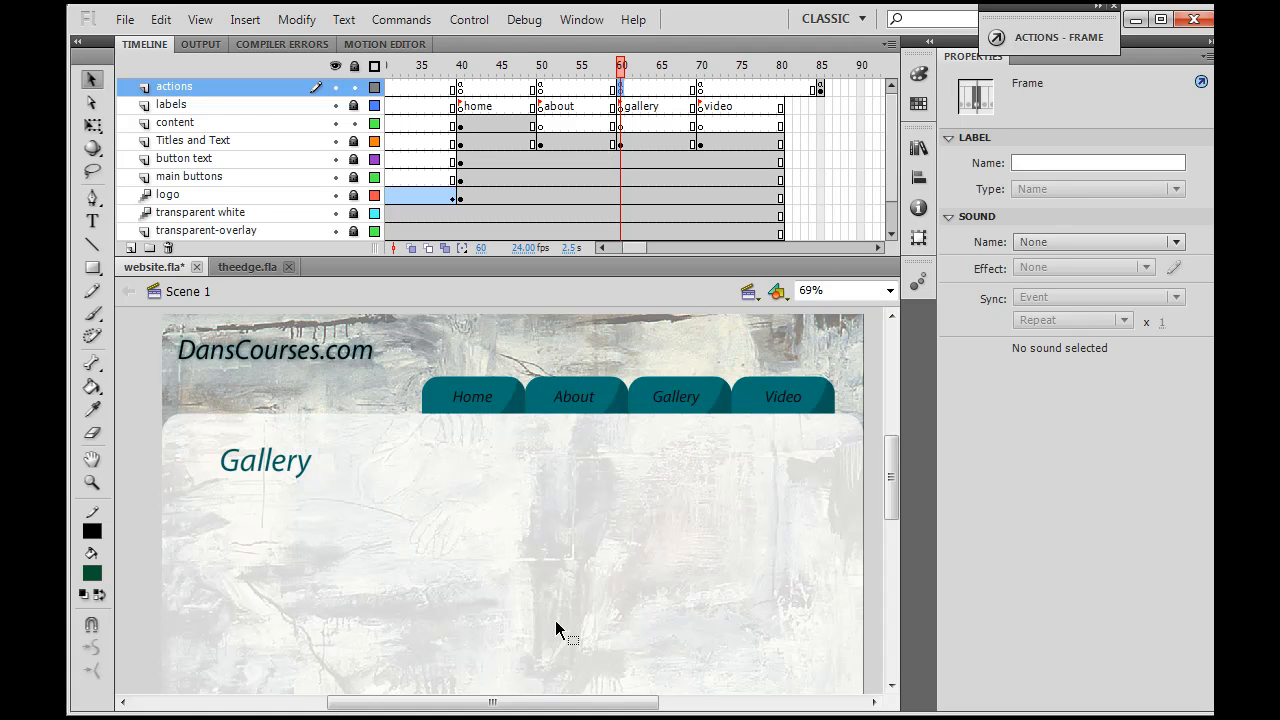
pyautogui.moveTo(593, 597)
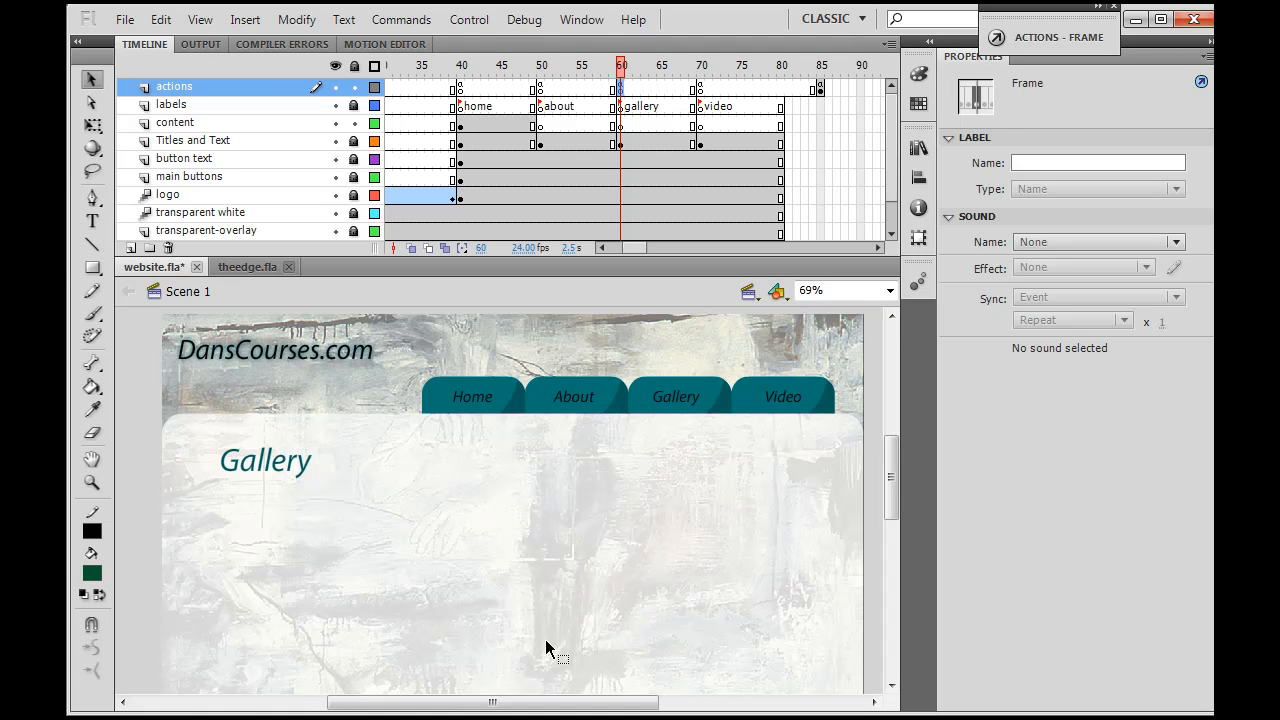
pyautogui.moveTo(835, 470)
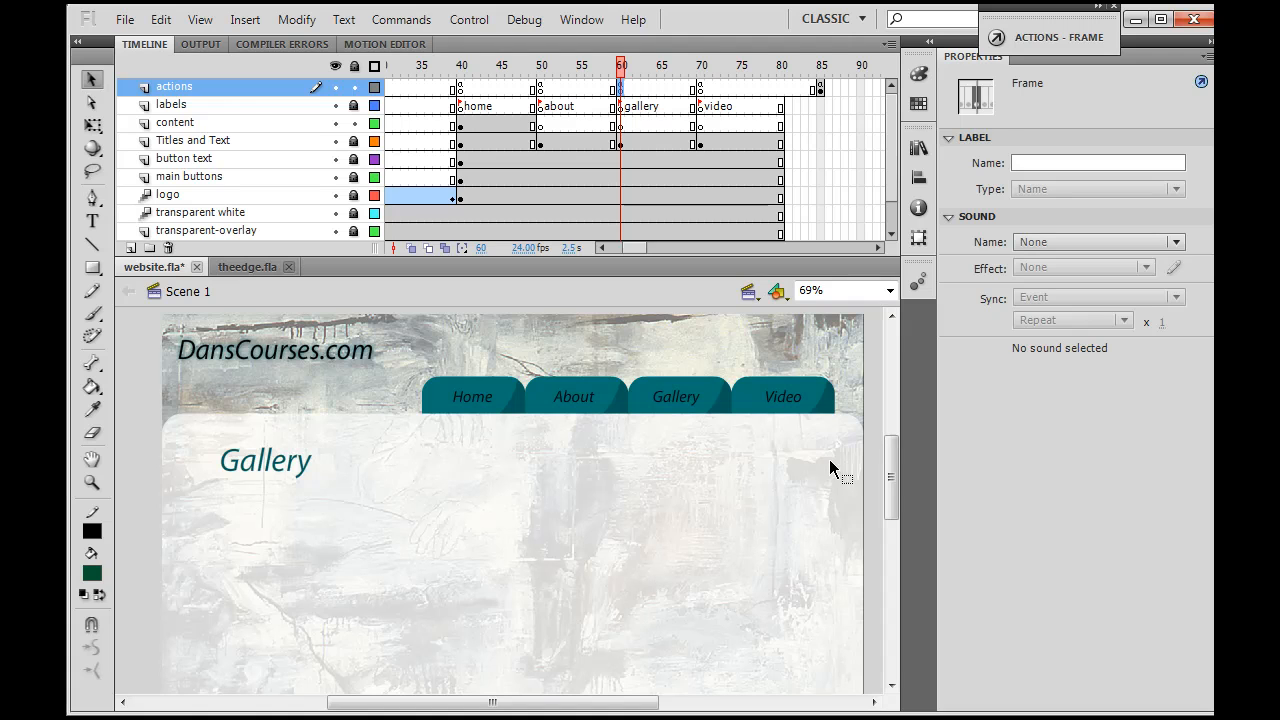
pyautogui.moveTo(310, 628)
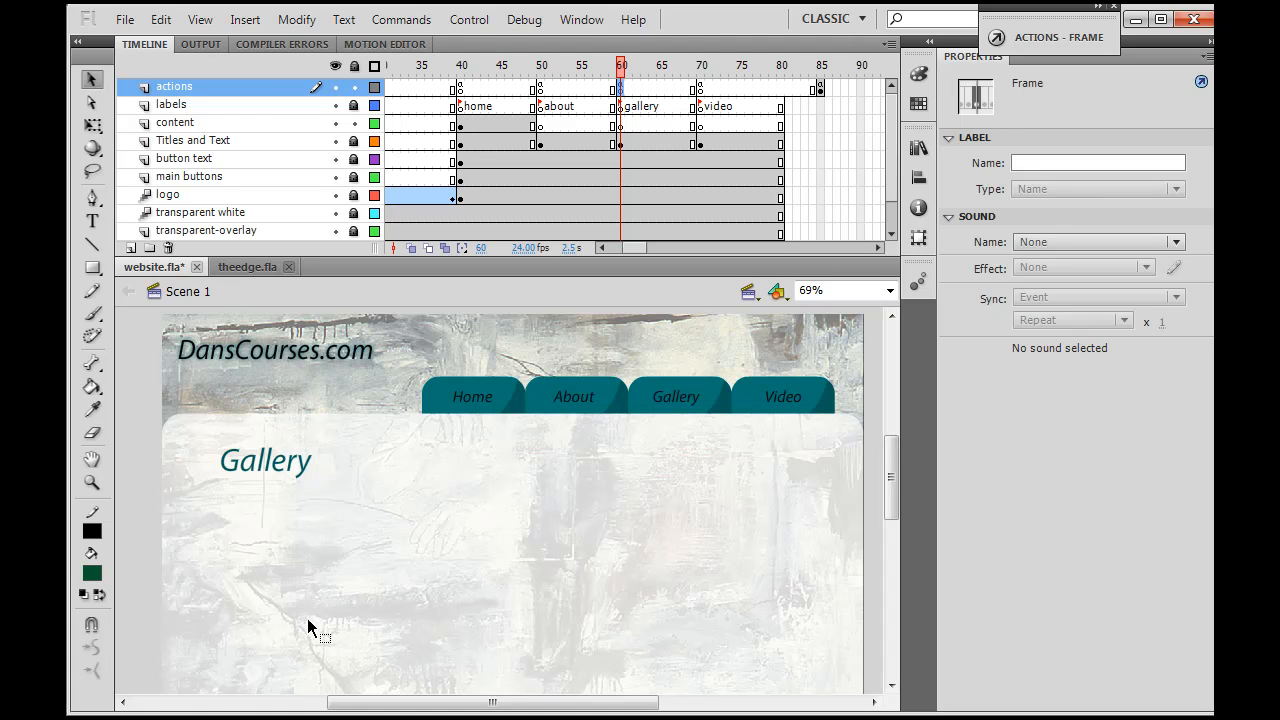
pyautogui.moveTo(850, 268)
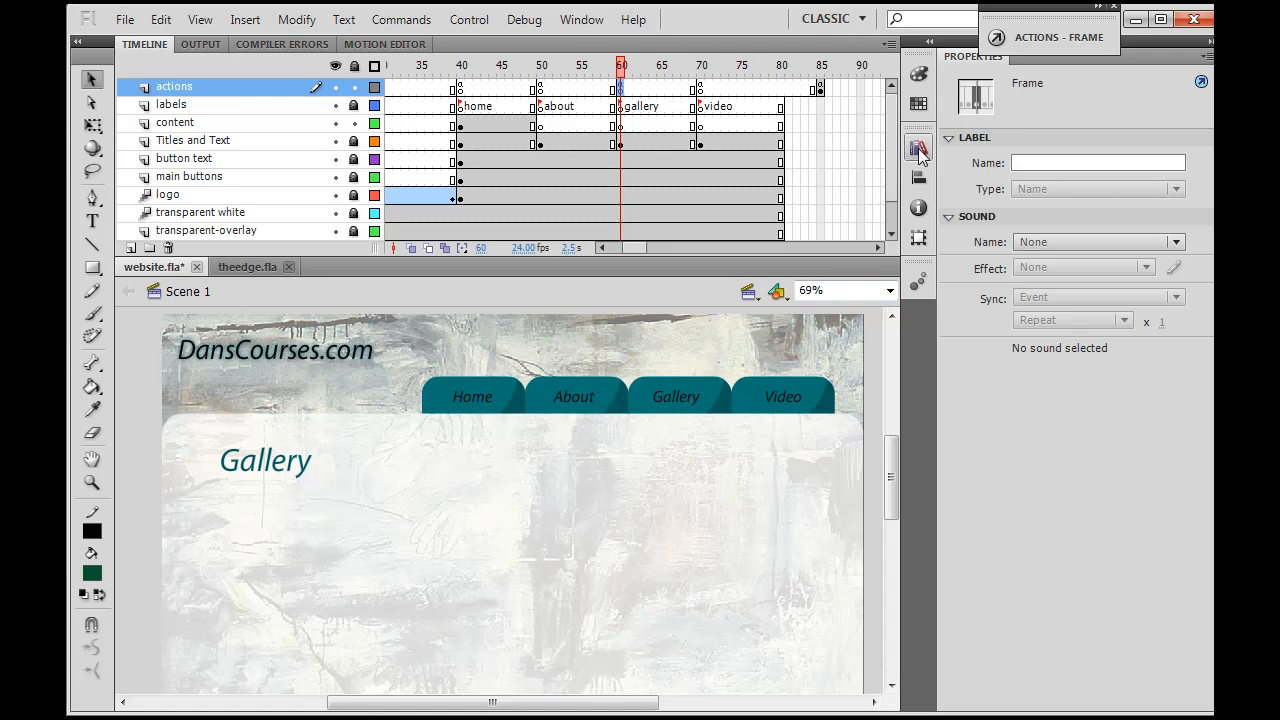
# Step: Review the Library's gallery-backup folder, previewing the imageText-BAK and loaderMC-BAK symbols
pyautogui.click(581, 19)
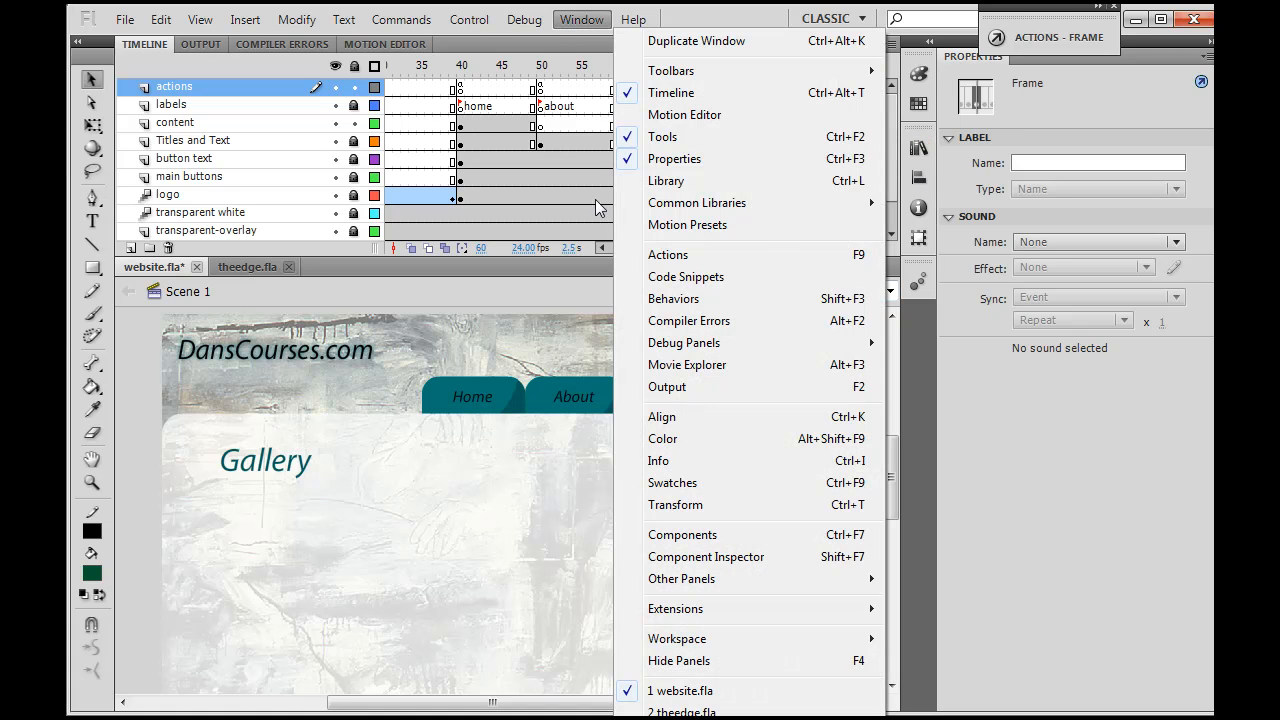
pyautogui.moveTo(780, 94)
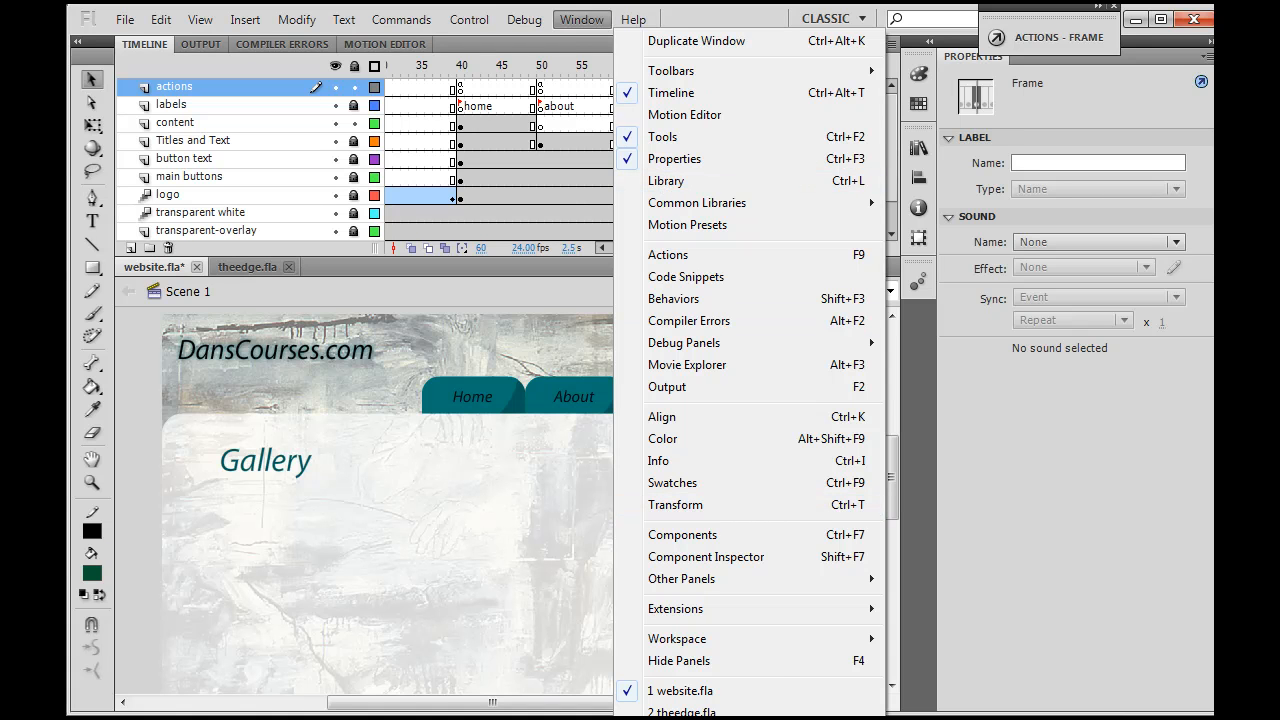
pyautogui.click(665, 181)
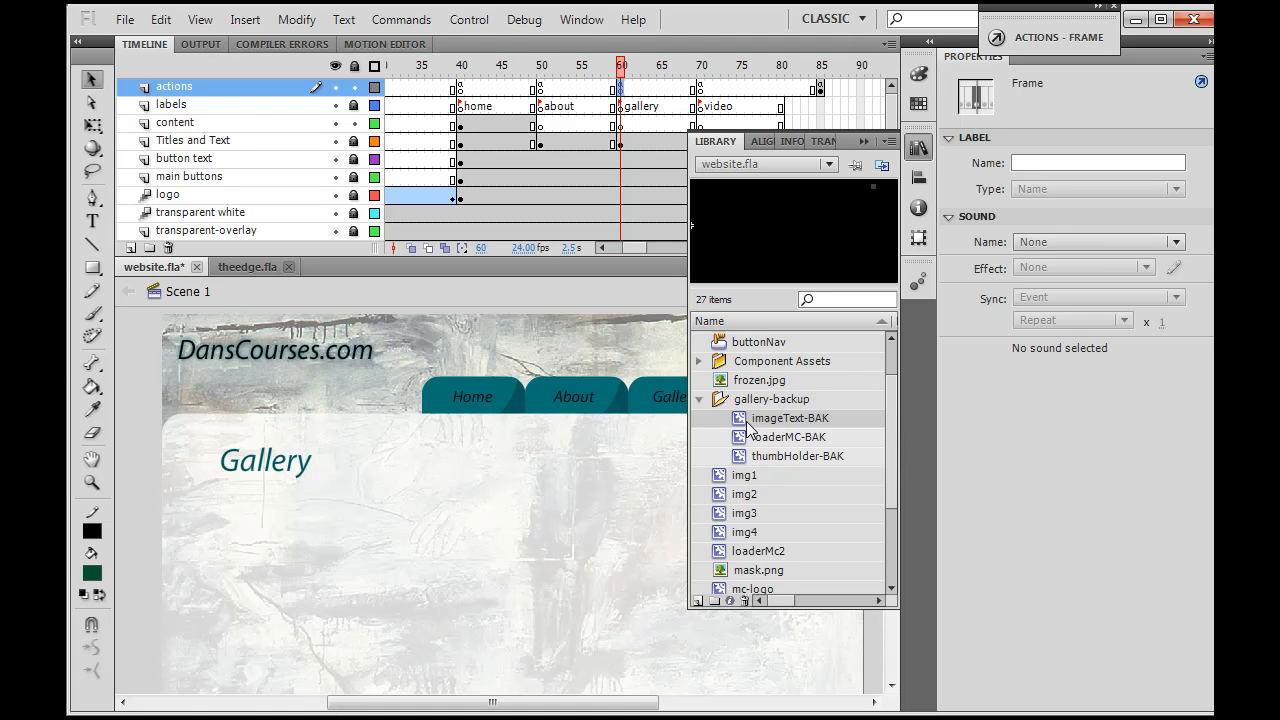
pyautogui.click(785, 437)
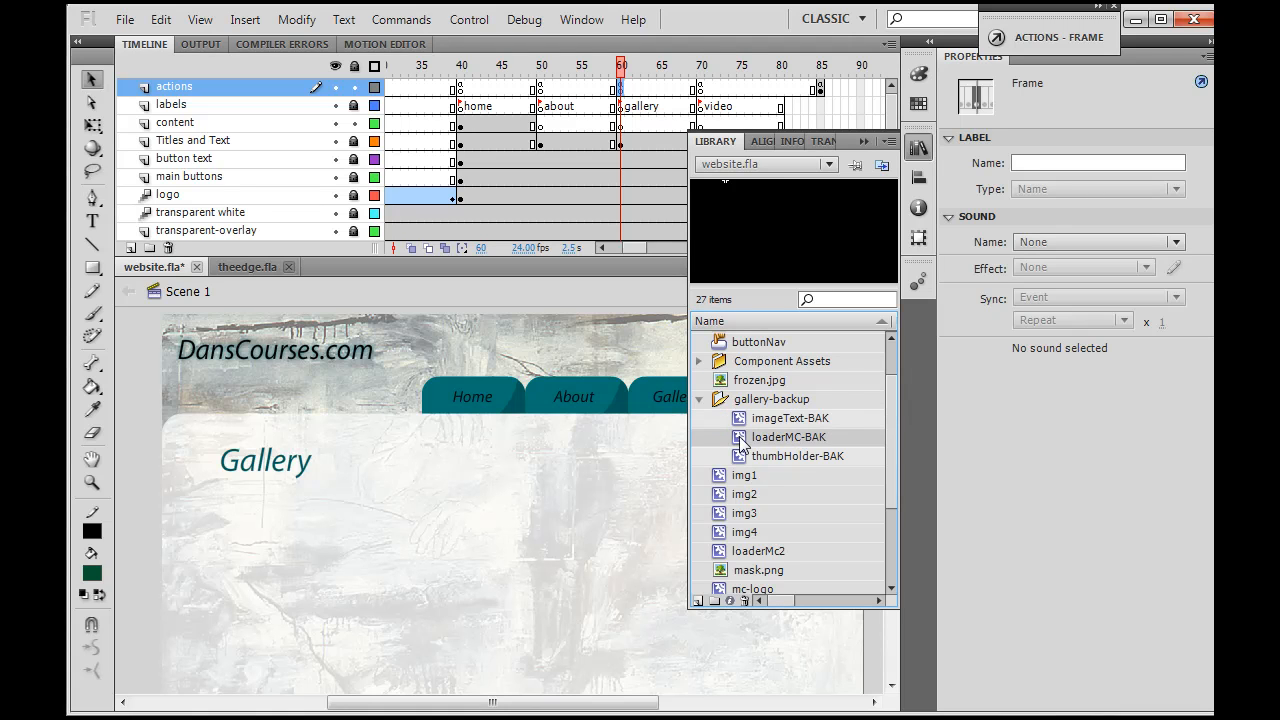
pyautogui.click(797, 456)
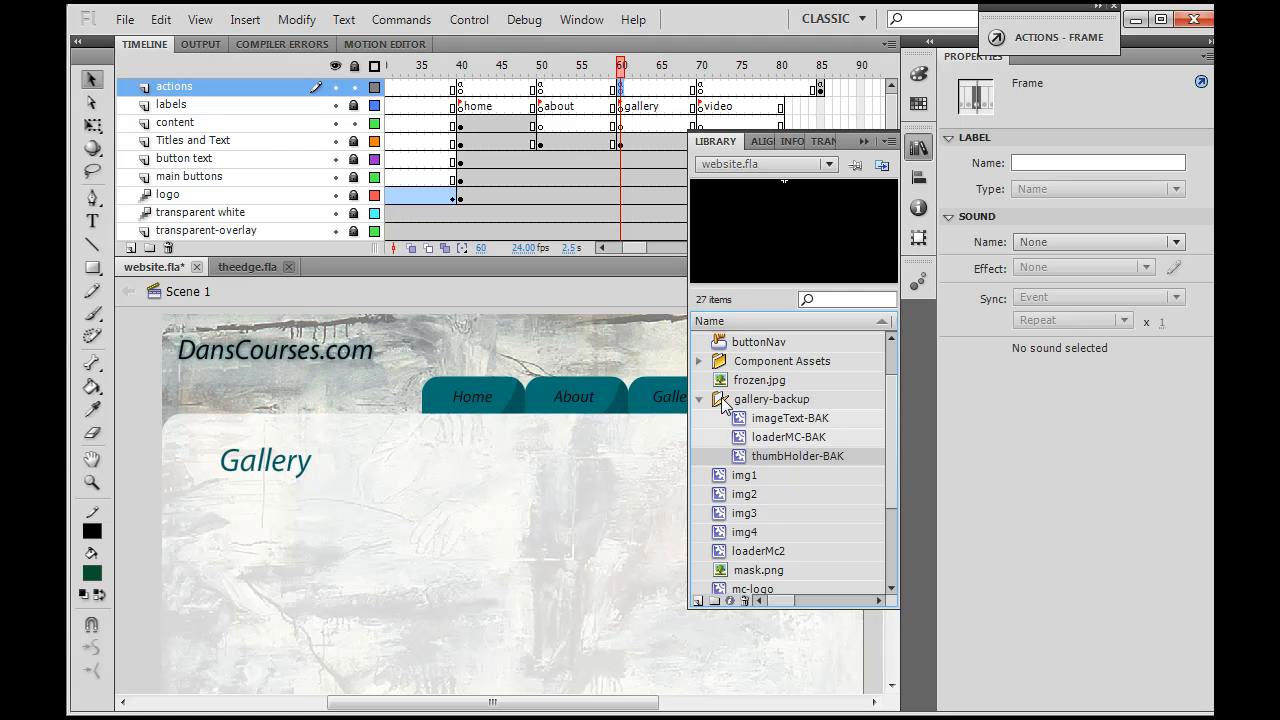
pyautogui.moveTo(807, 430)
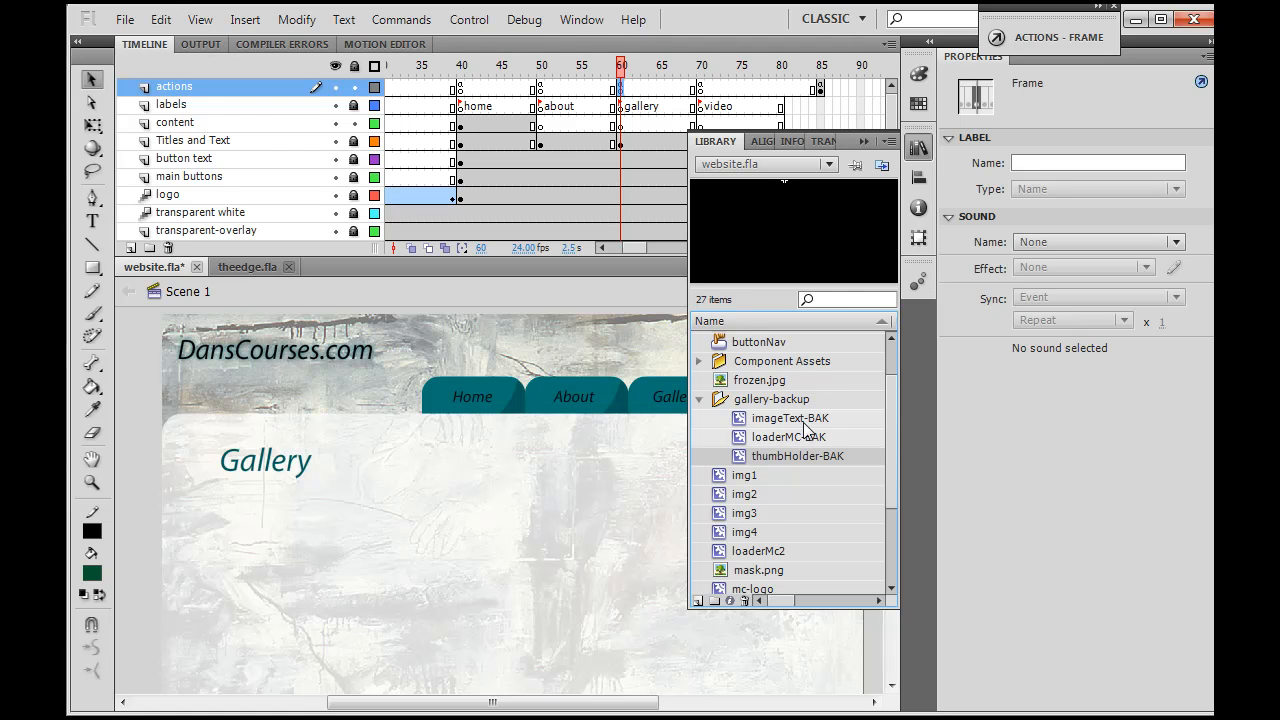
pyautogui.moveTo(830, 432)
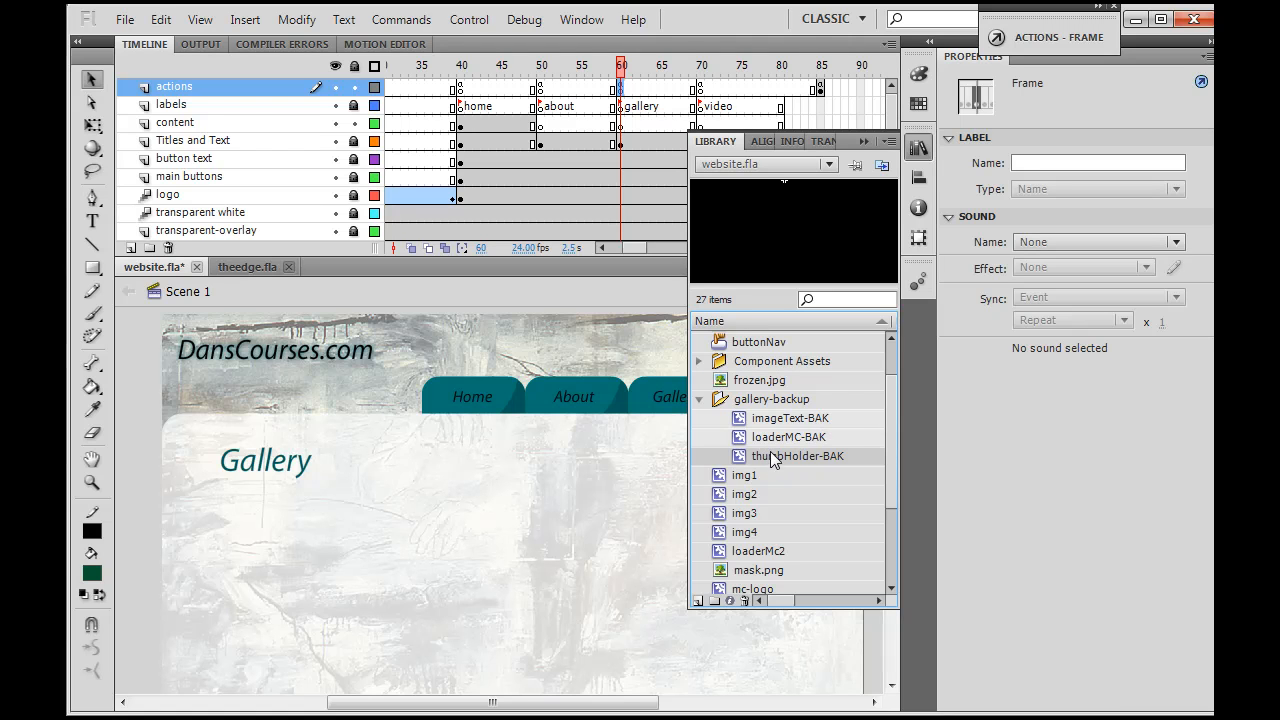
pyautogui.moveTo(778, 463)
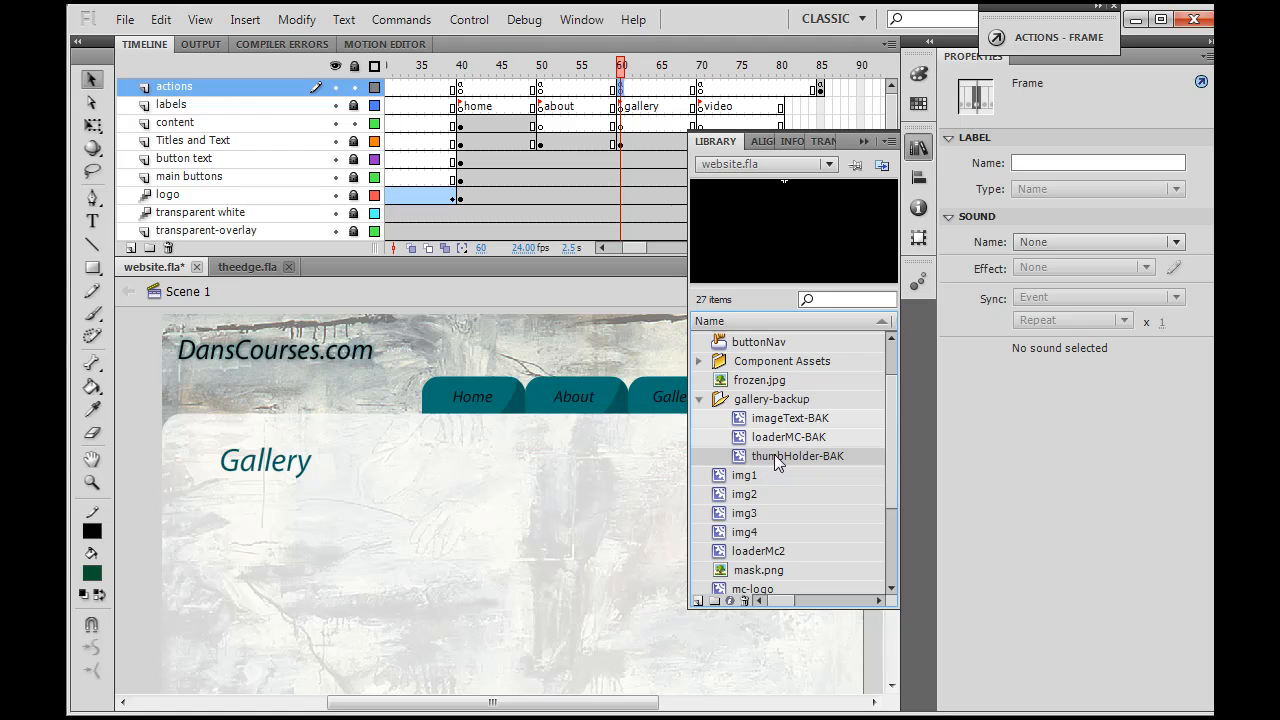
pyautogui.moveTo(749, 476)
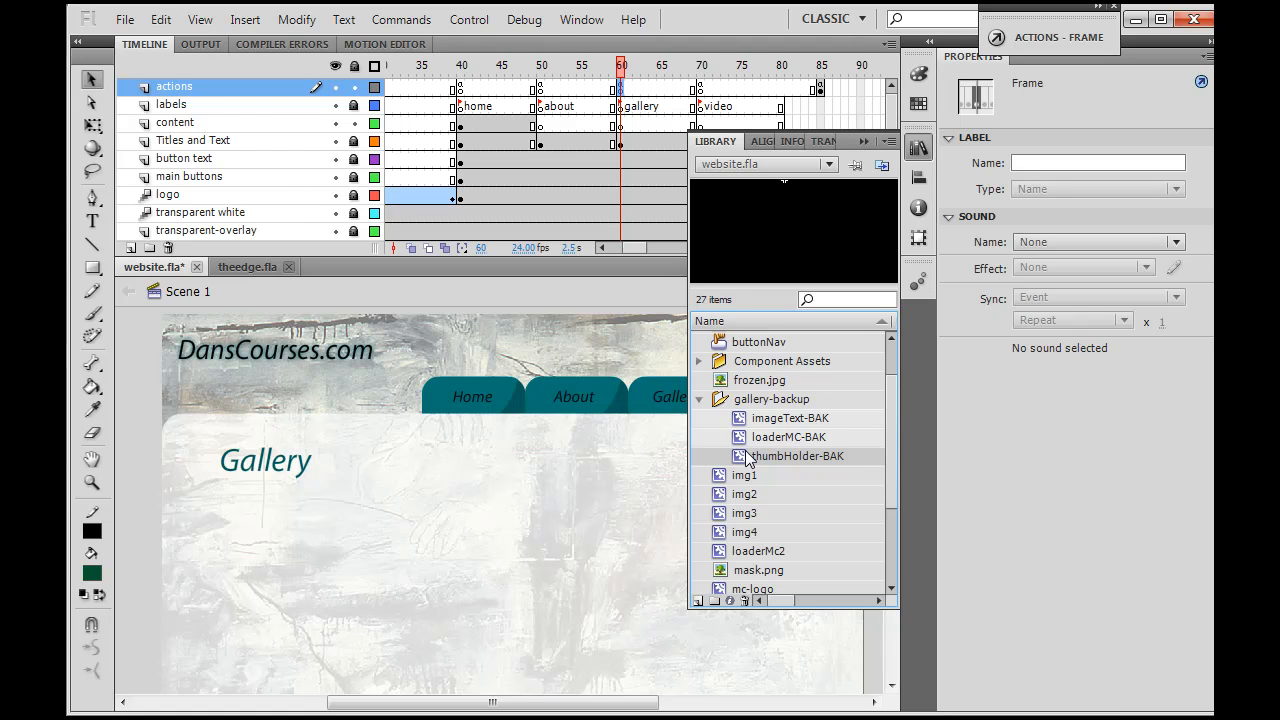
pyautogui.moveTo(890, 438)
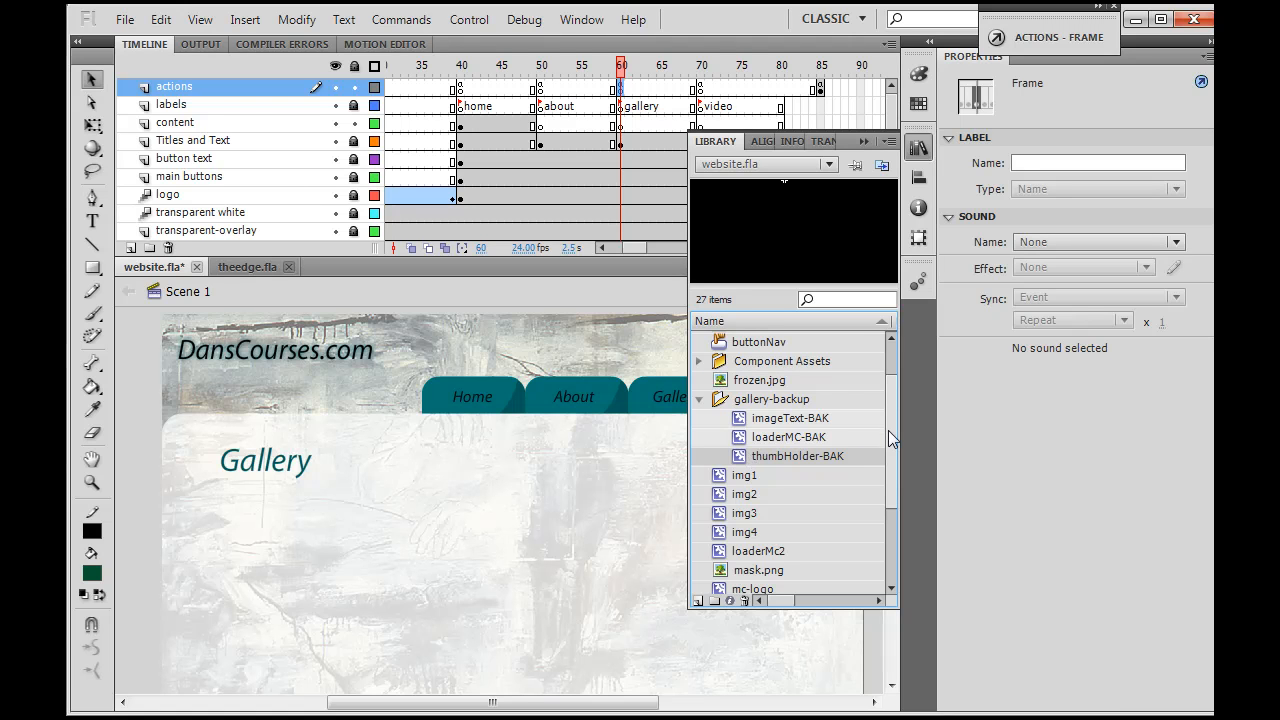
pyautogui.click(699, 399)
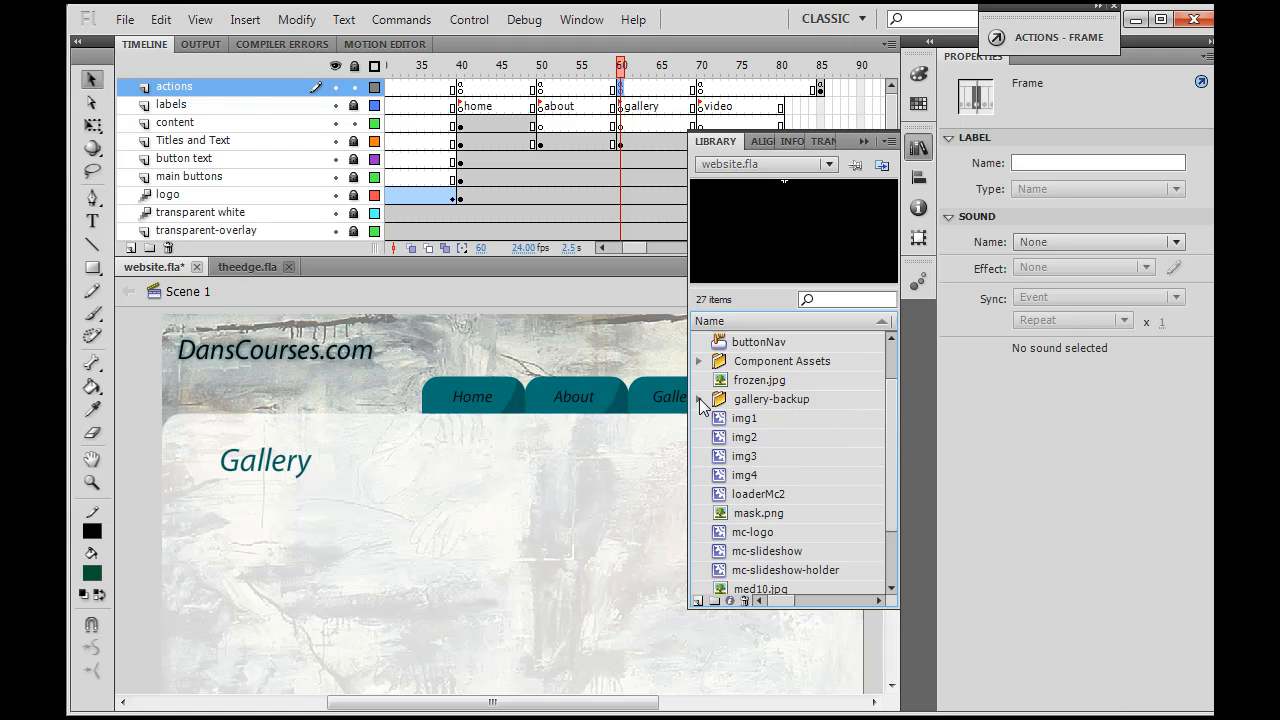
pyautogui.click(698, 399)
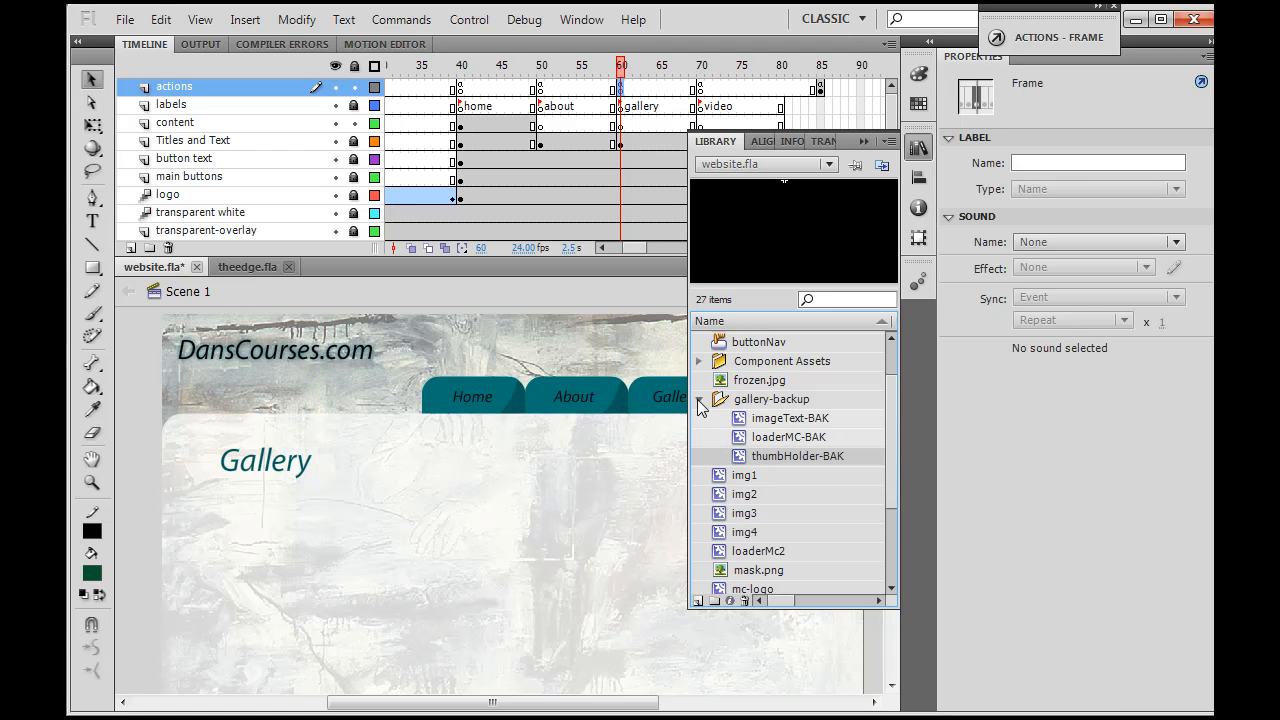
pyautogui.click(699, 398)
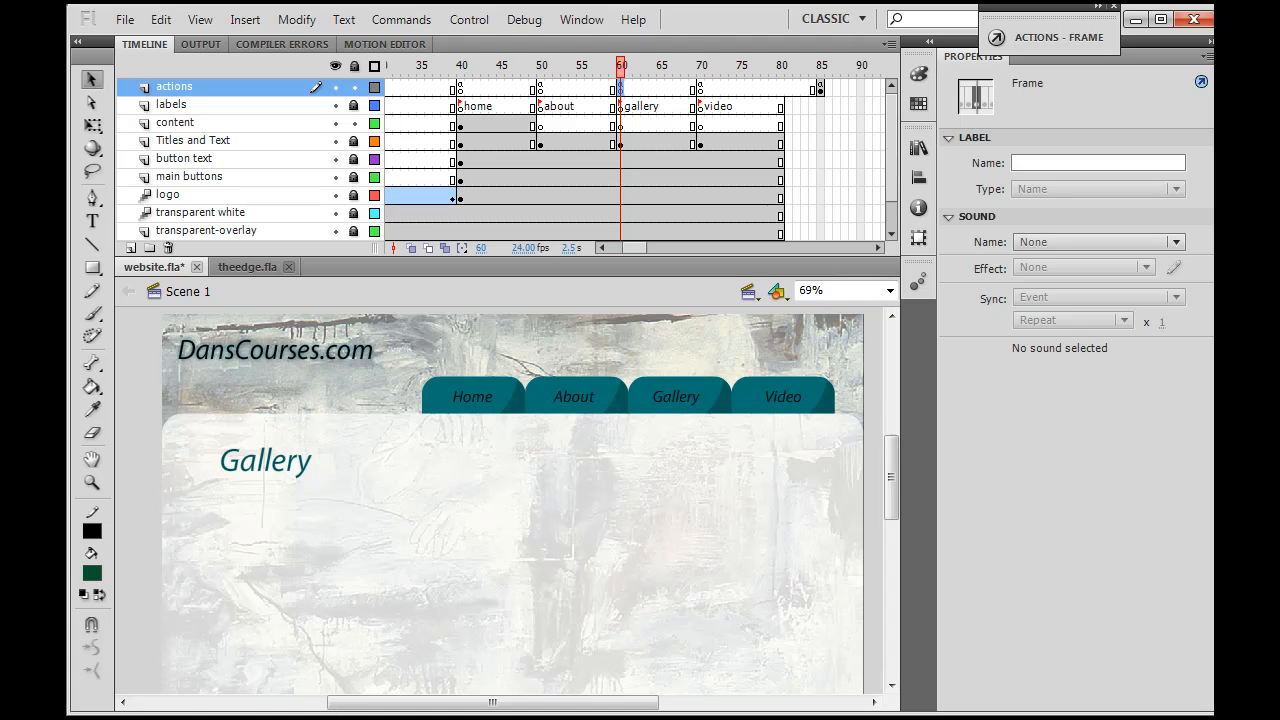
pyautogui.moveTo(622, 545)
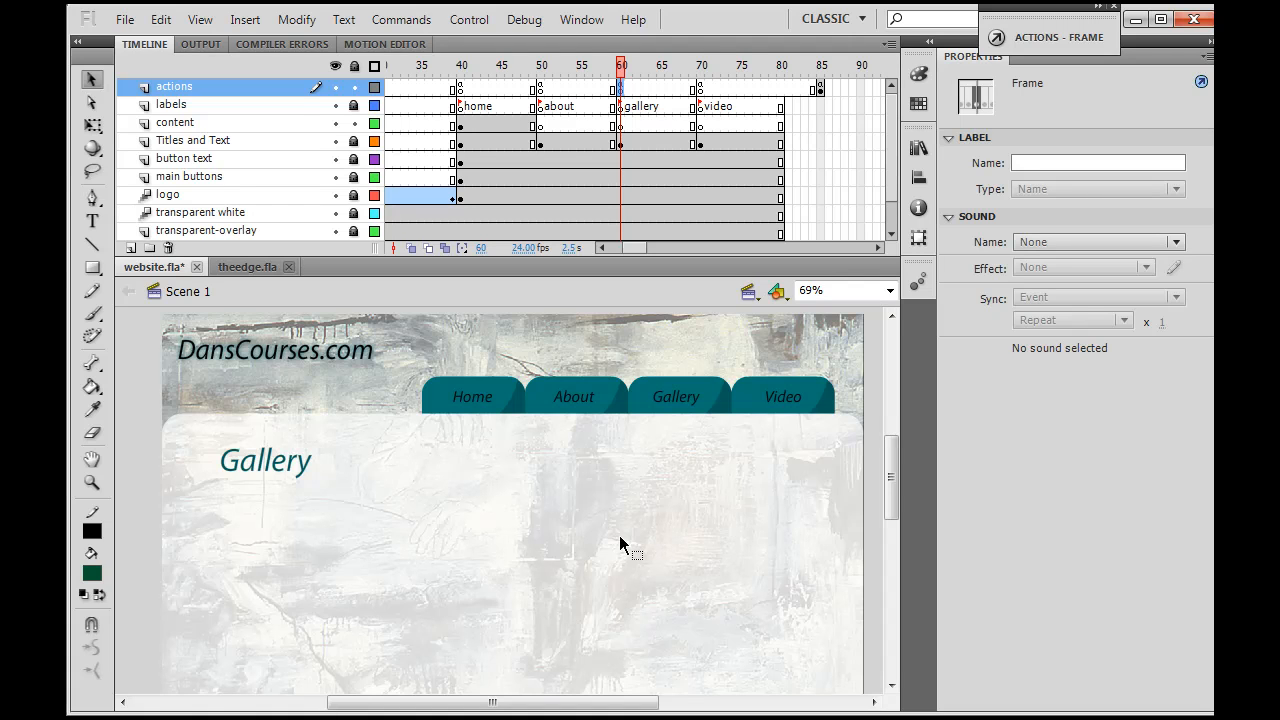
pyautogui.moveTo(705, 323)
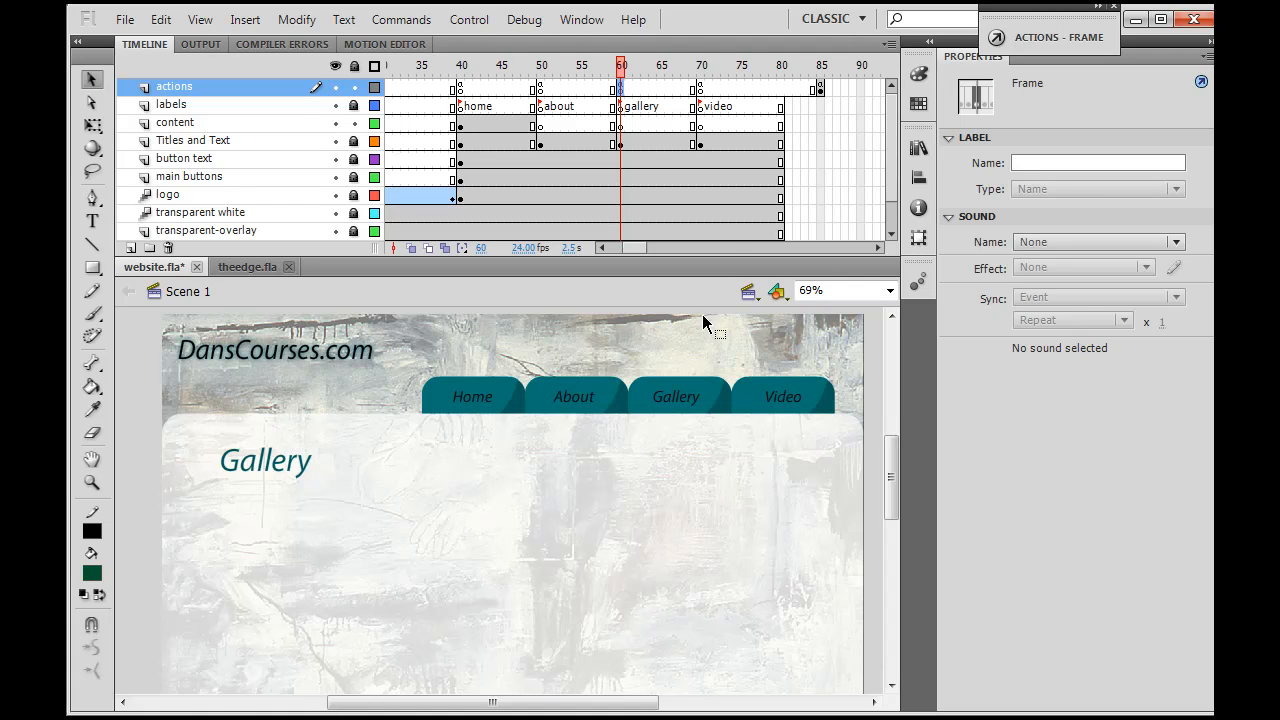
pyautogui.moveTo(530, 588)
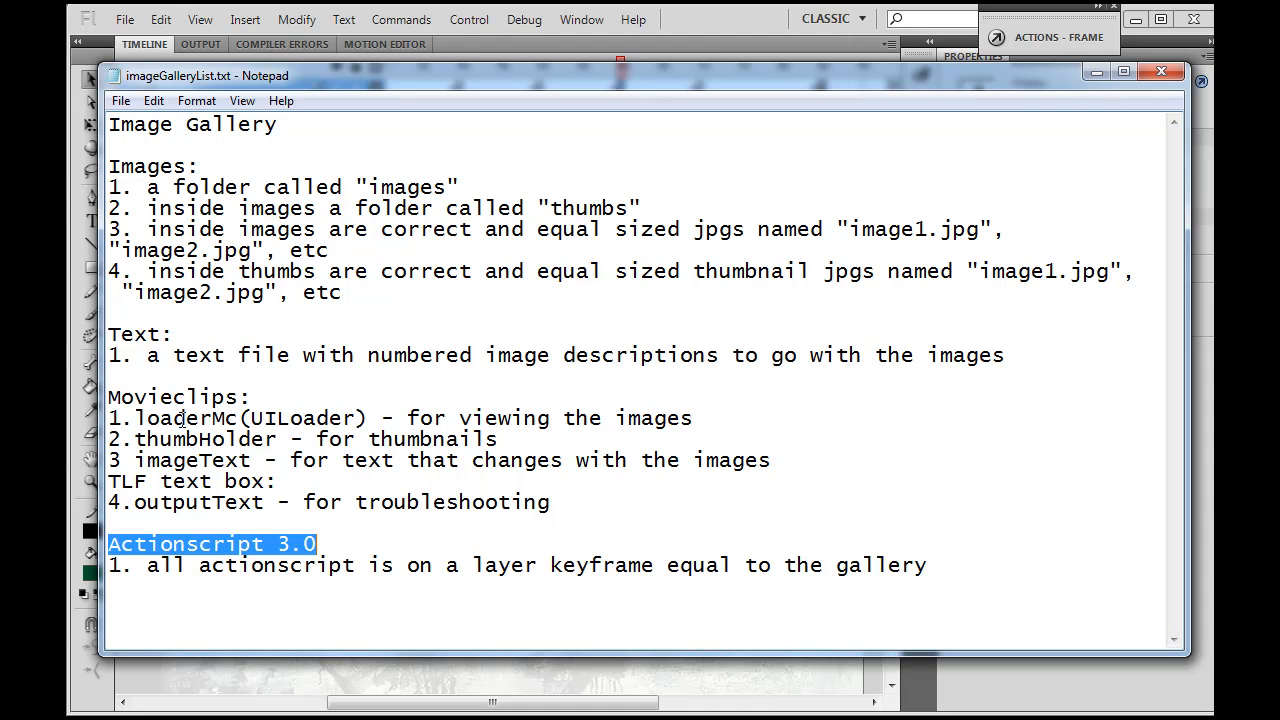
pyautogui.moveTo(255, 414)
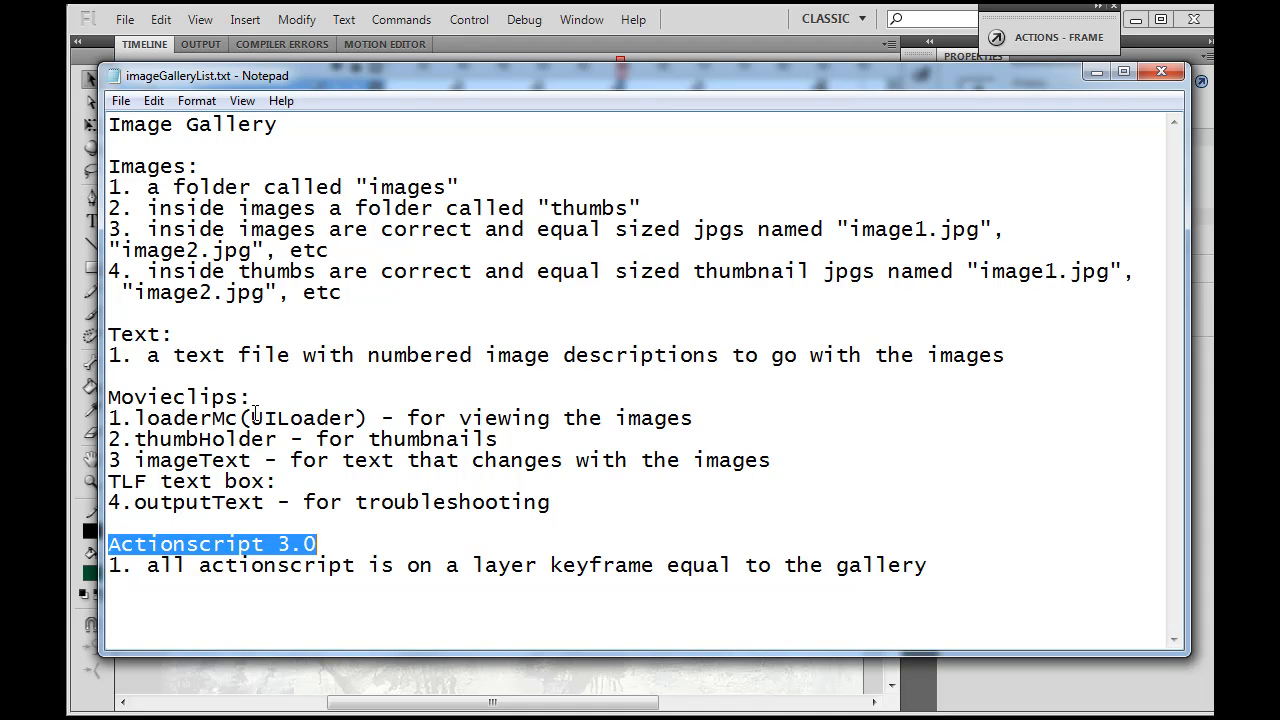
# Step: Show the Components panel with the User Interface folder expanded to list UILoader
pyautogui.doubleClick(305, 418)
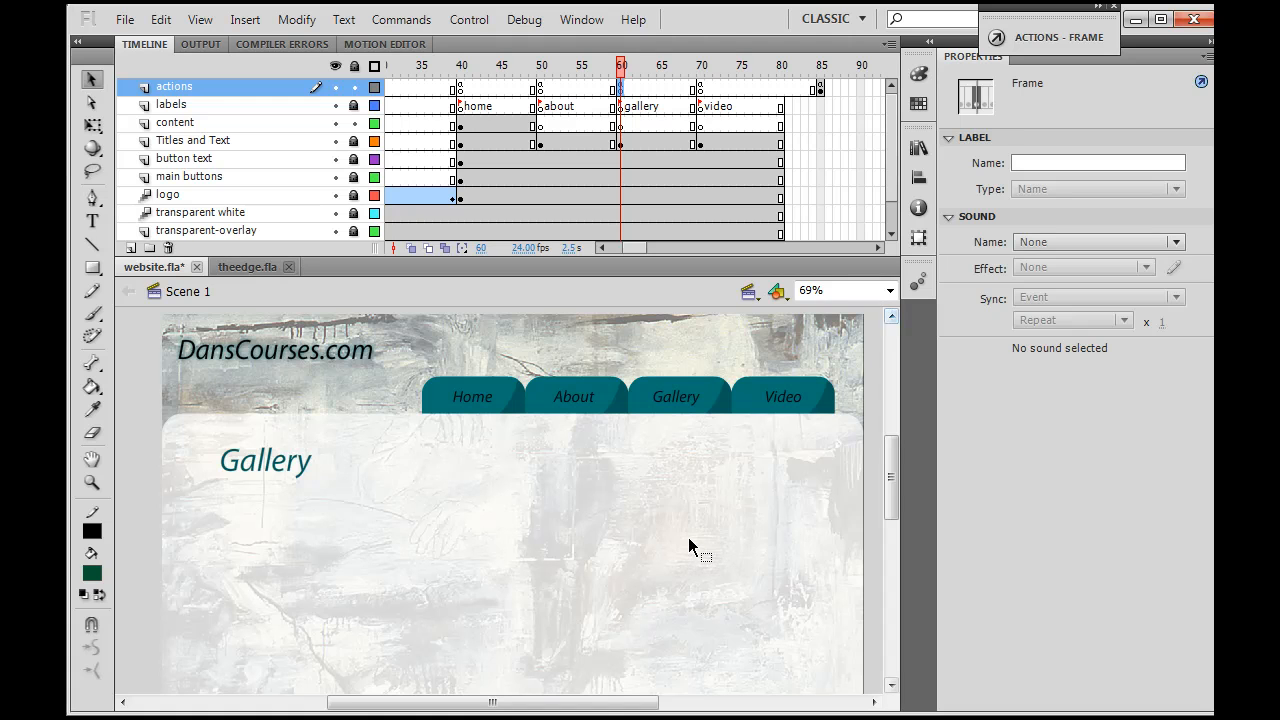
pyautogui.moveTo(550, 103)
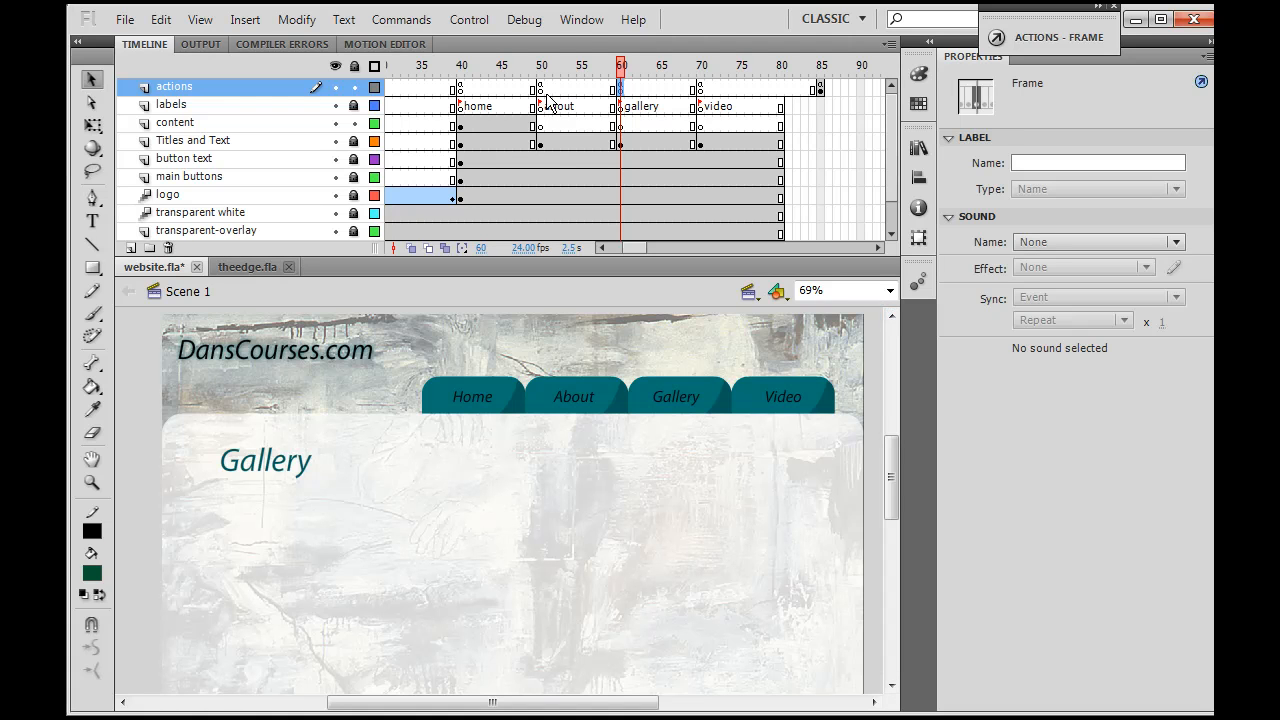
pyautogui.click(581, 19)
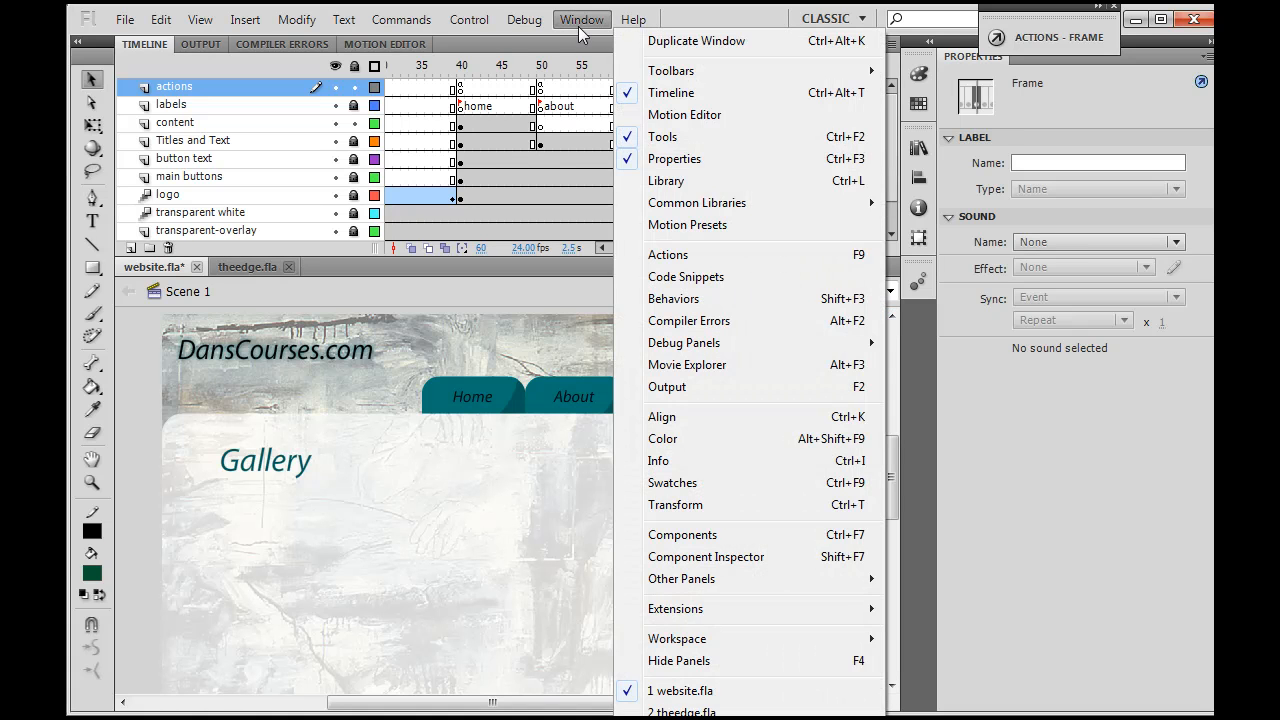
pyautogui.click(683, 534)
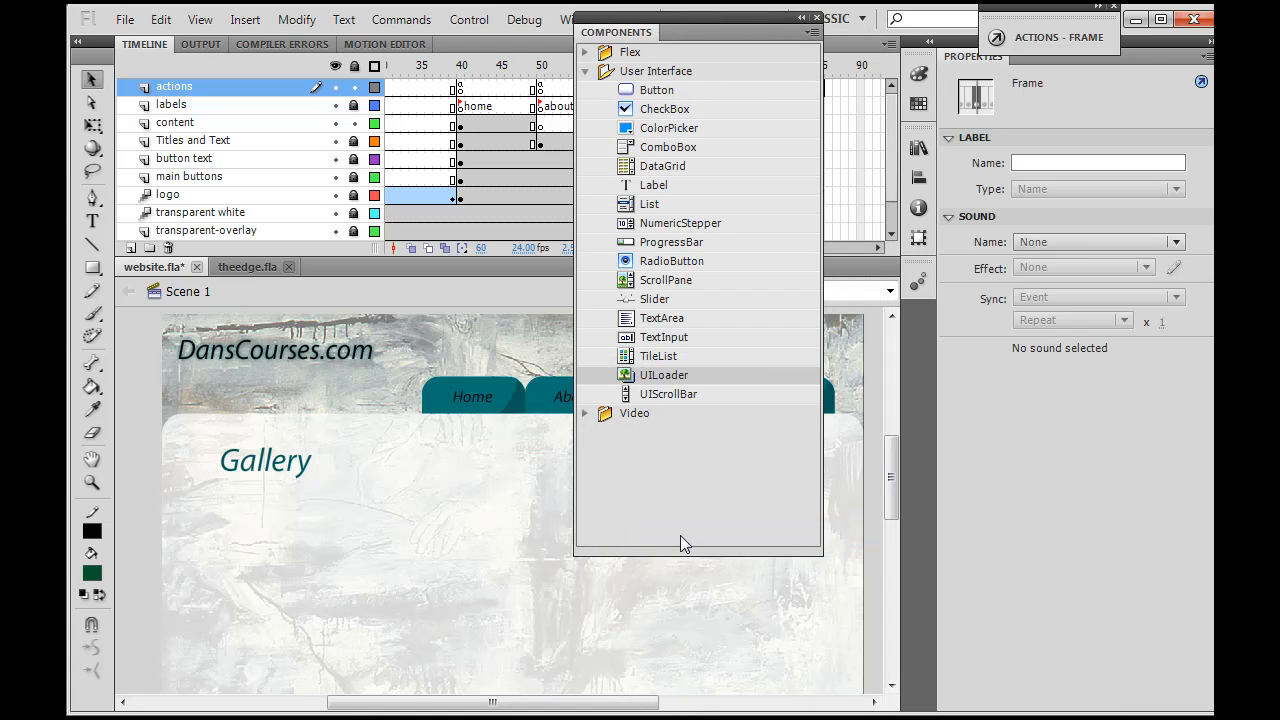
pyautogui.moveTo(684, 22)
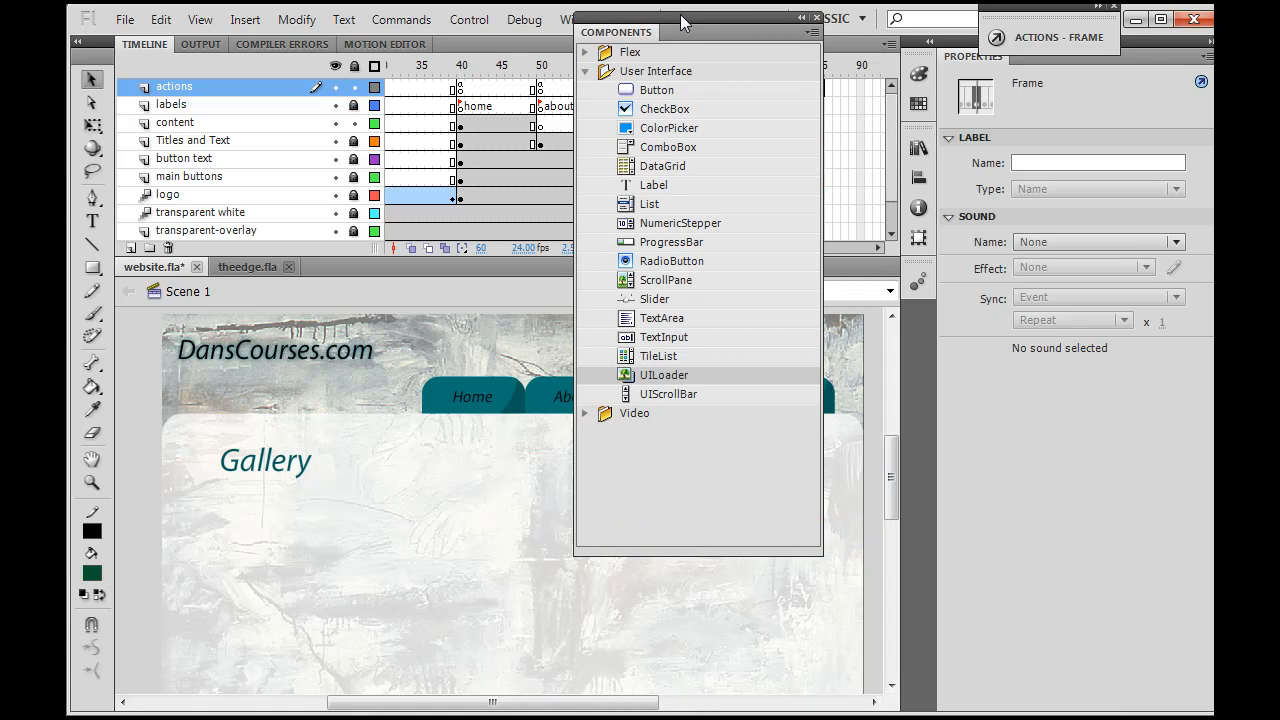
pyautogui.click(585, 71)
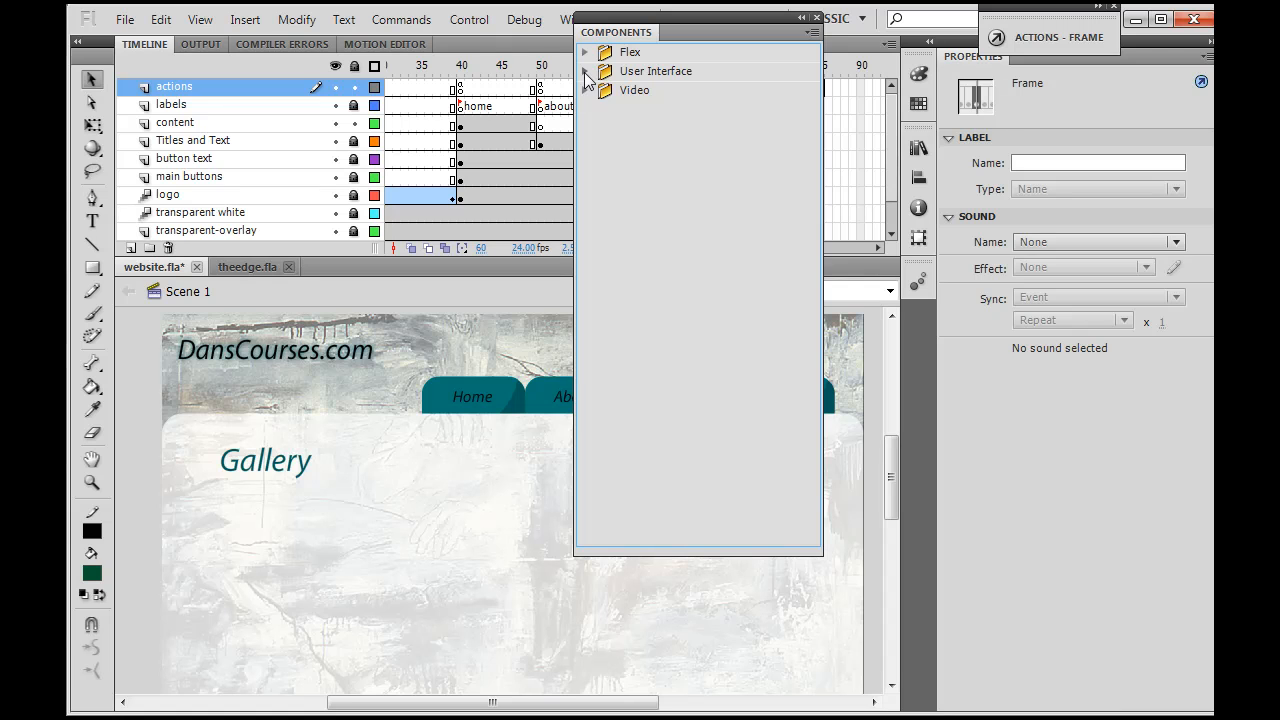
pyautogui.click(585, 71)
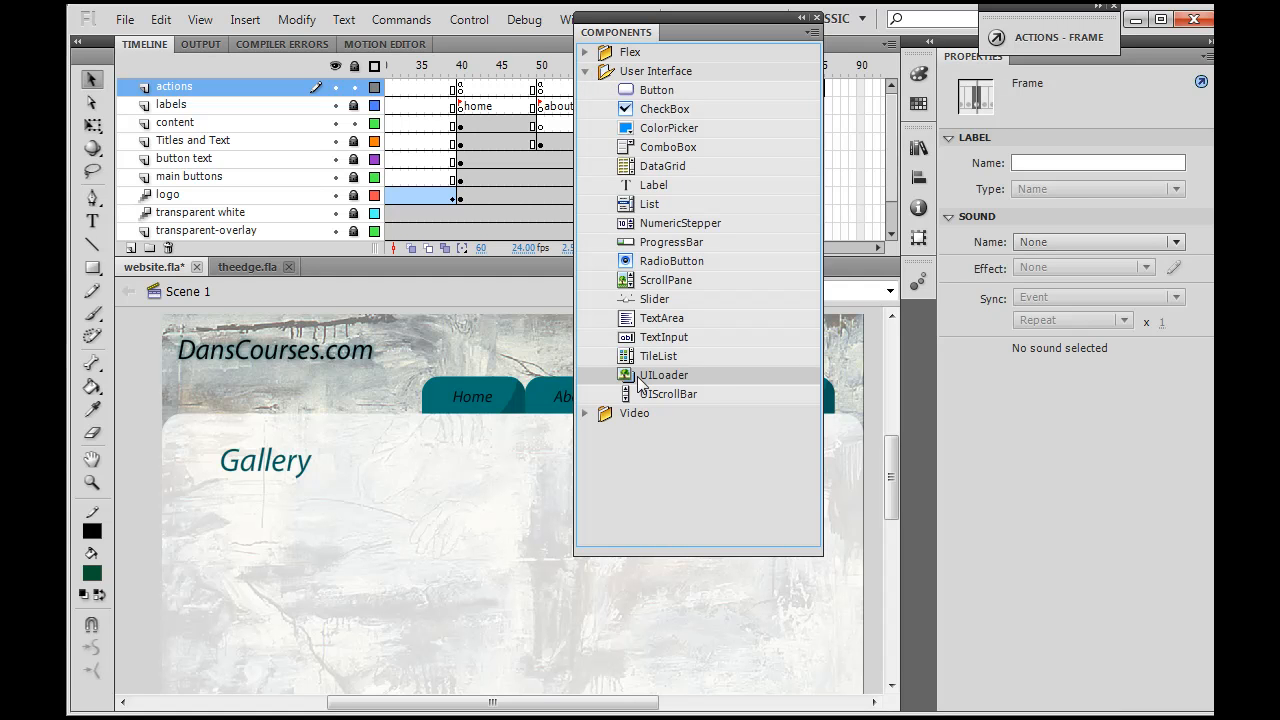
pyautogui.moveTo(663, 375)
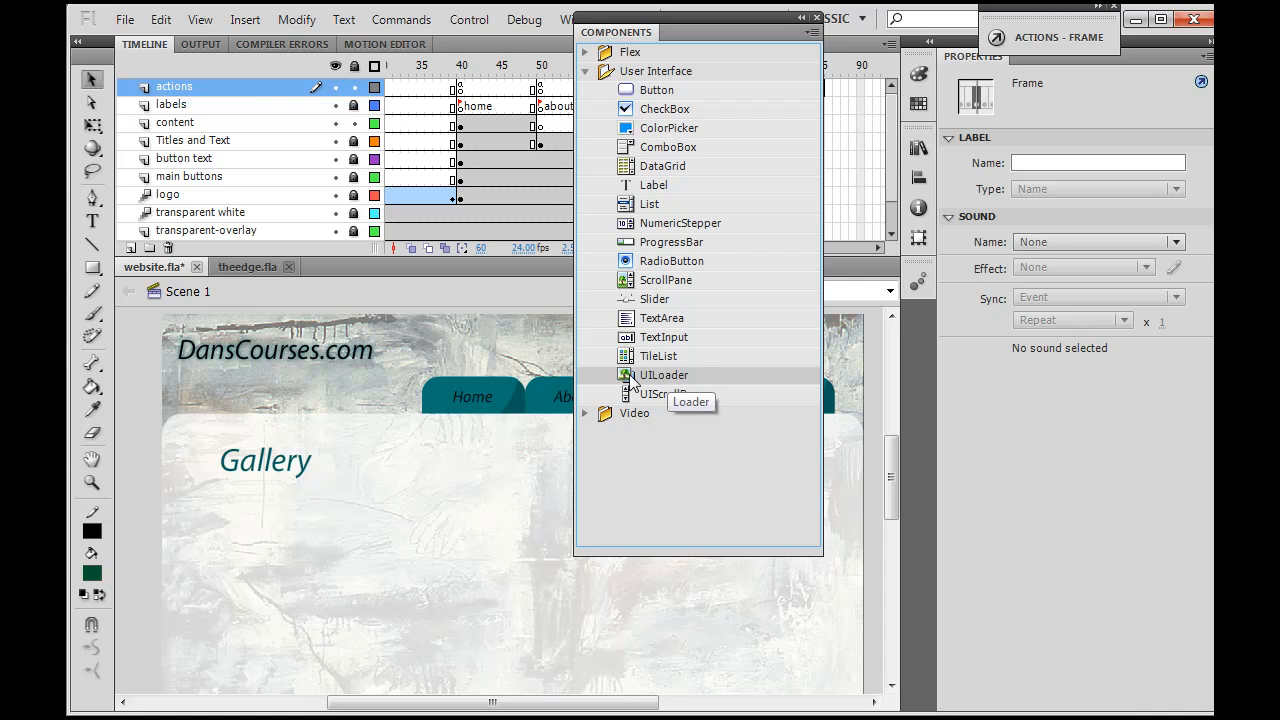
# Step: Place a UILoader component on the Gallery page and nudge it left
pyautogui.moveTo(663, 375); pyautogui.dragTo(529, 537)
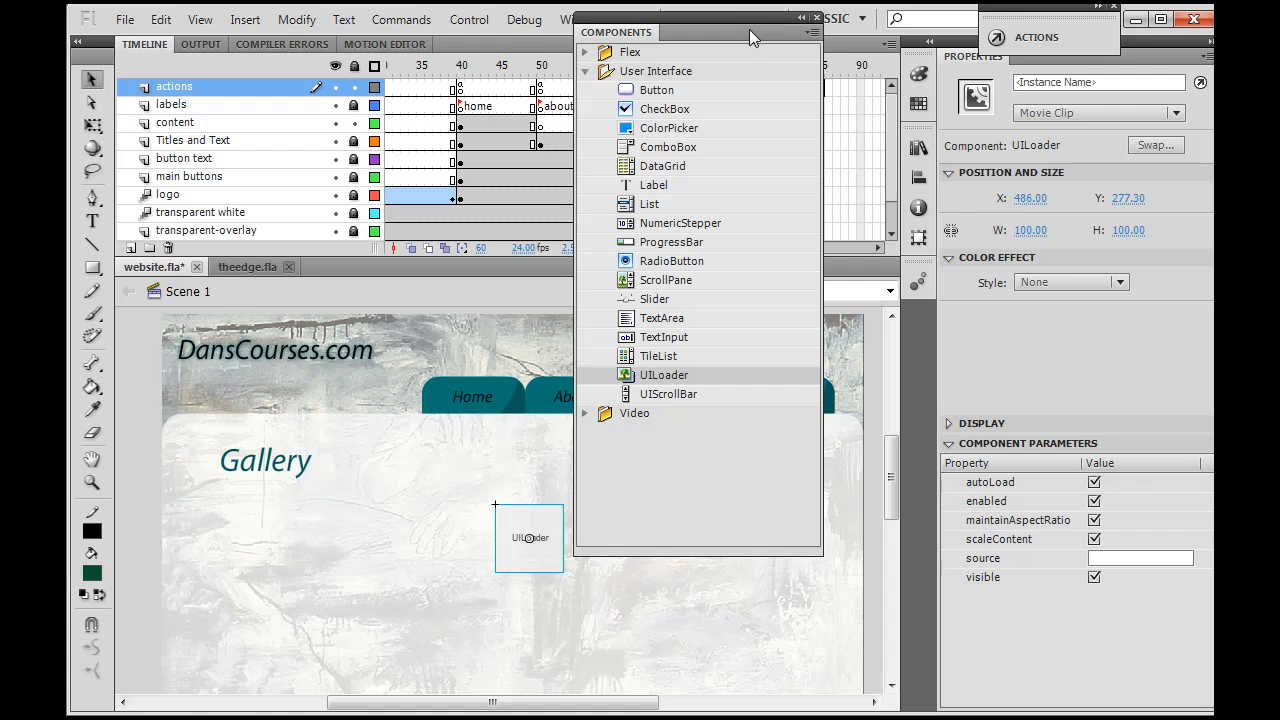
pyautogui.click(816, 32)
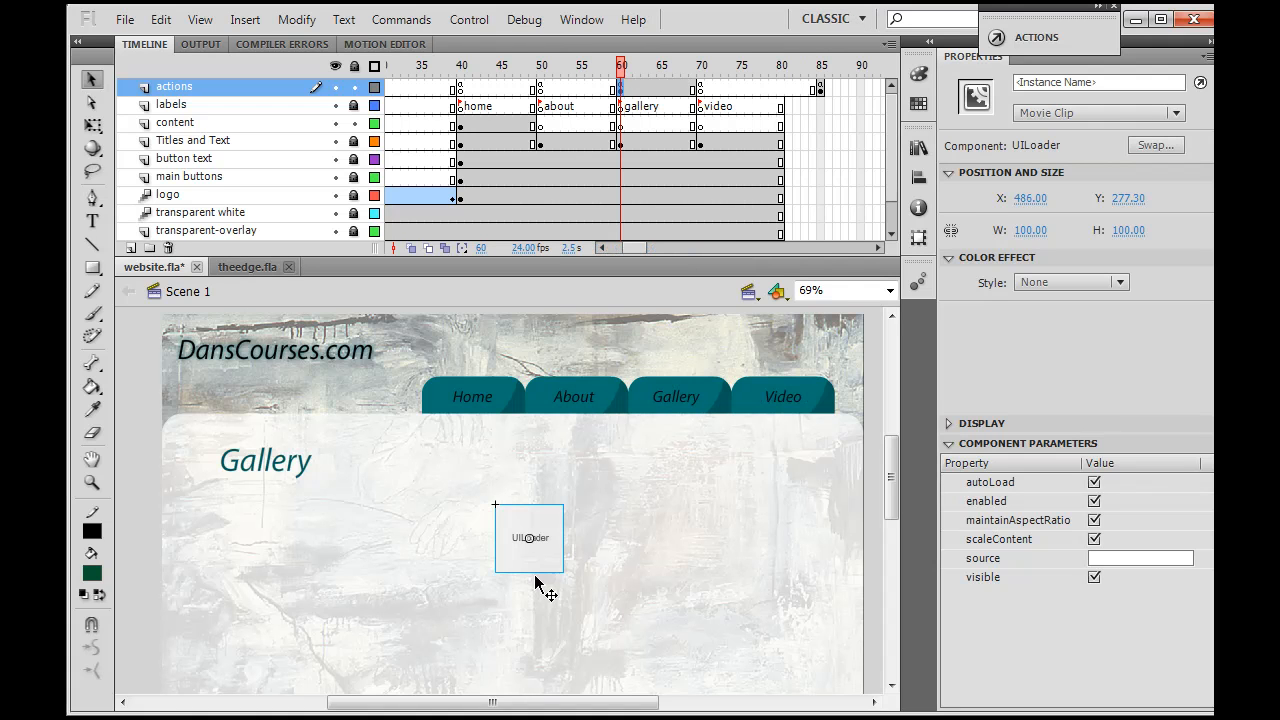
pyautogui.moveTo(529, 538); pyautogui.dragTo(494, 527)
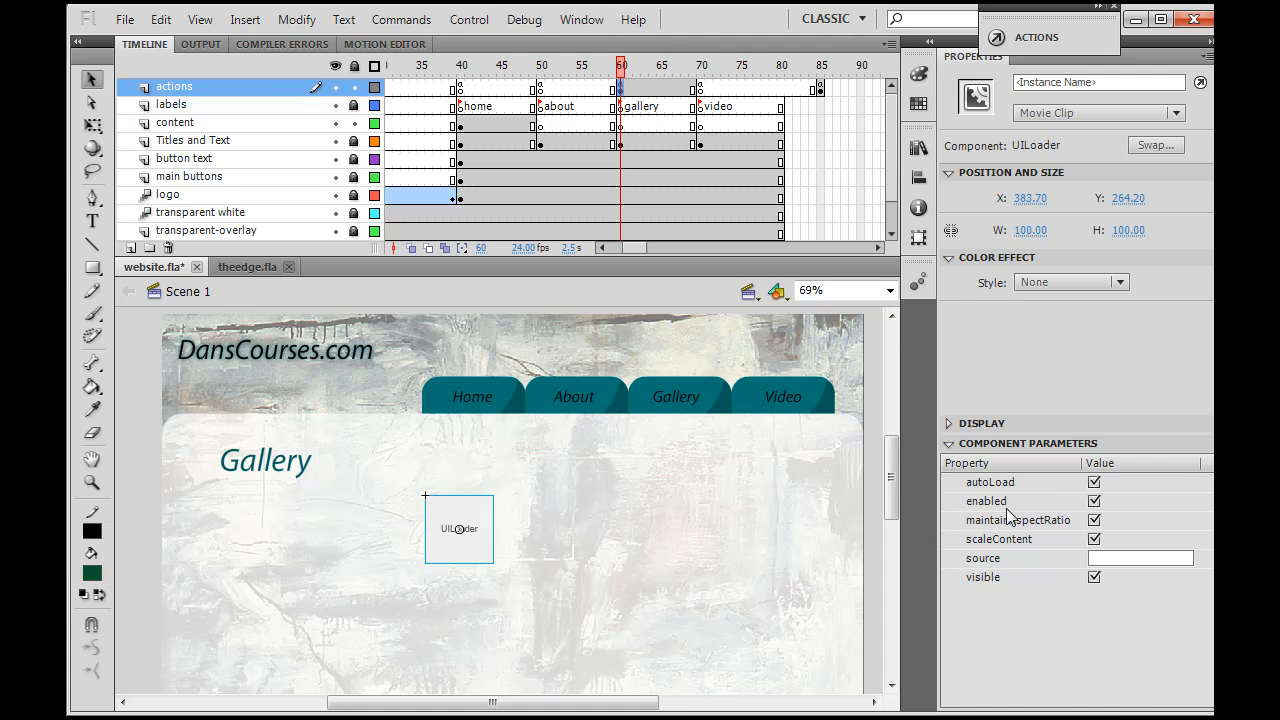
pyautogui.moveTo(991, 531)
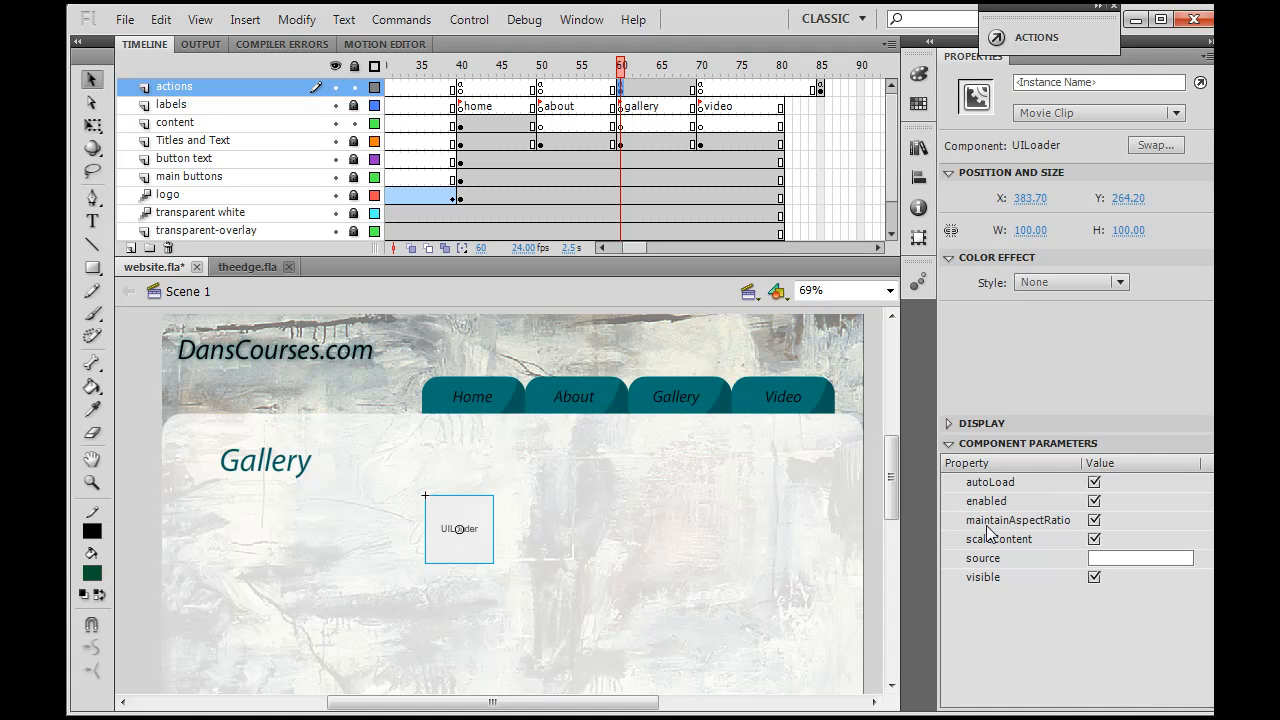
pyautogui.moveTo(715, 625)
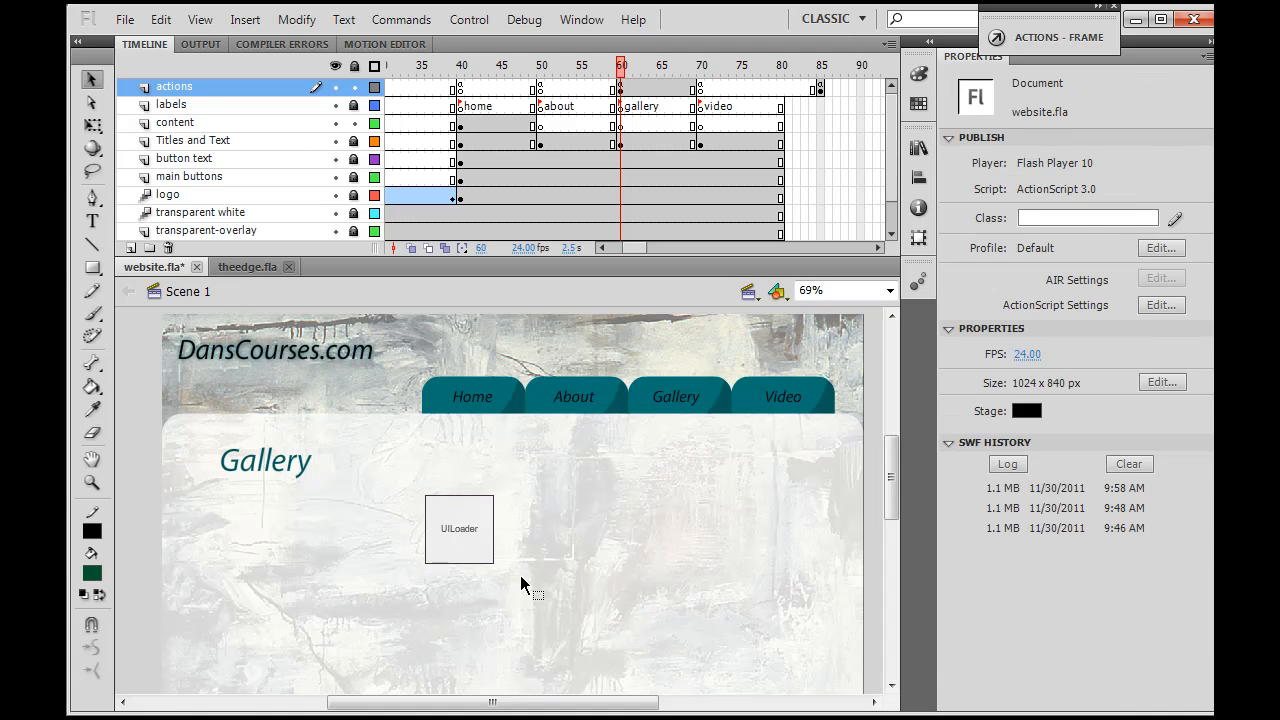
pyautogui.click(459, 528)
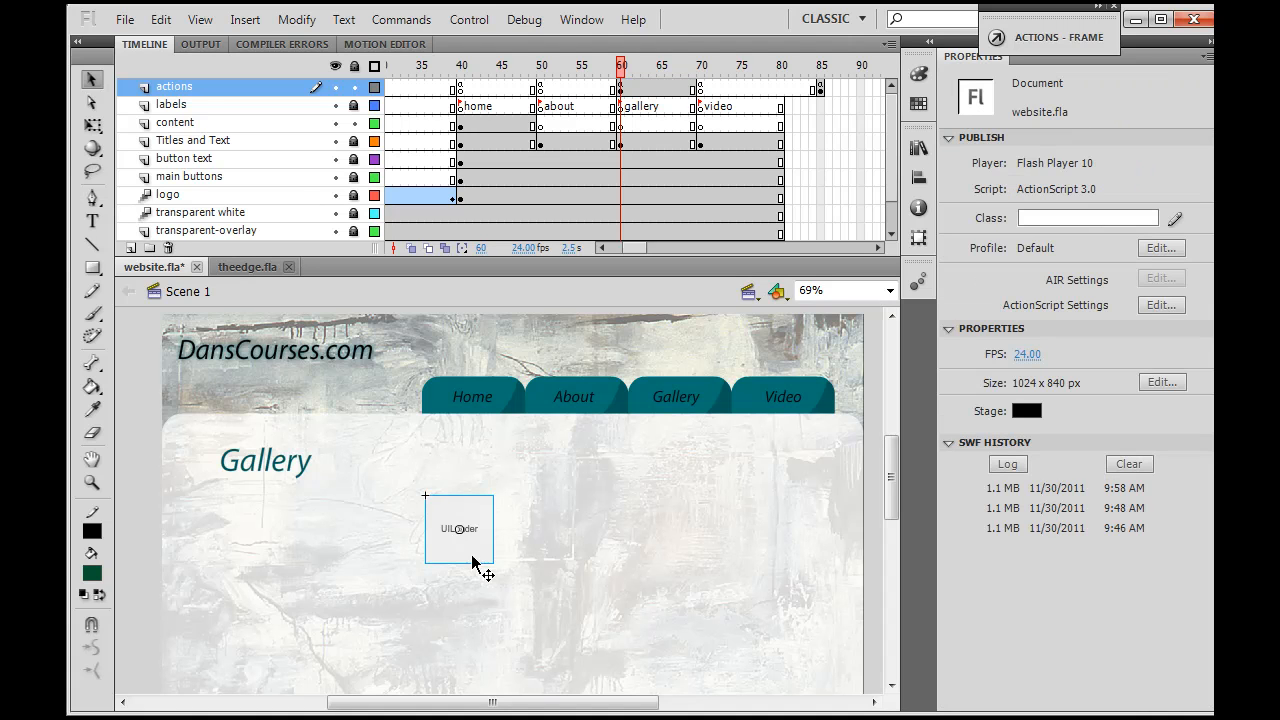
# Step: Give the UILoader the instance name 'loader'
pyautogui.click(458, 528)
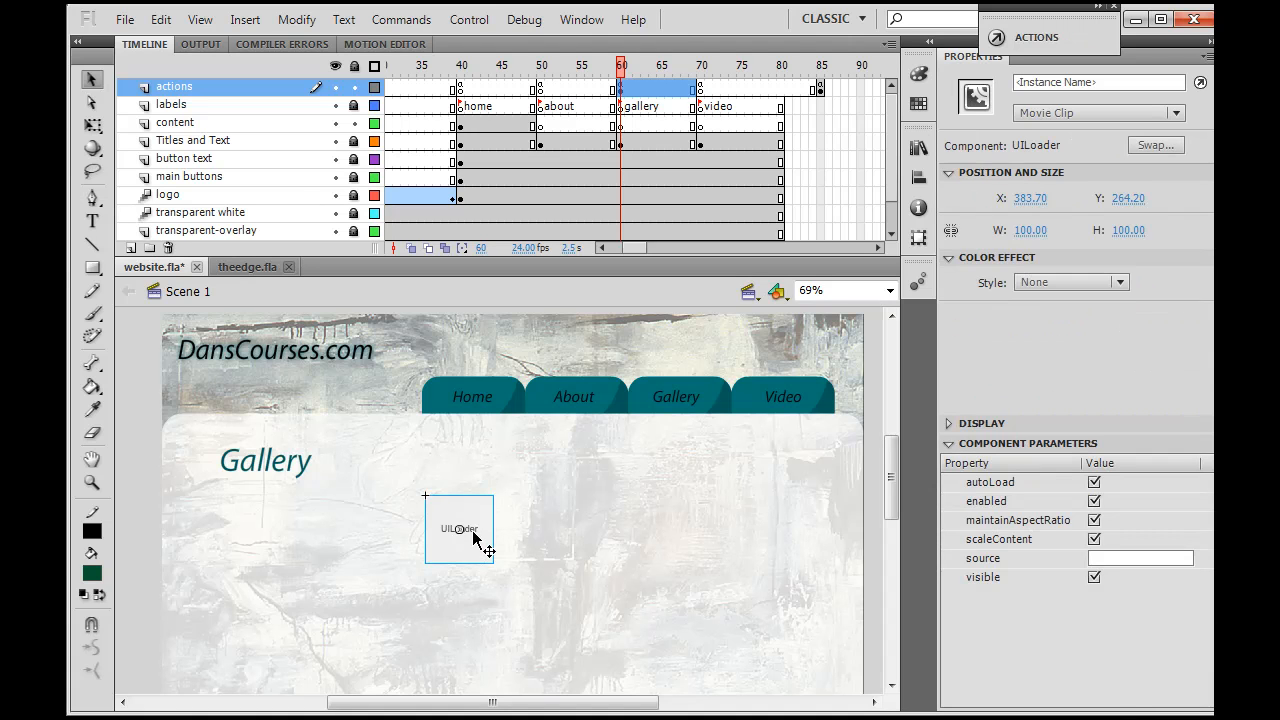
pyautogui.moveTo(540, 565)
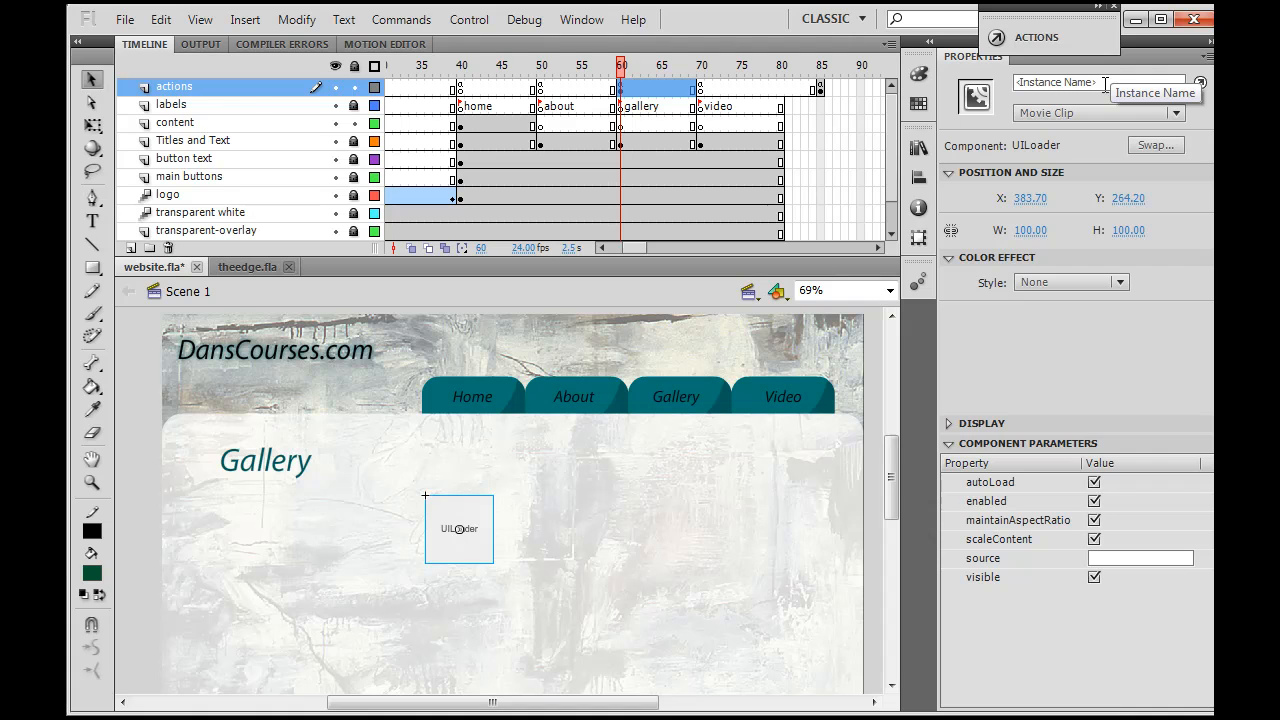
pyautogui.write('loader')
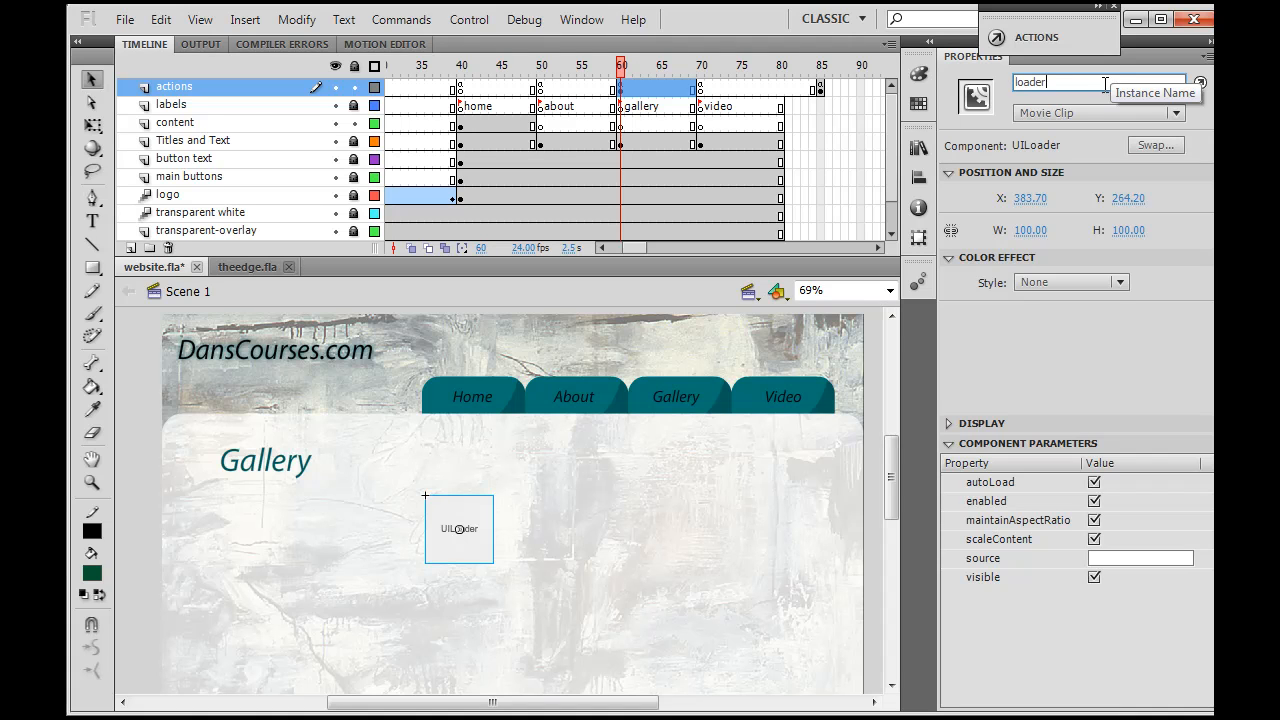
pyautogui.moveTo(900, 270)
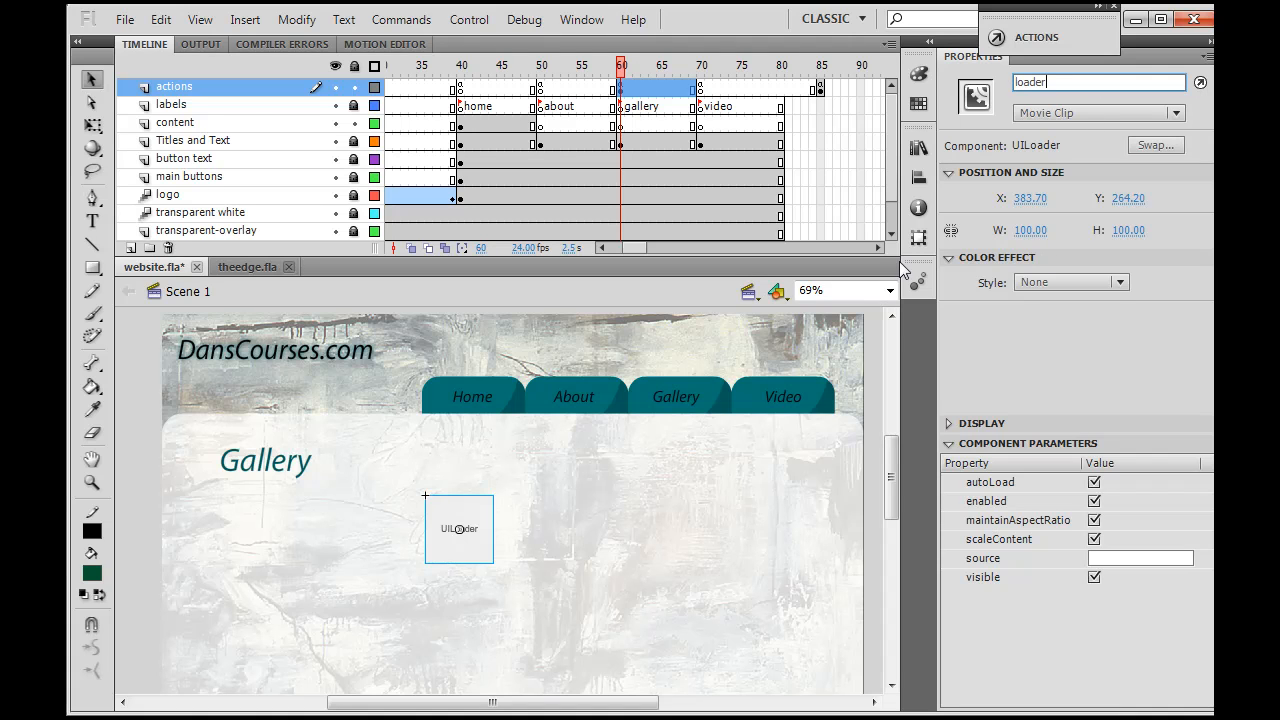
pyautogui.click(1095, 82)
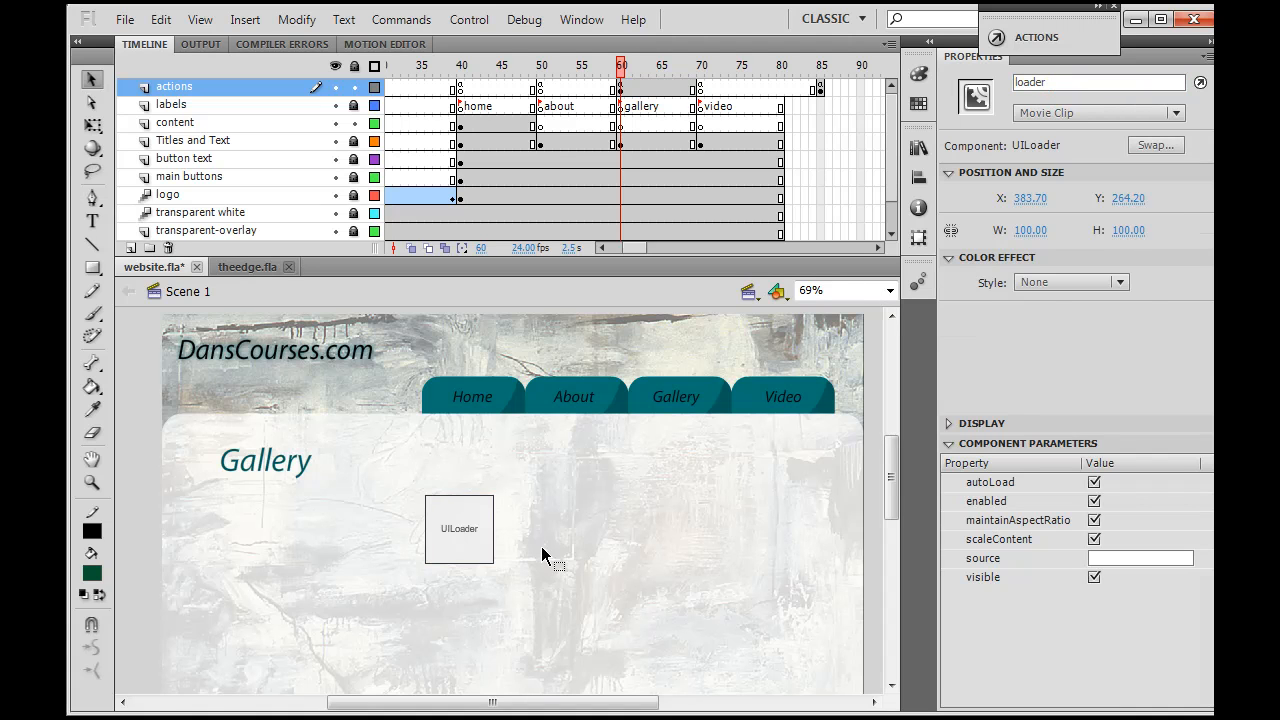
pyautogui.click(459, 529)
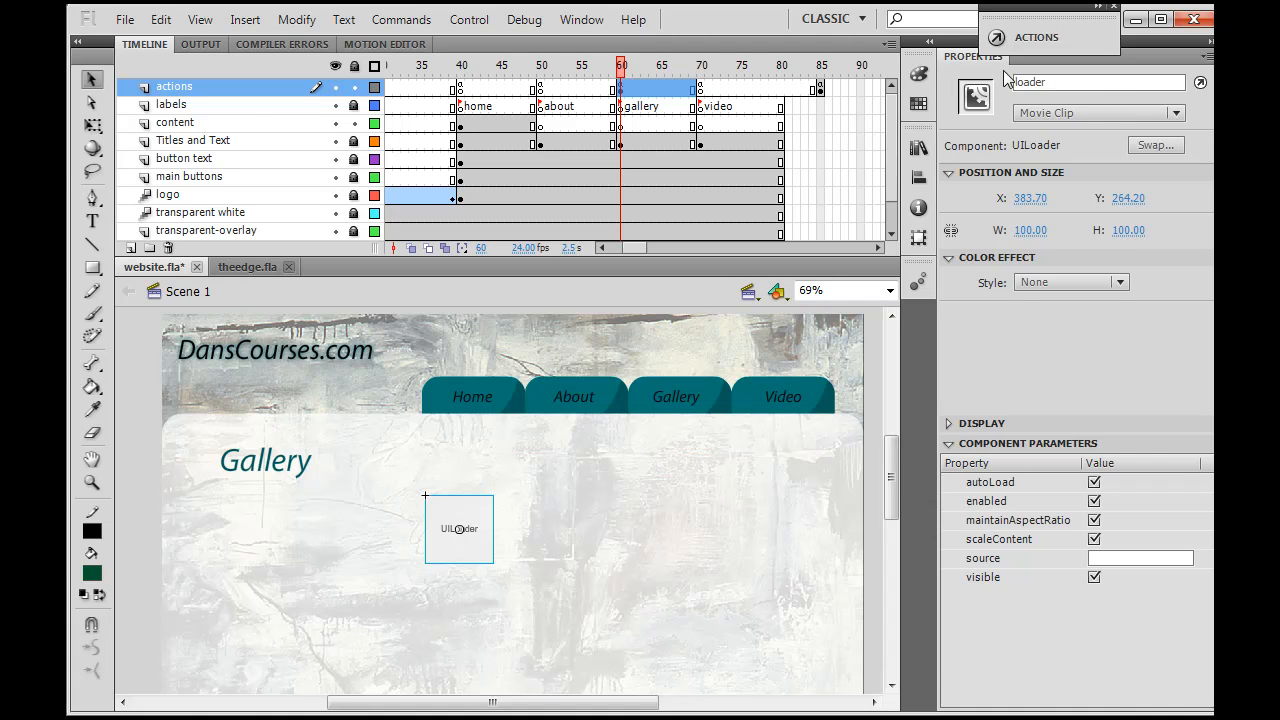
pyautogui.moveTo(585, 550)
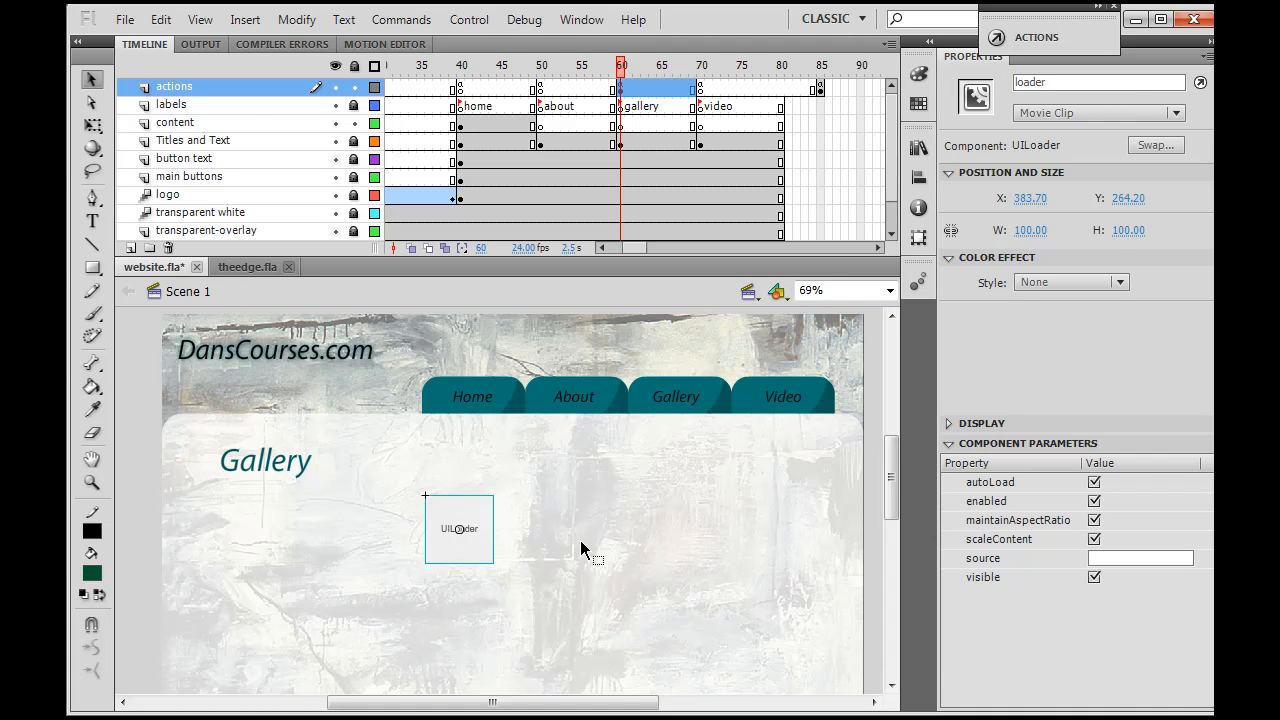
pyautogui.click(585, 340)
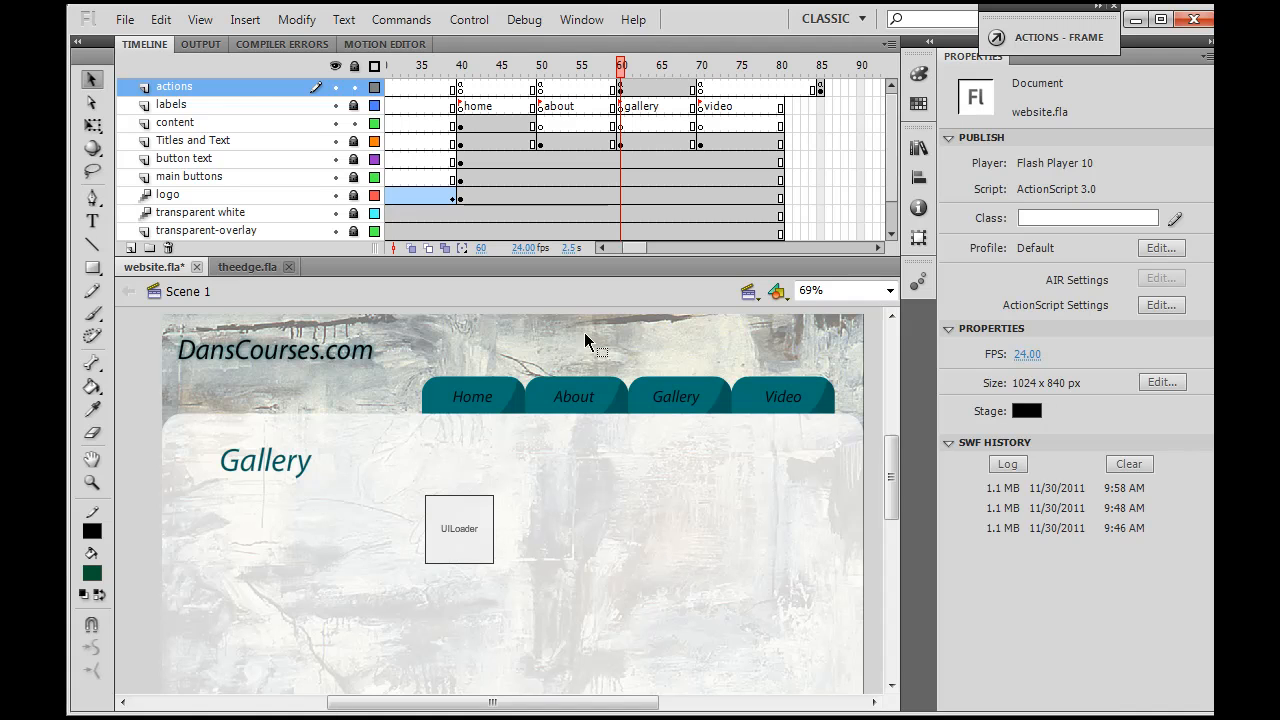
pyautogui.moveTo(348, 146)
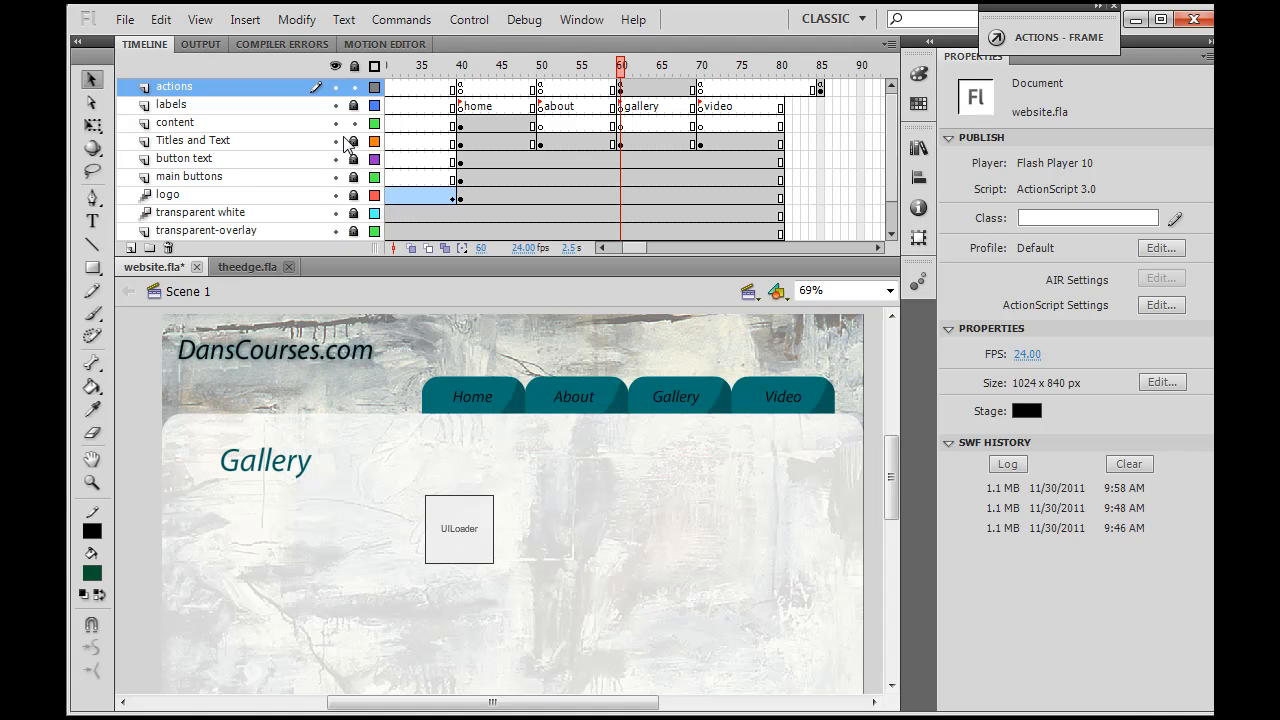
pyautogui.moveTo(593, 565)
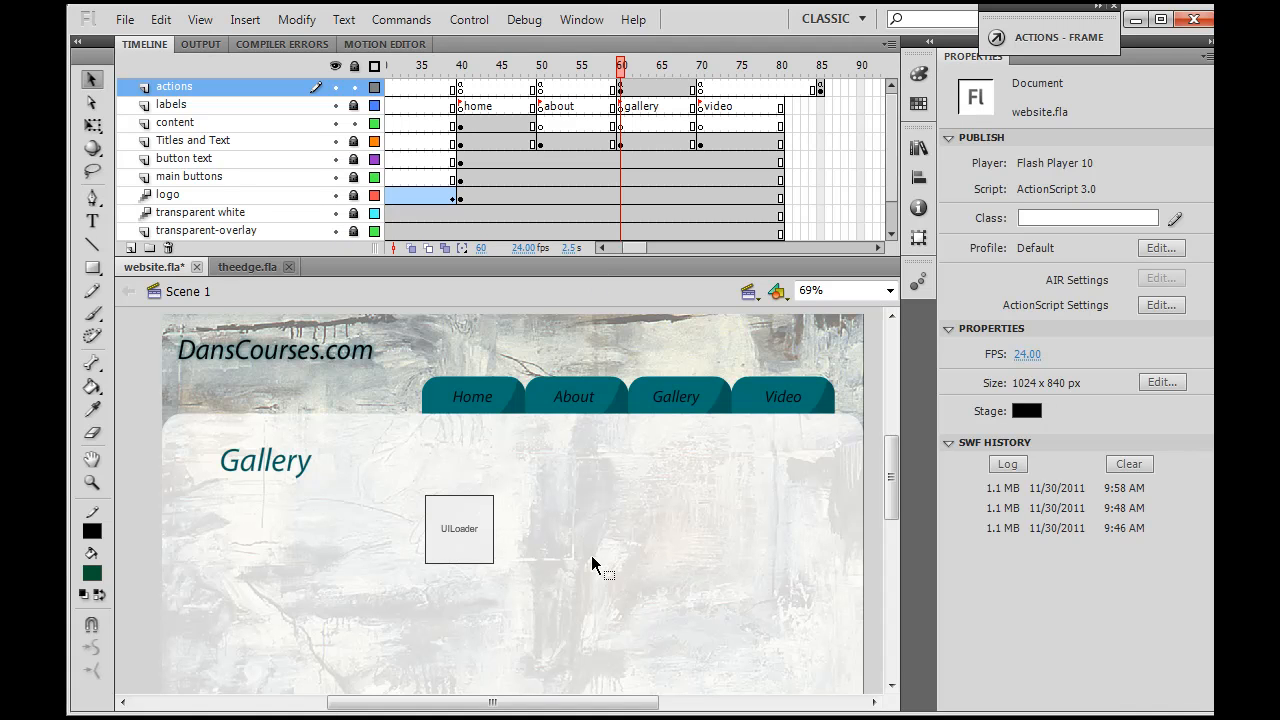
pyautogui.moveTo(510, 461)
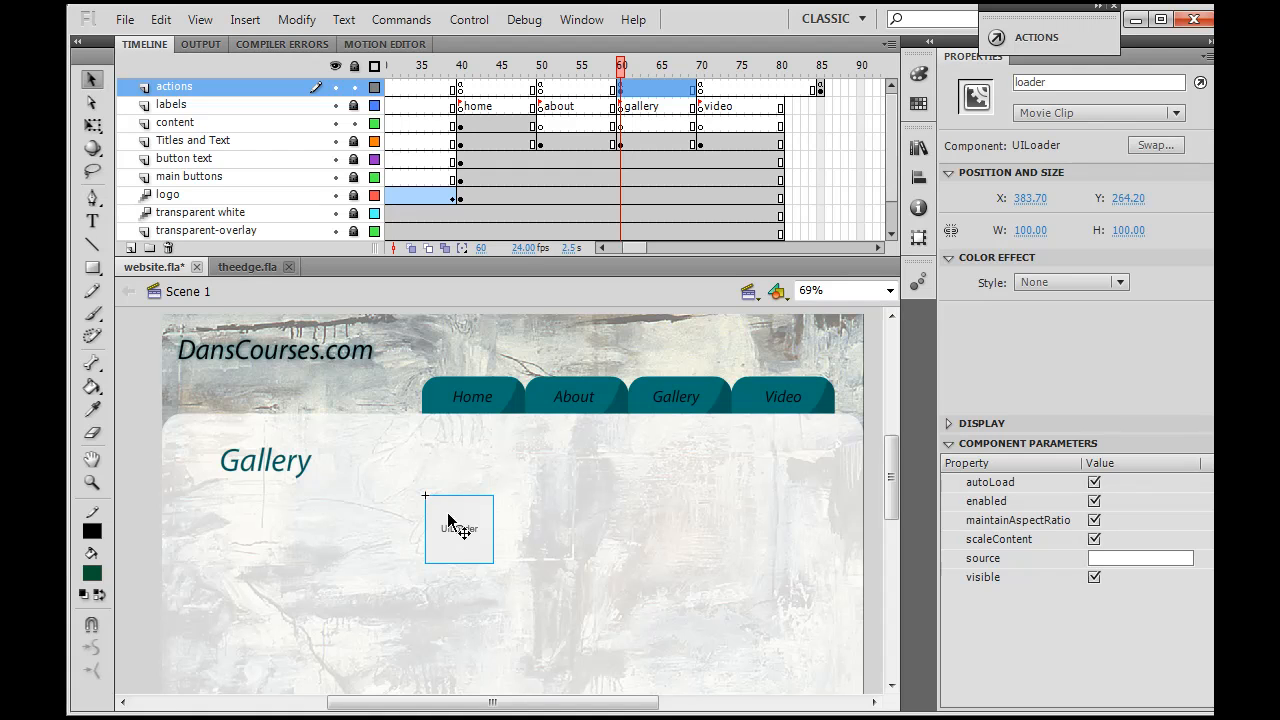
pyautogui.moveTo(483, 560)
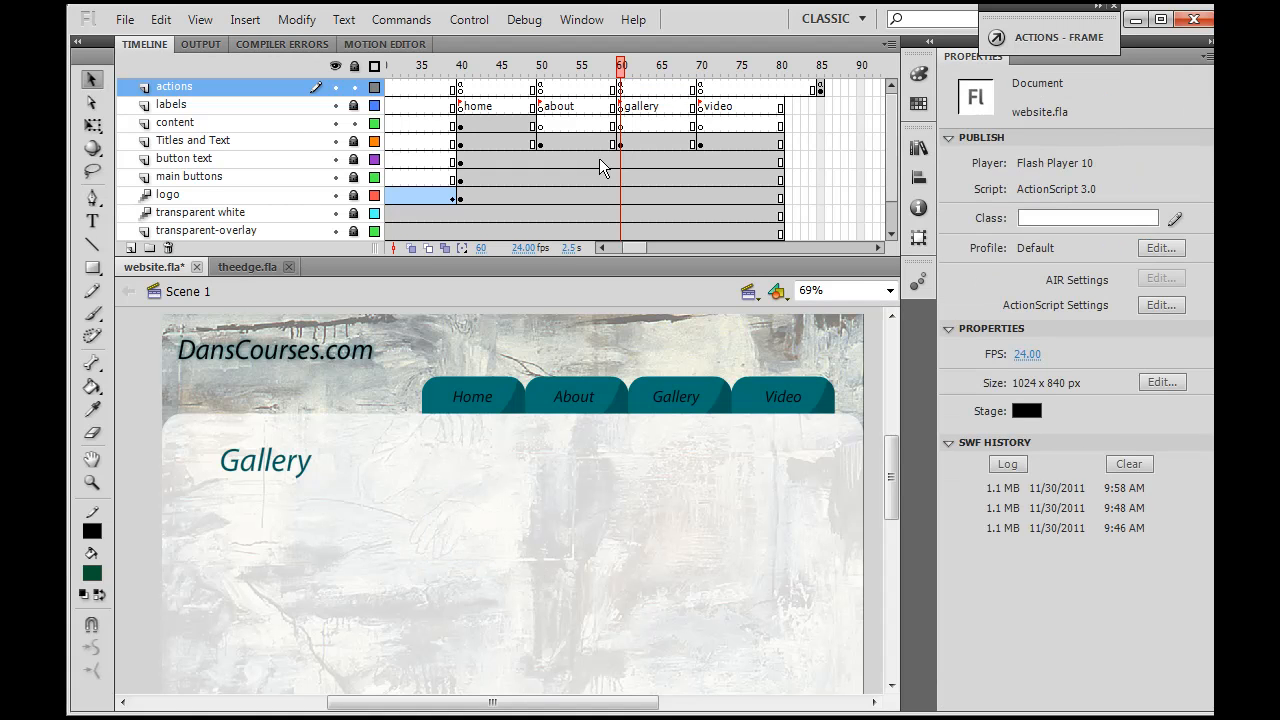
# Step: Move the loader below the Gallery heading and set its height to 413
pyautogui.click(620, 123)
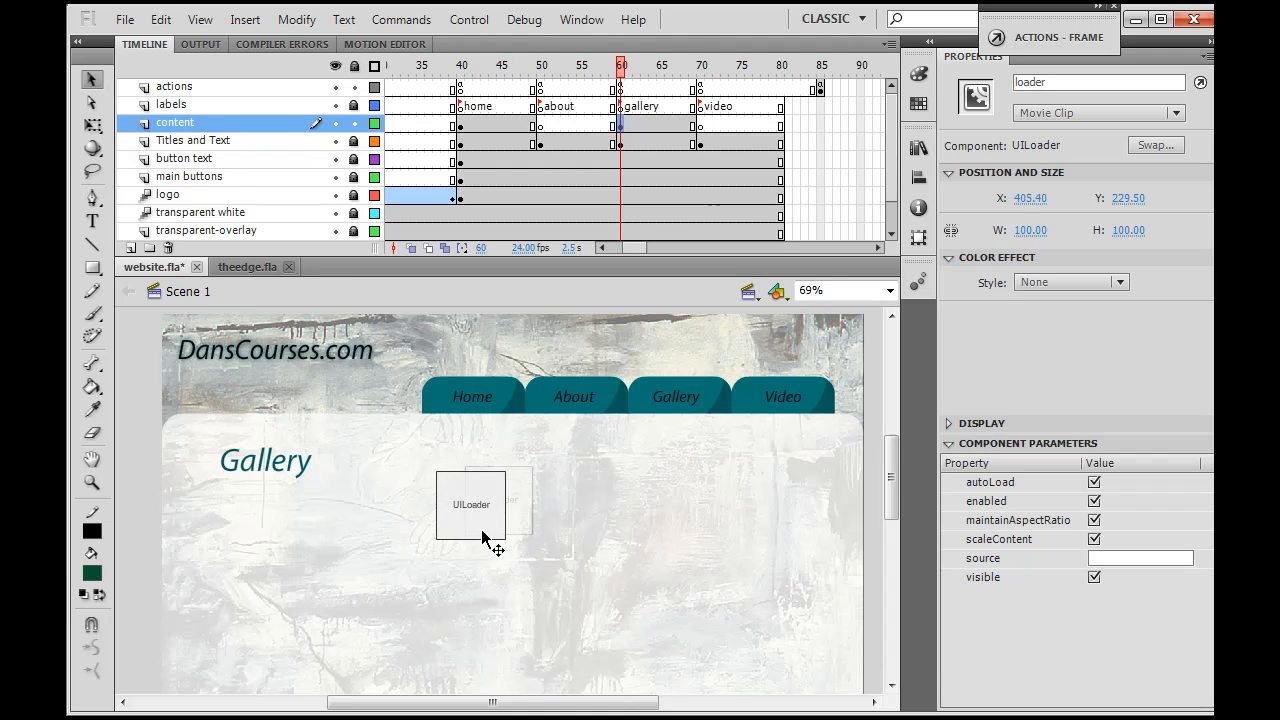
pyautogui.moveTo(471, 505); pyautogui.dragTo(480, 508)
pyautogui.write('620')
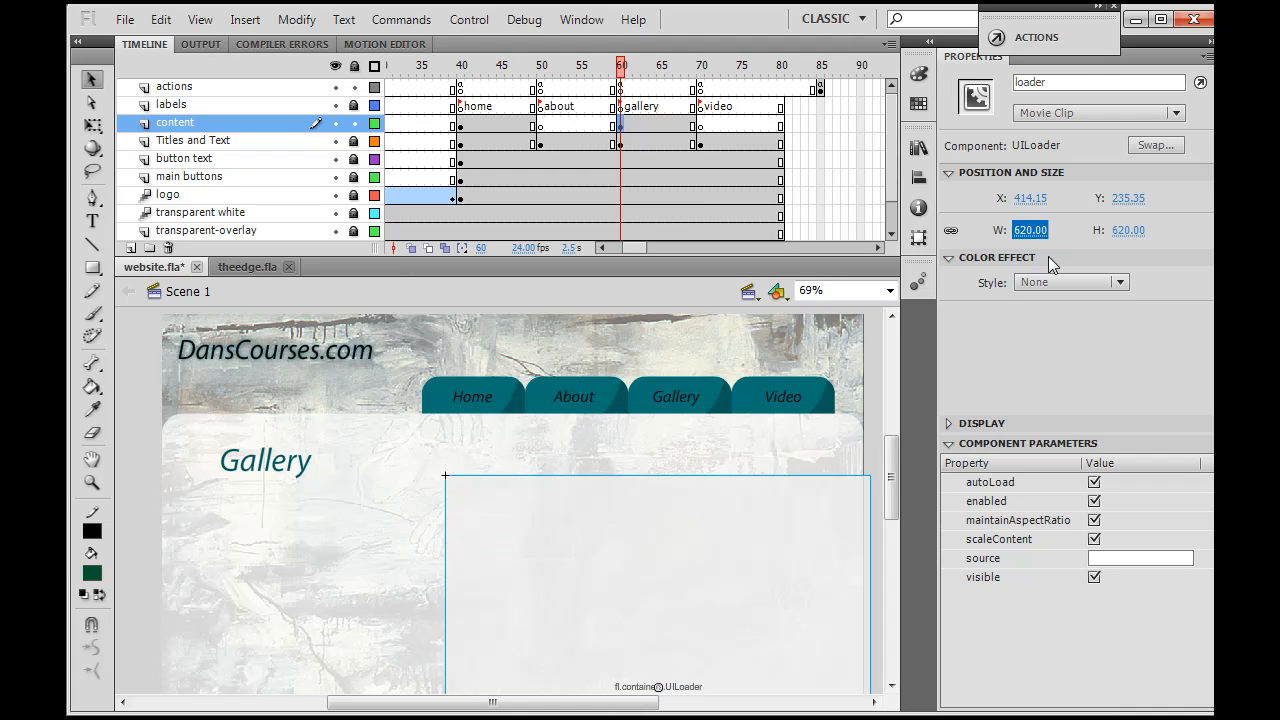
pyautogui.moveTo(808, 505)
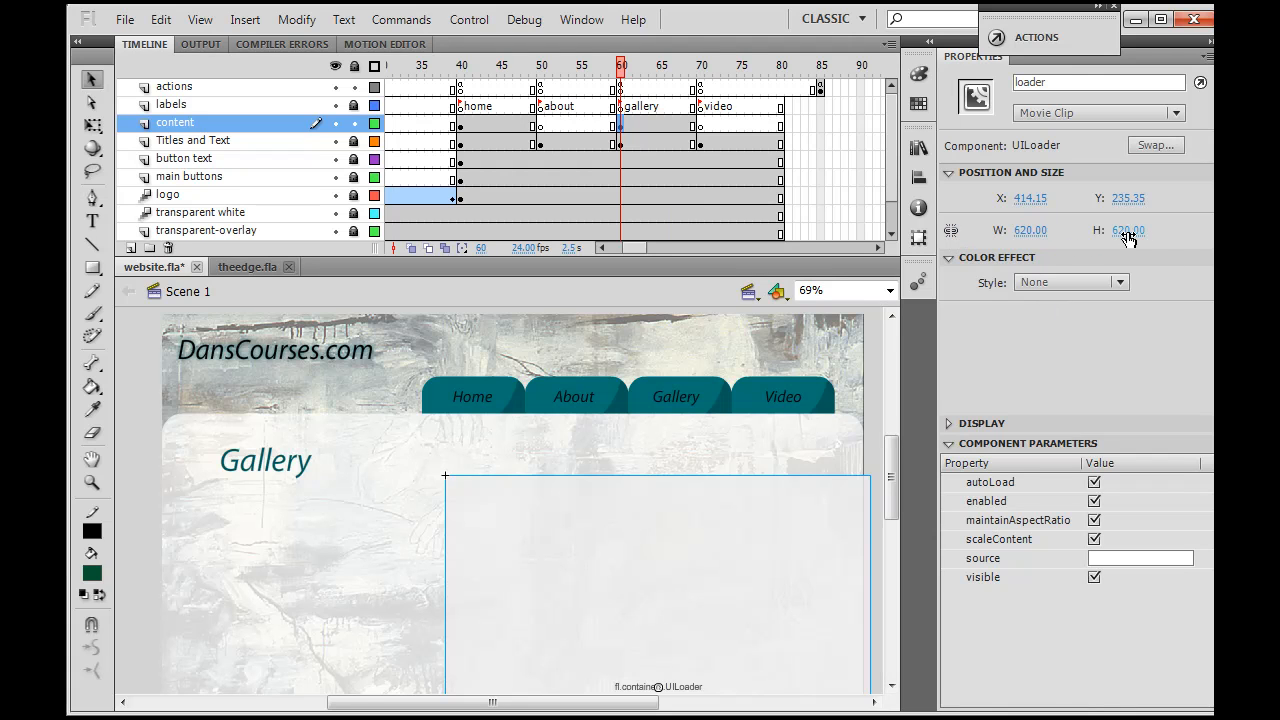
pyautogui.click(1128, 229)
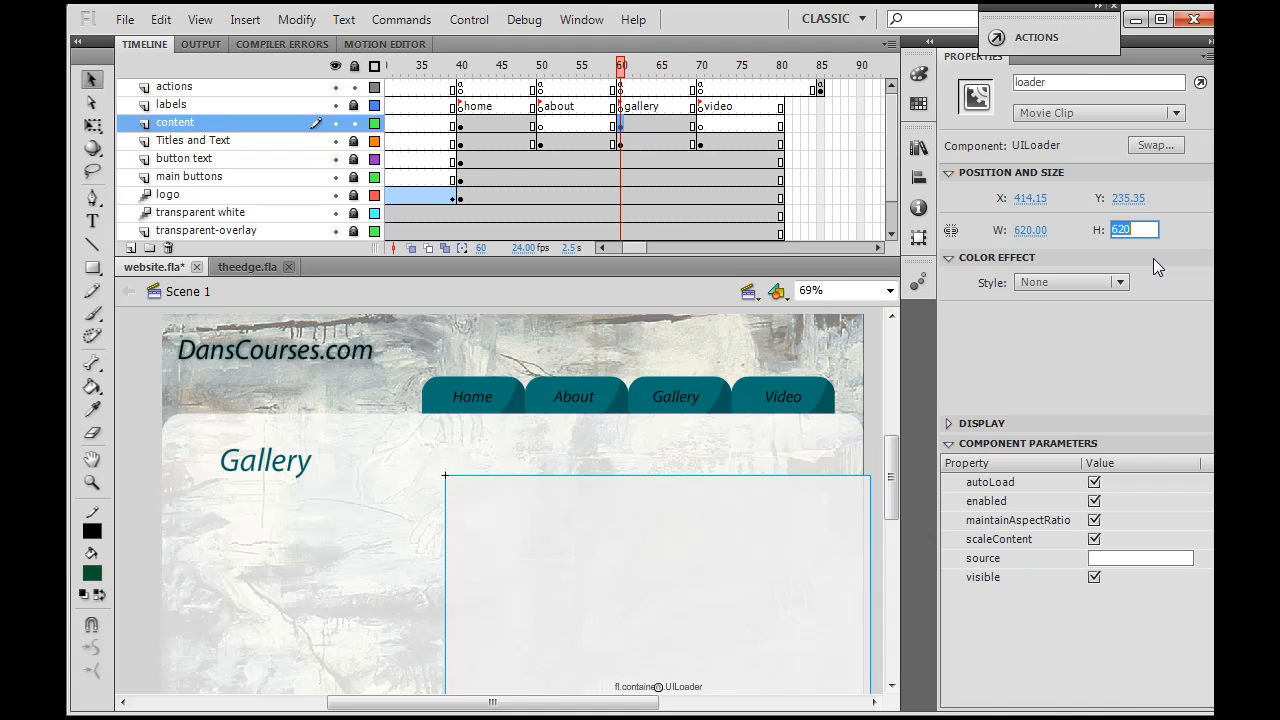
pyautogui.write('413.00')
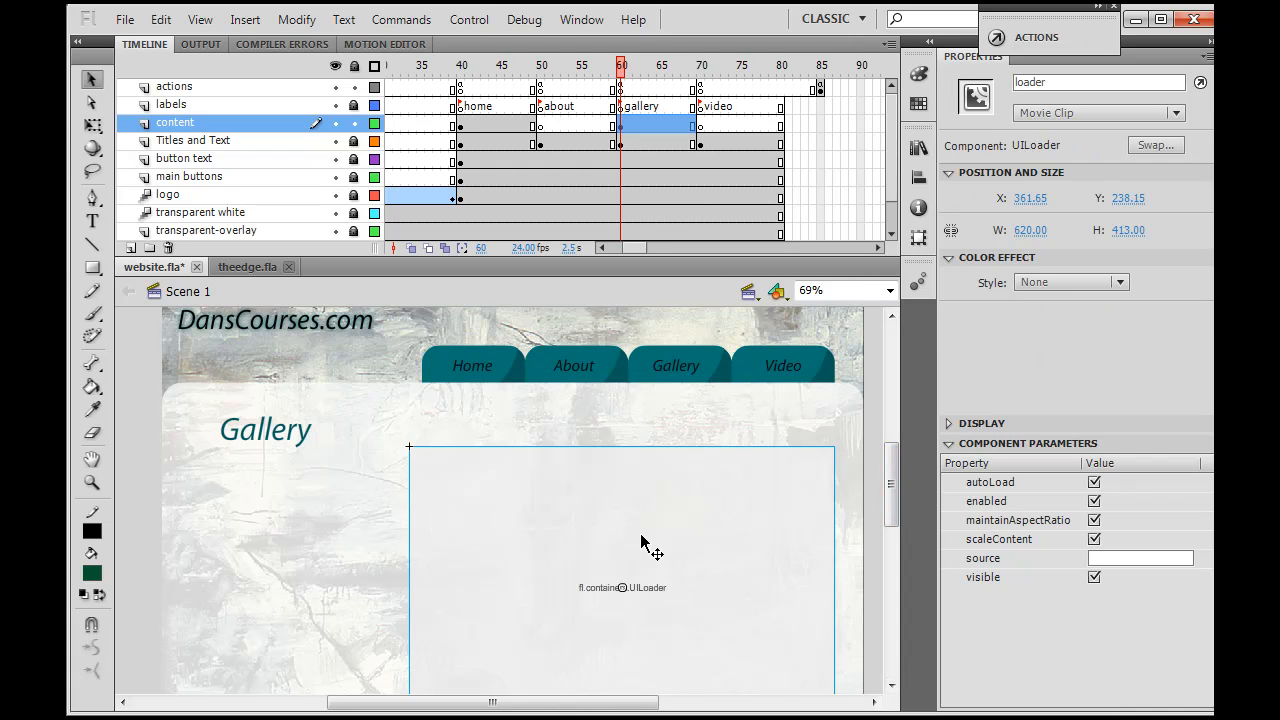
pyautogui.moveTo(680, 508)
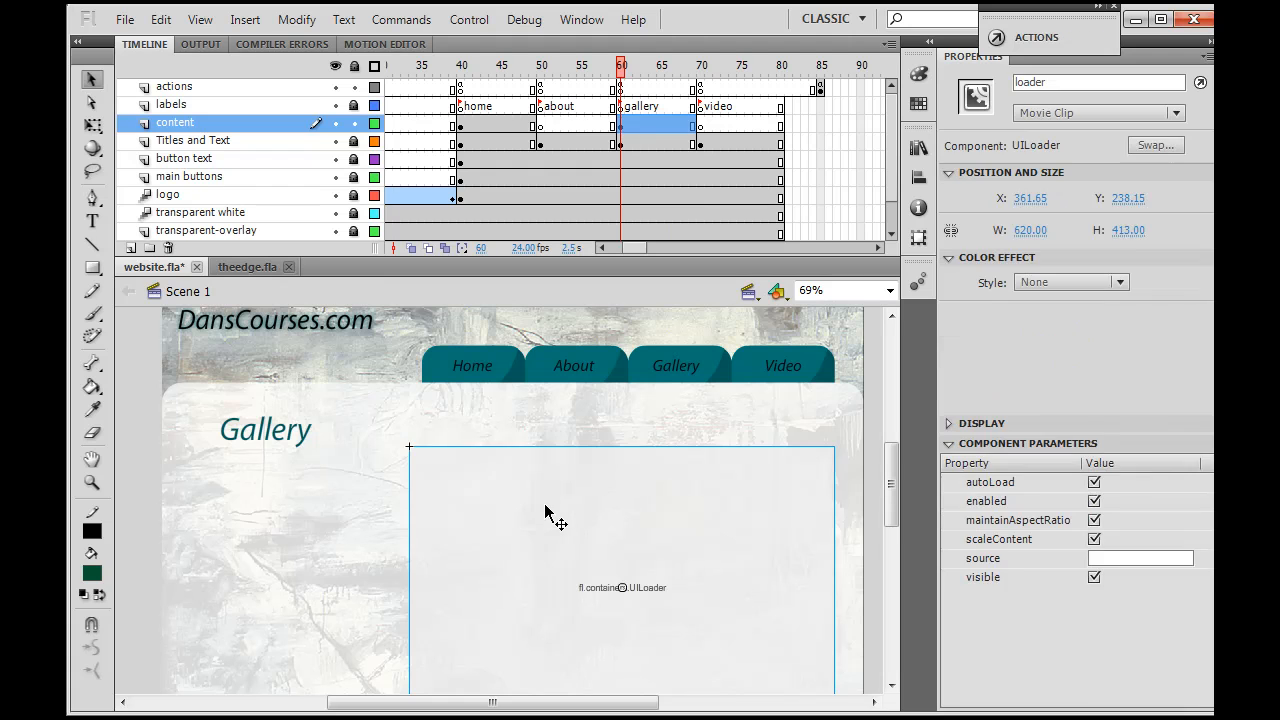
pyautogui.moveTo(590, 540)
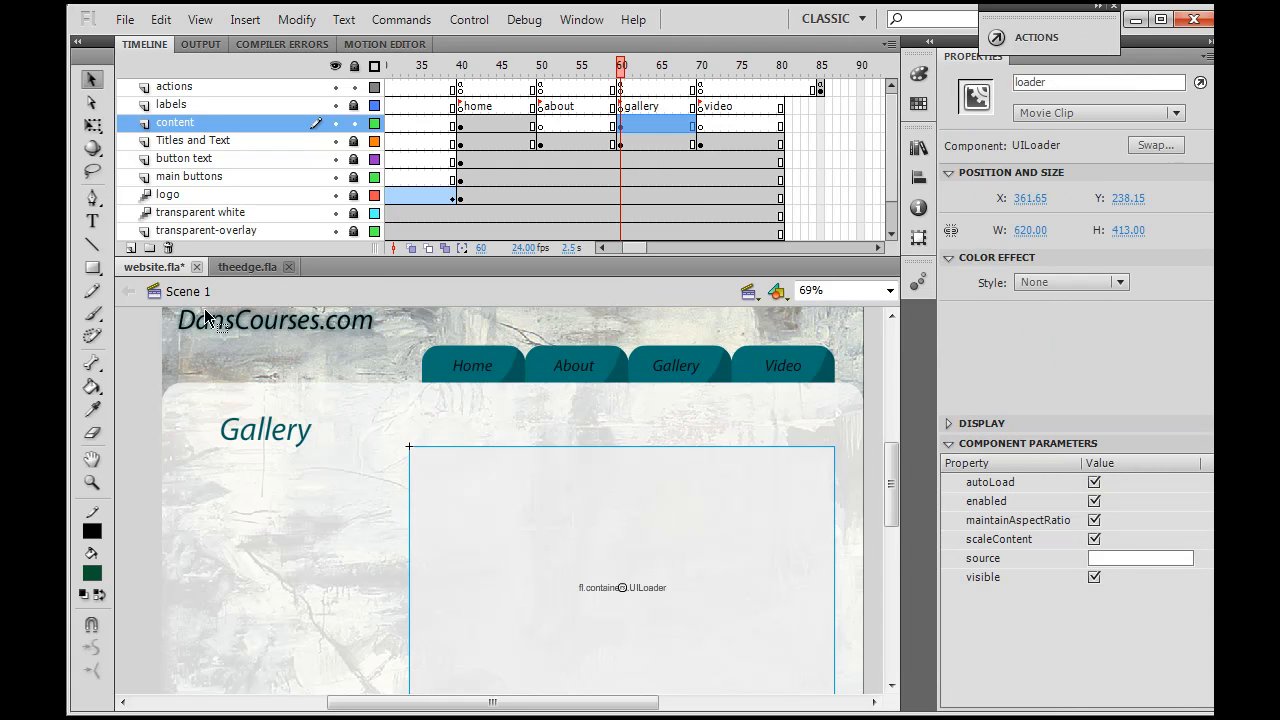
# Step: Convert the loader to a Movie Clip symbol named loaderMc and name its instance loaderMc
pyautogui.click(296, 19)
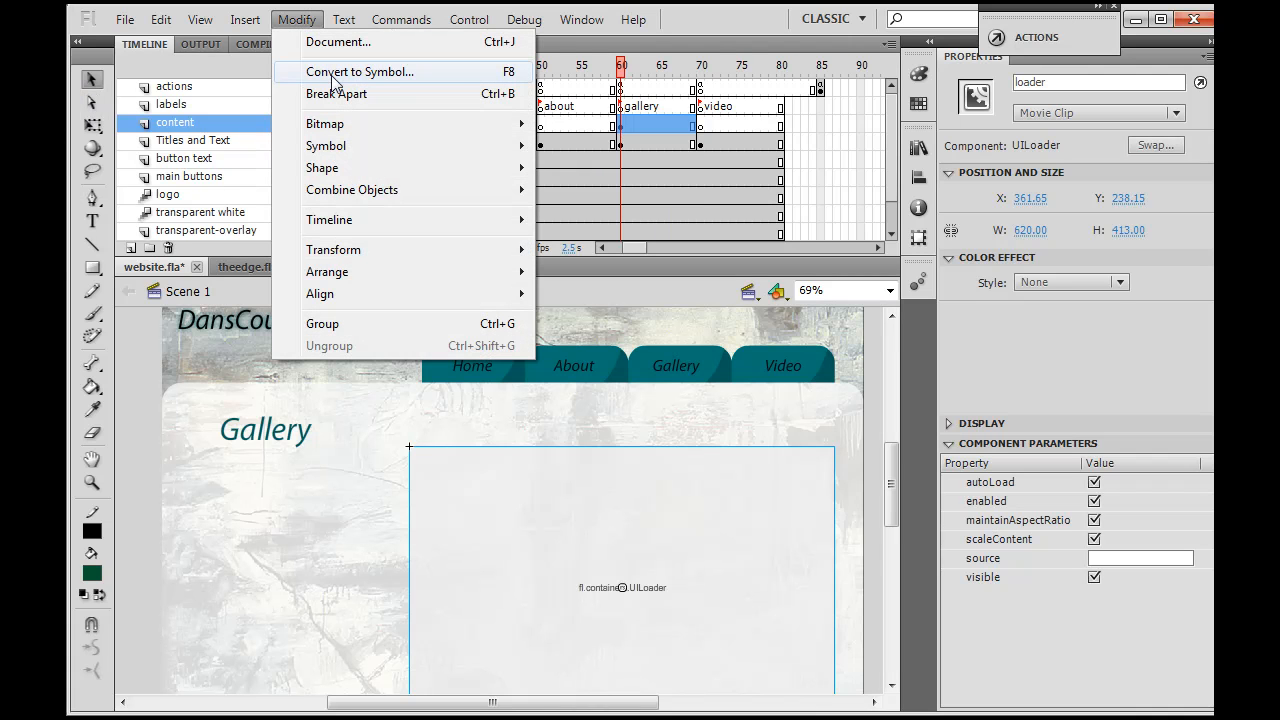
pyautogui.click(359, 71)
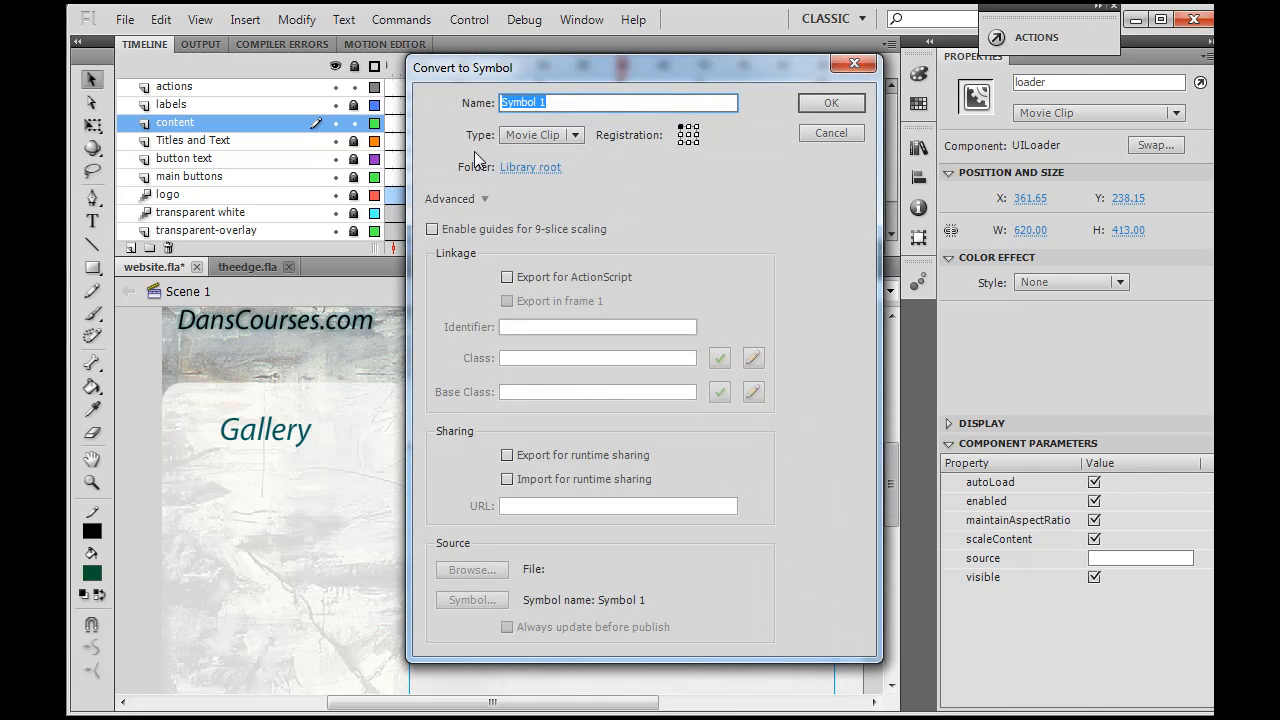
pyautogui.write('loaderMc')
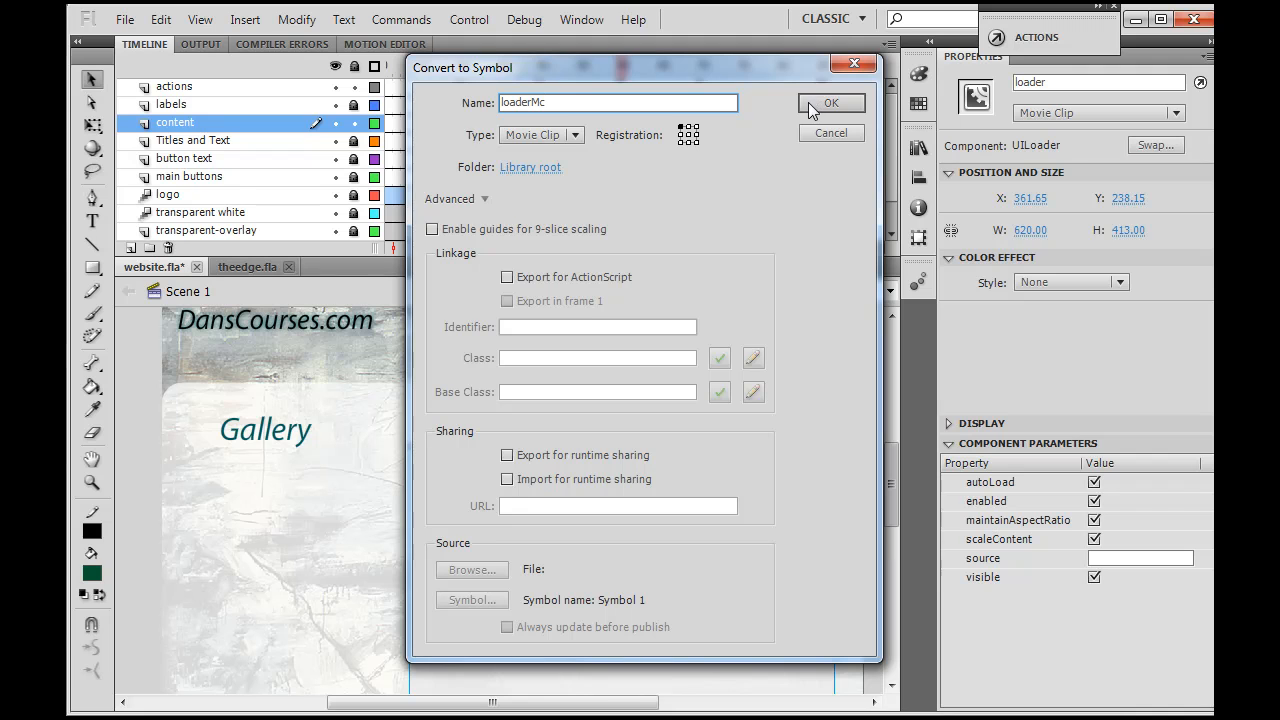
pyautogui.click(542, 135)
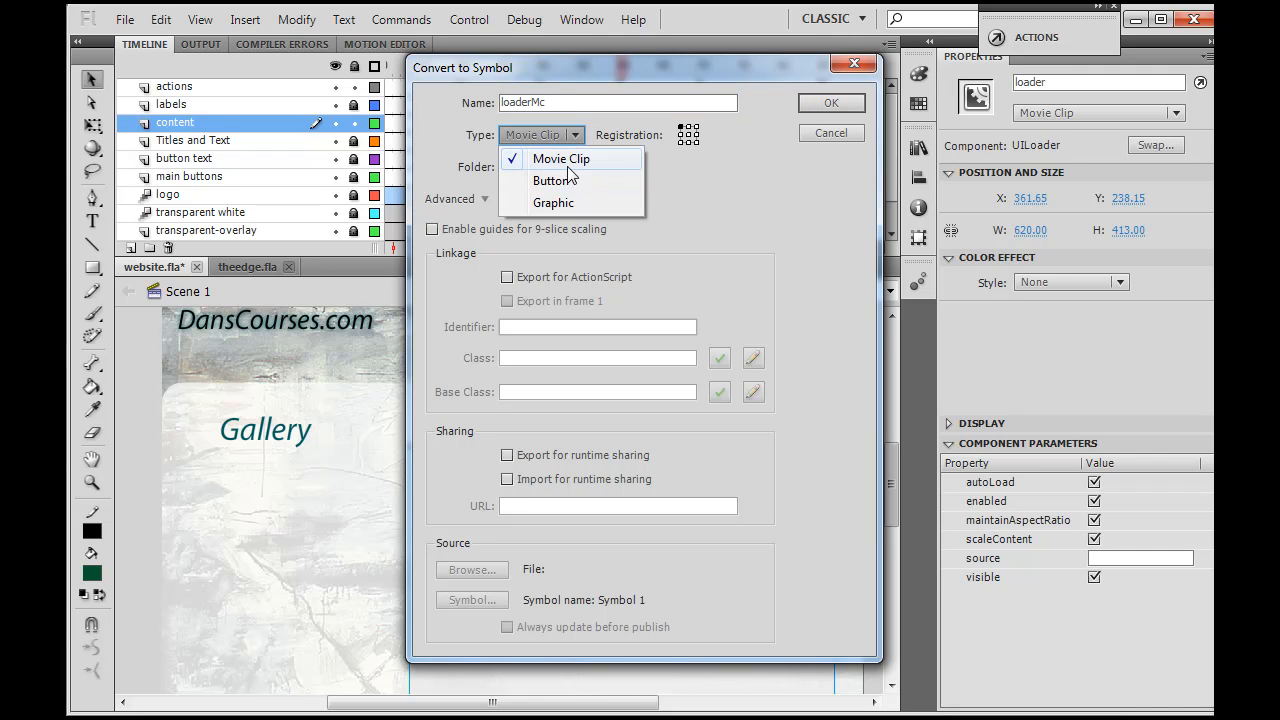
pyautogui.click(561, 158)
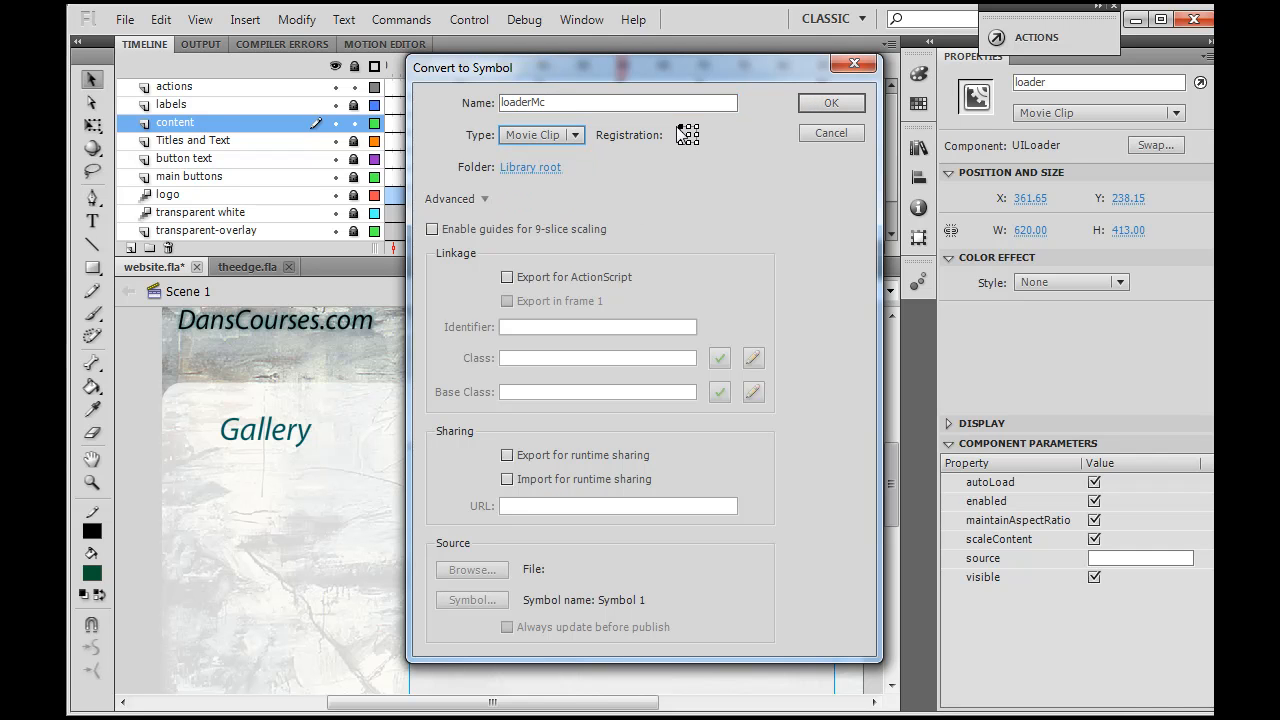
pyautogui.moveTo(810, 100)
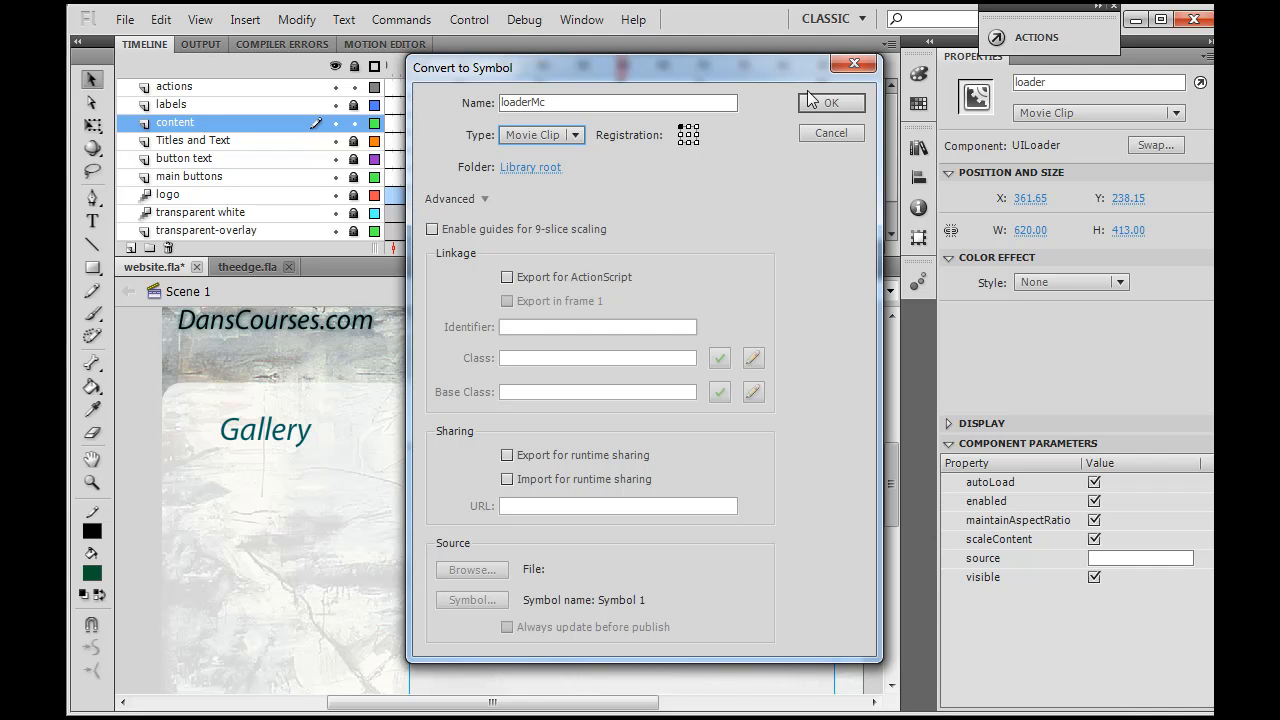
pyautogui.click(831, 102)
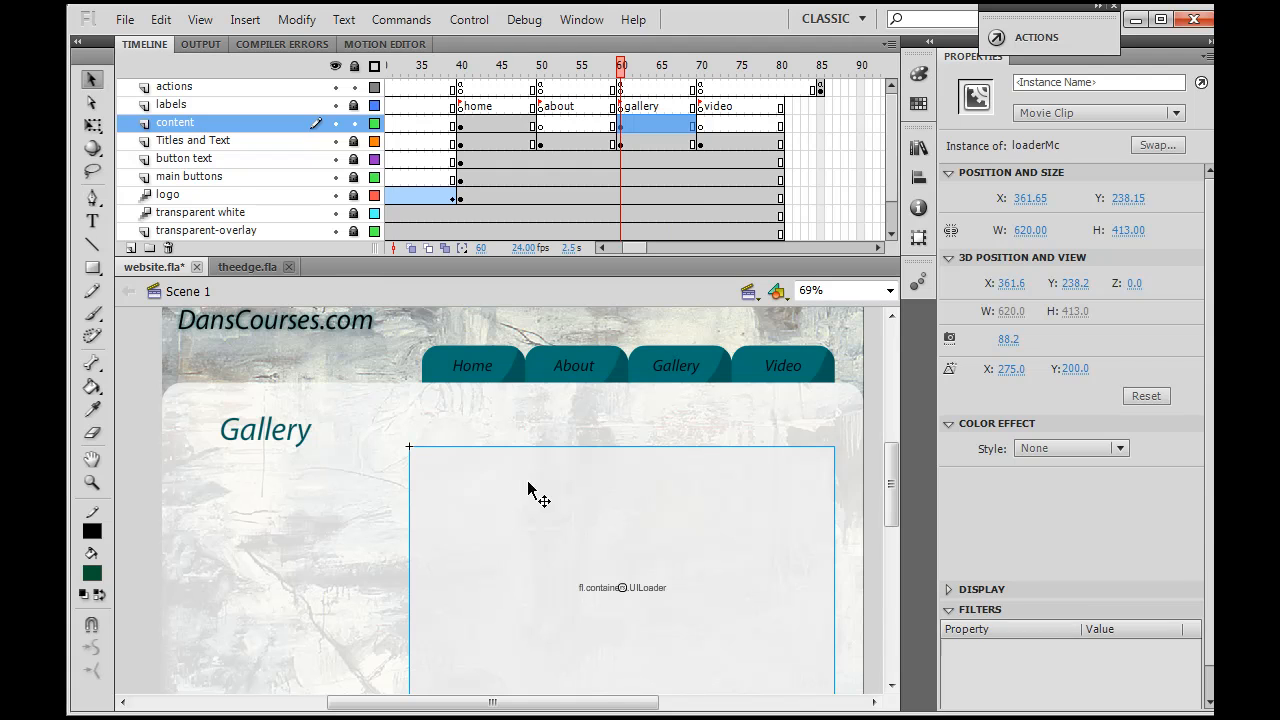
pyautogui.moveTo(1015, 157)
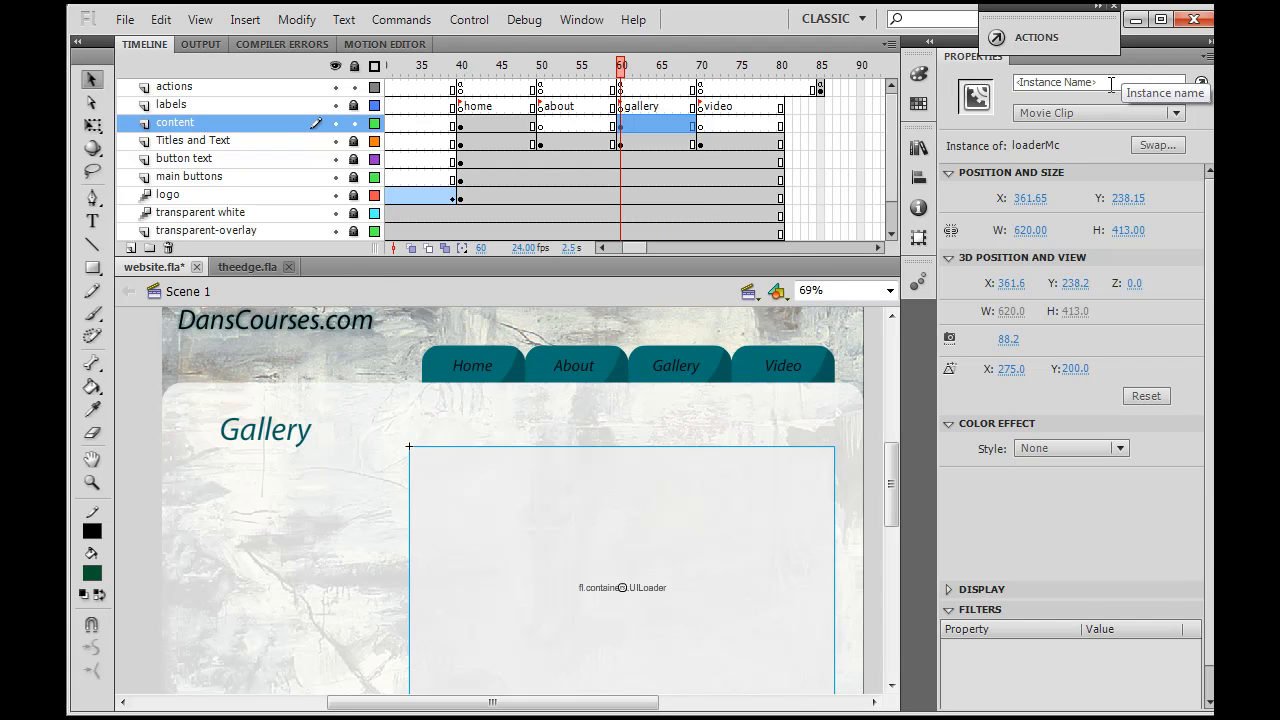
pyautogui.write('loaderMc')
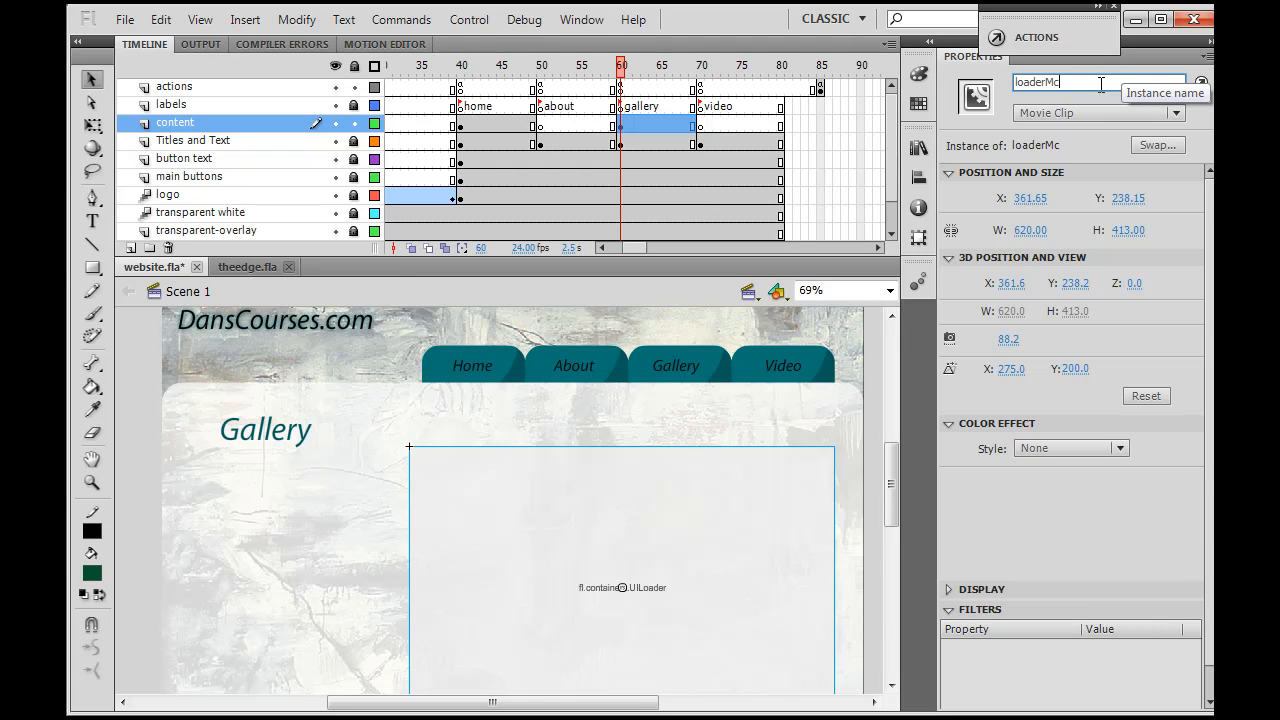
pyautogui.moveTo(860, 227)
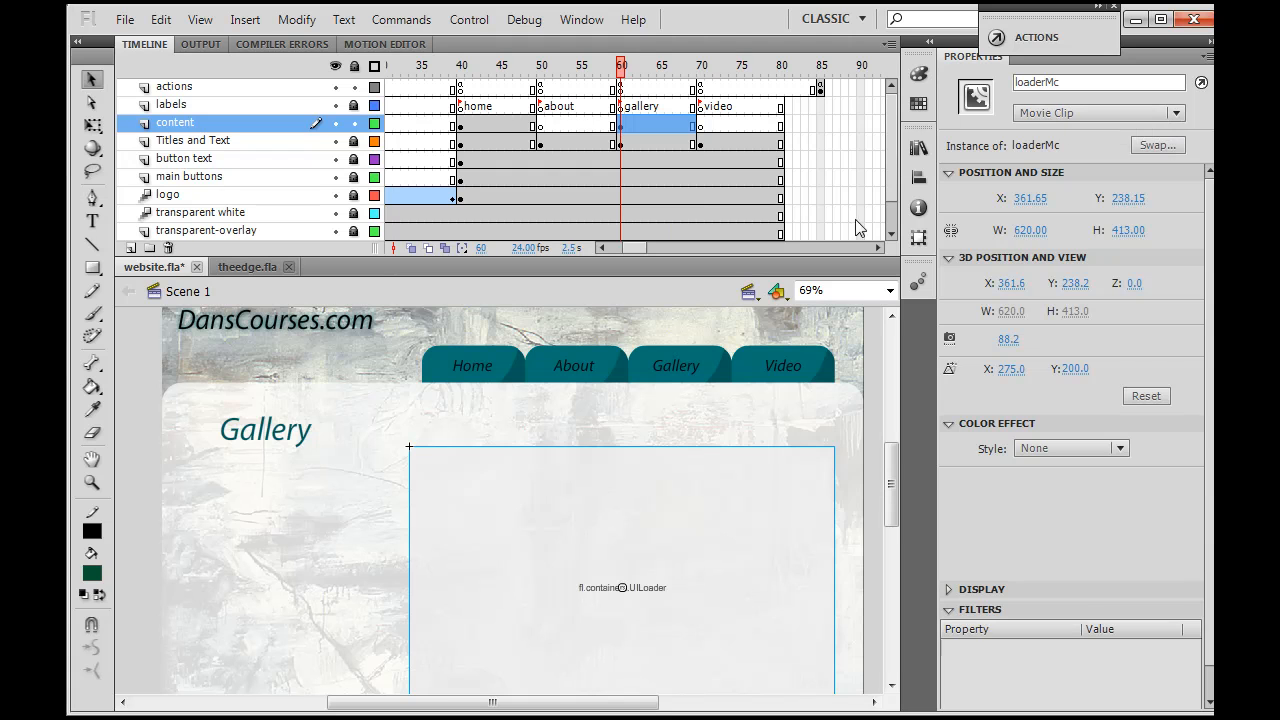
# Step: Shift the loaderMc instance slightly higher, just under the Gallery title
pyautogui.click(450, 505)
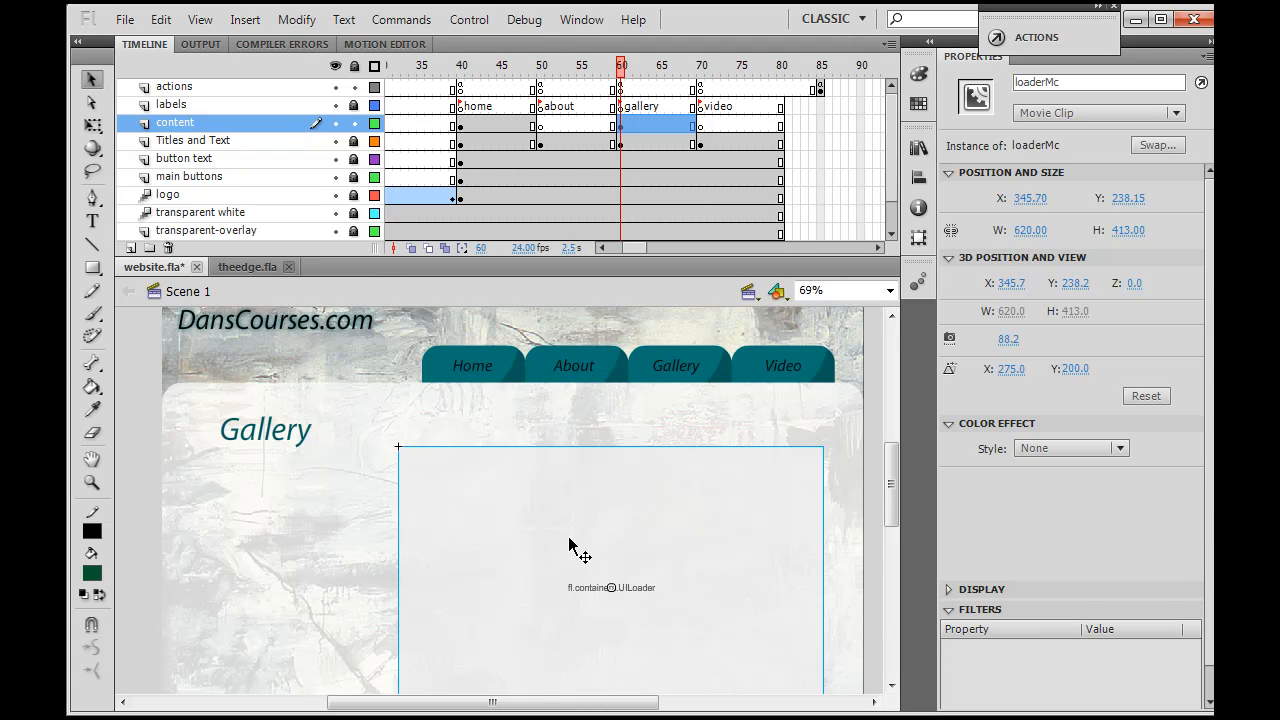
pyautogui.moveTo(540, 462)
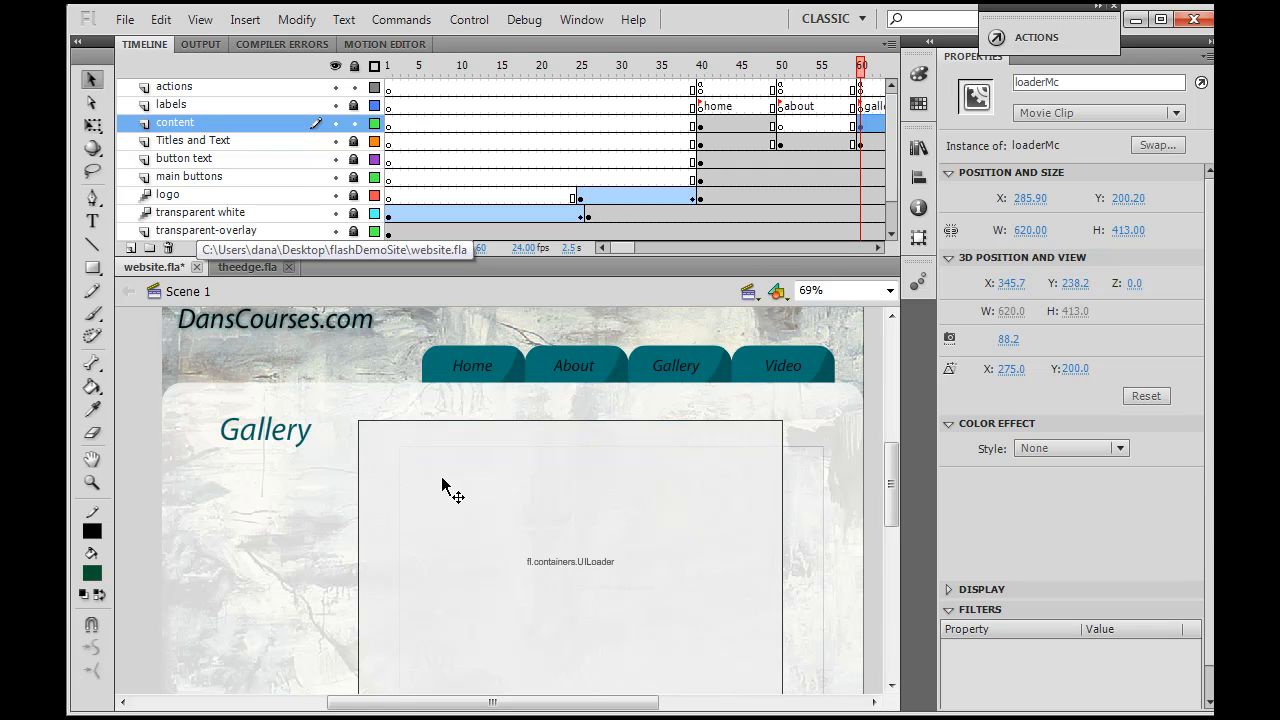
pyautogui.moveTo(450, 490); pyautogui.dragTo(490, 490)
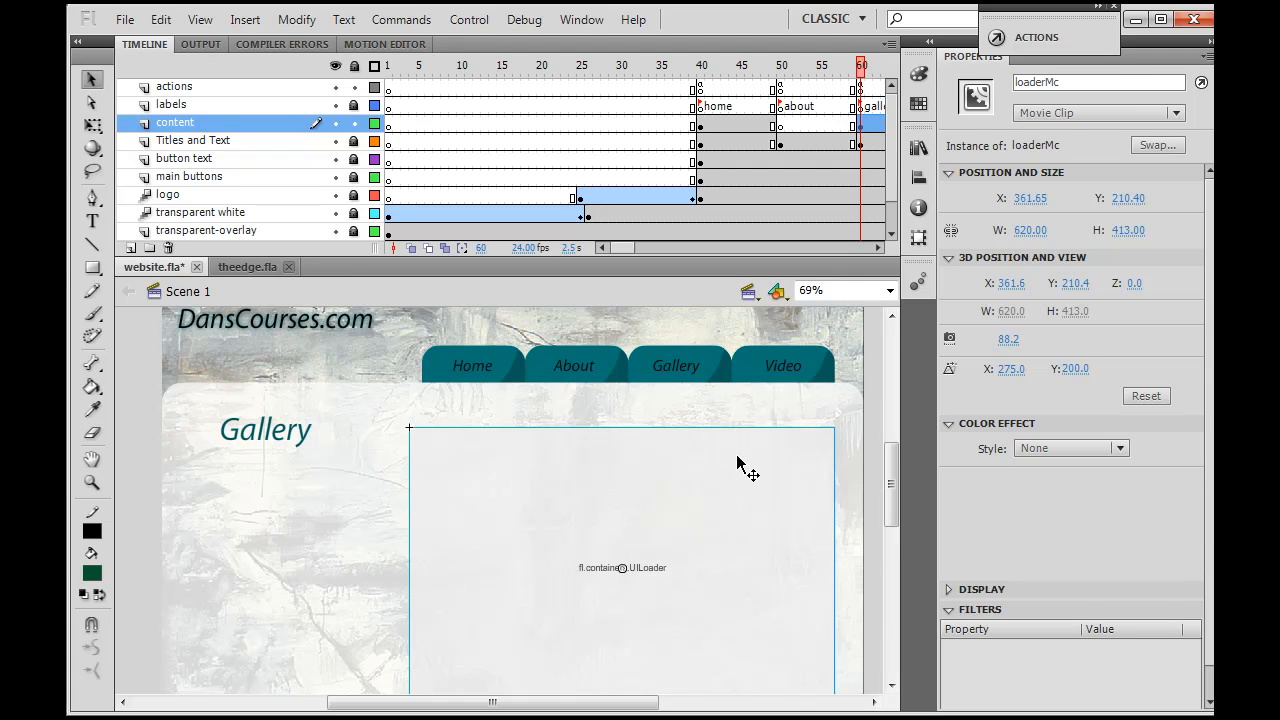
pyautogui.moveTo(697, 638)
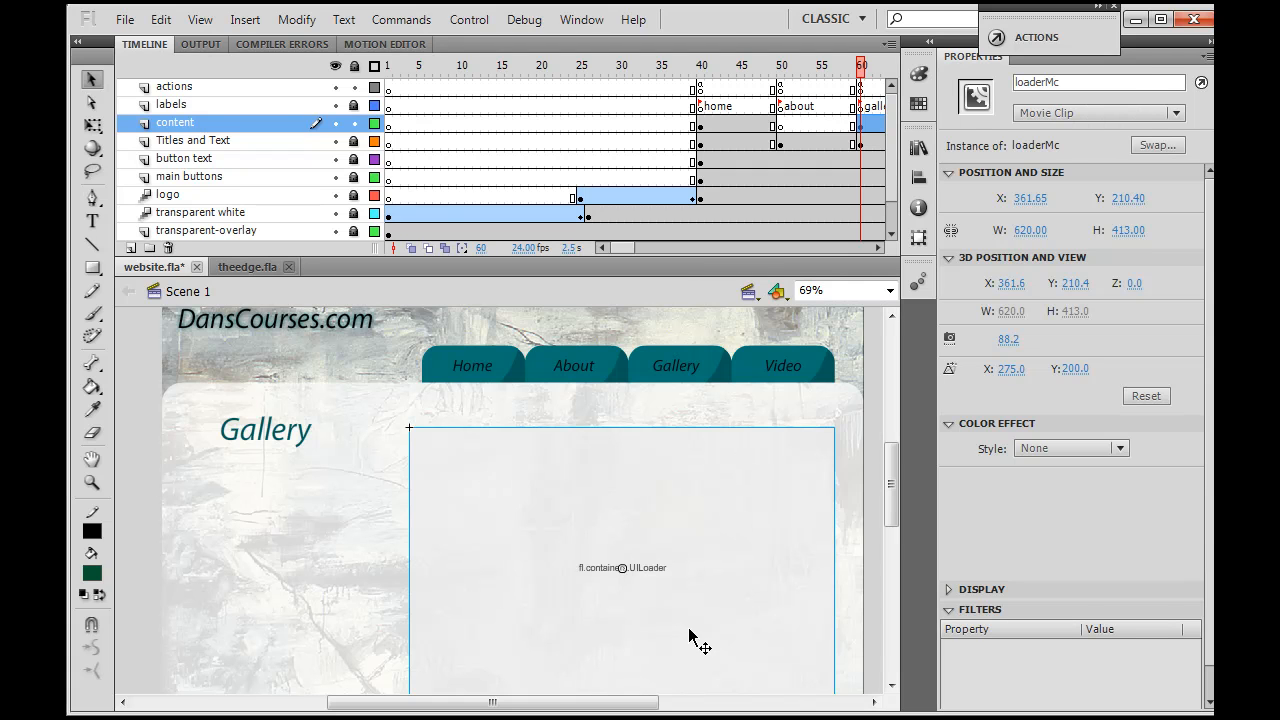
pyautogui.moveTo(590, 605)
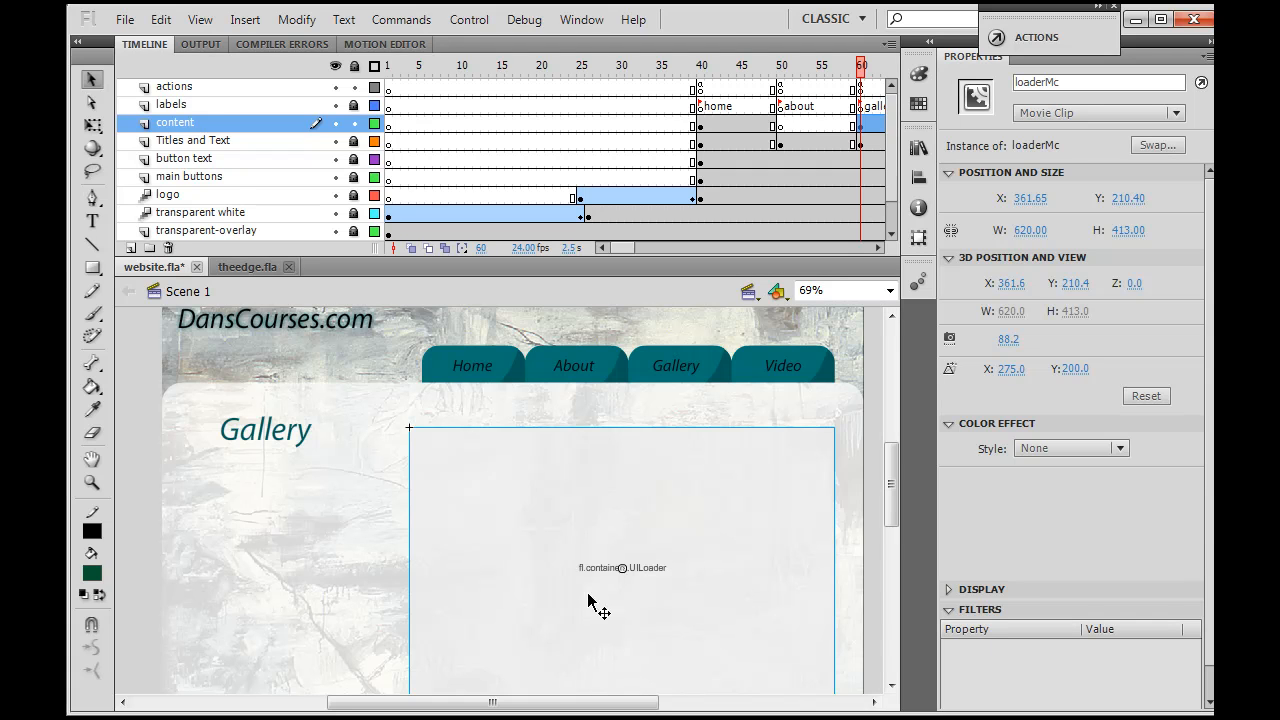
pyautogui.moveTo(483, 607)
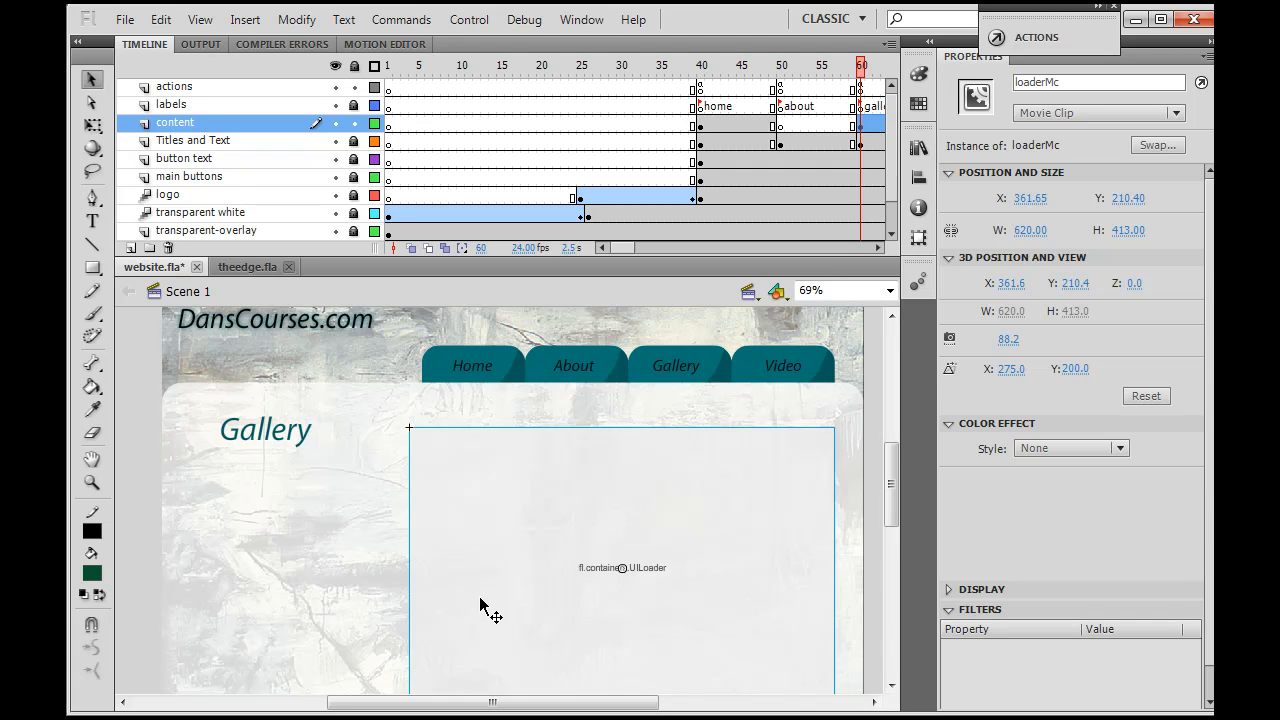
pyautogui.moveTo(350, 530)
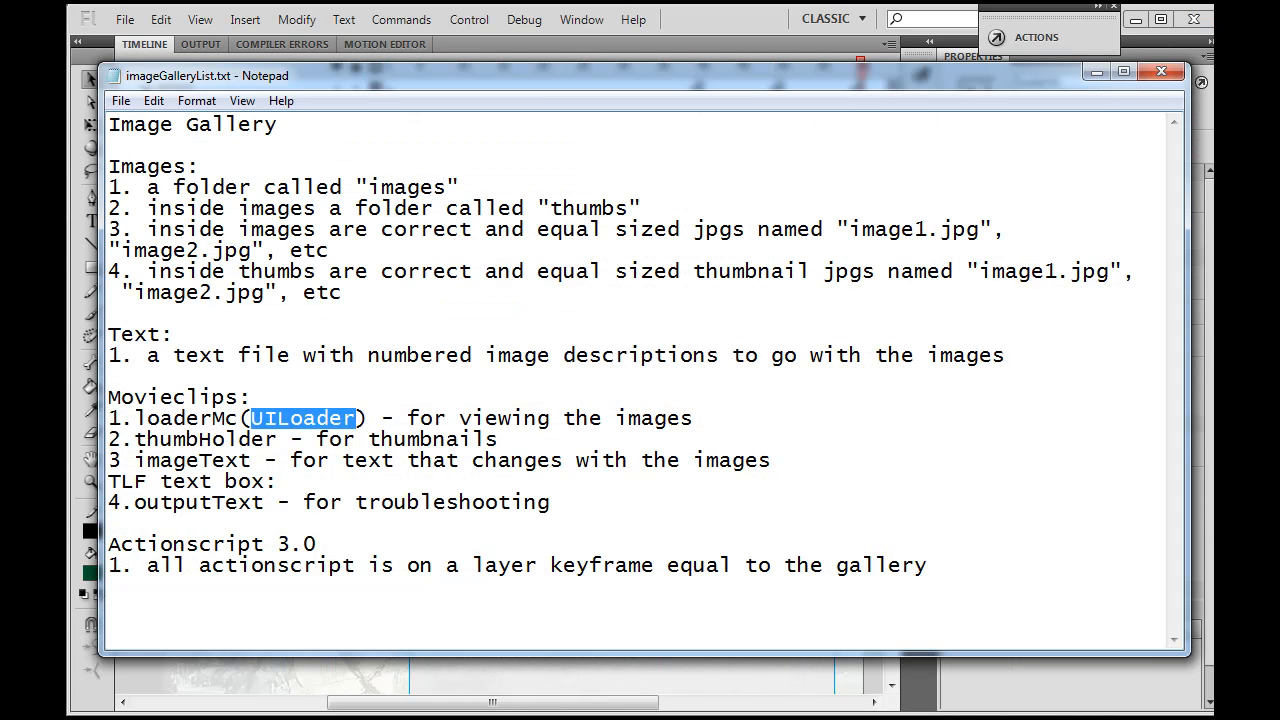
# Step: Select the word thumbHolder in the Notepad gallery checklist
pyautogui.click(135, 439)
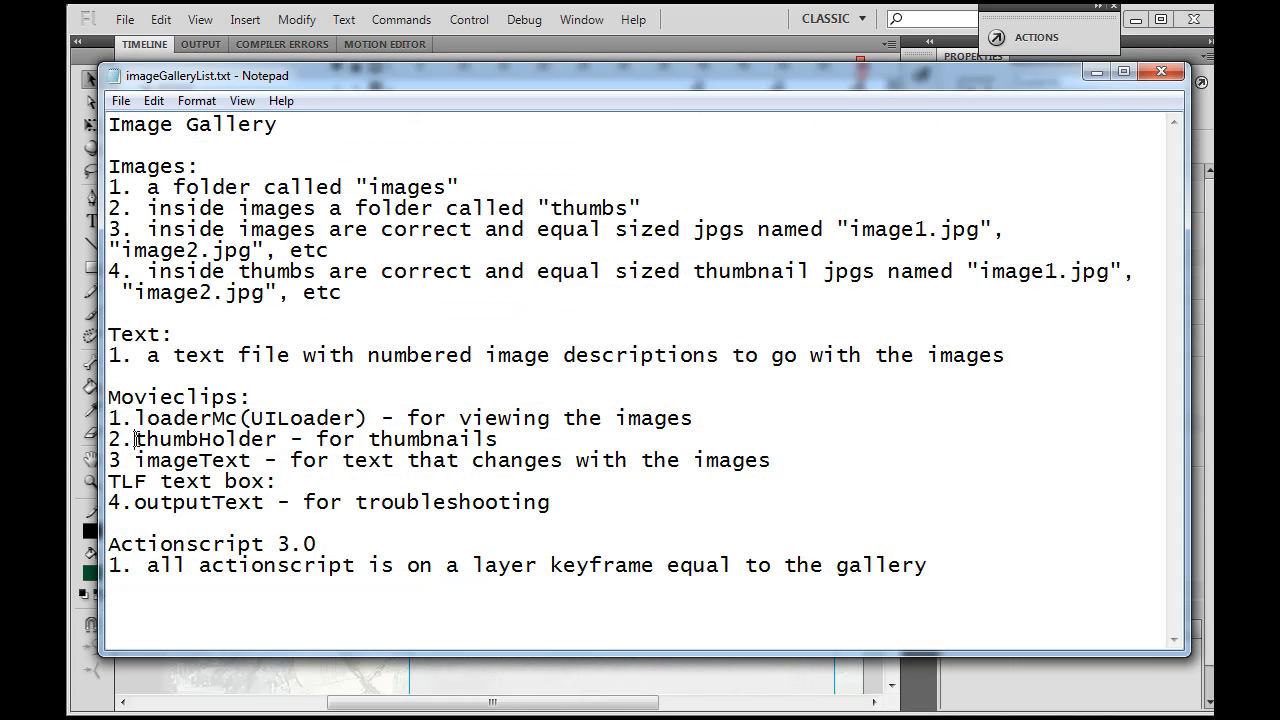
pyautogui.doubleClick(205, 439)
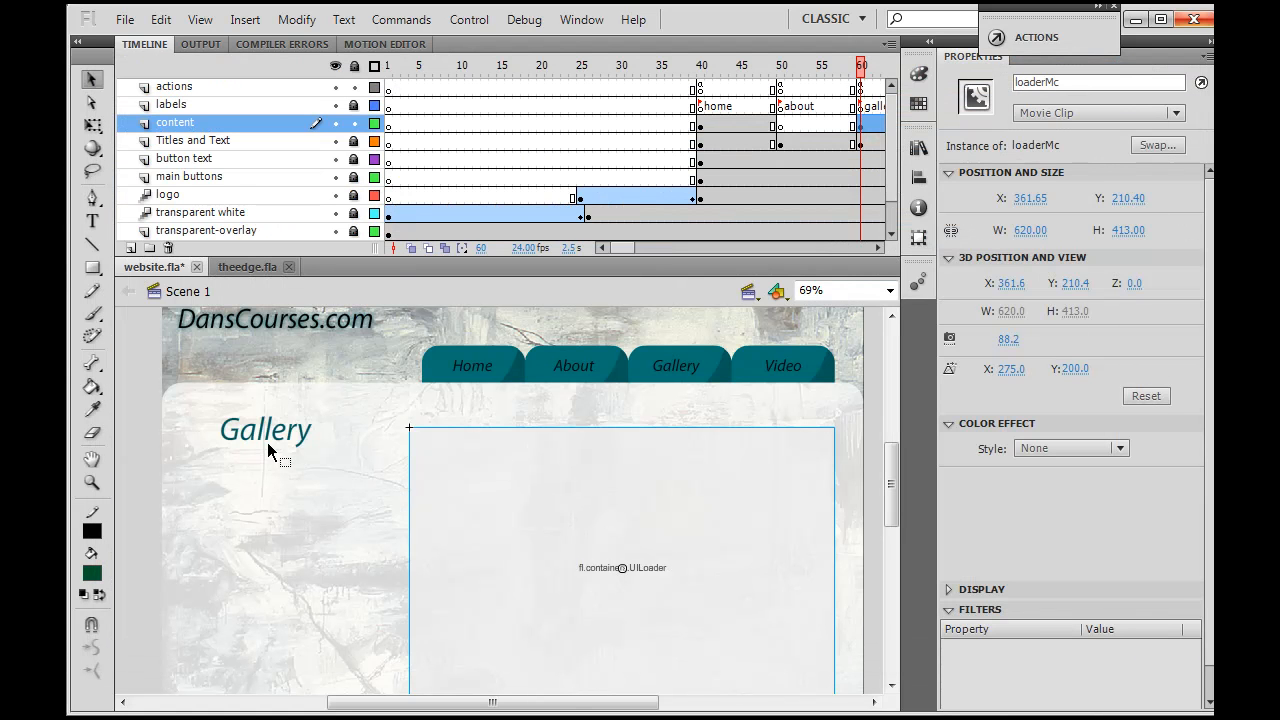
# Step: Draw a dark green square with the Rectangle Tool below the Gallery heading, left of the loader
pyautogui.click(310, 535)
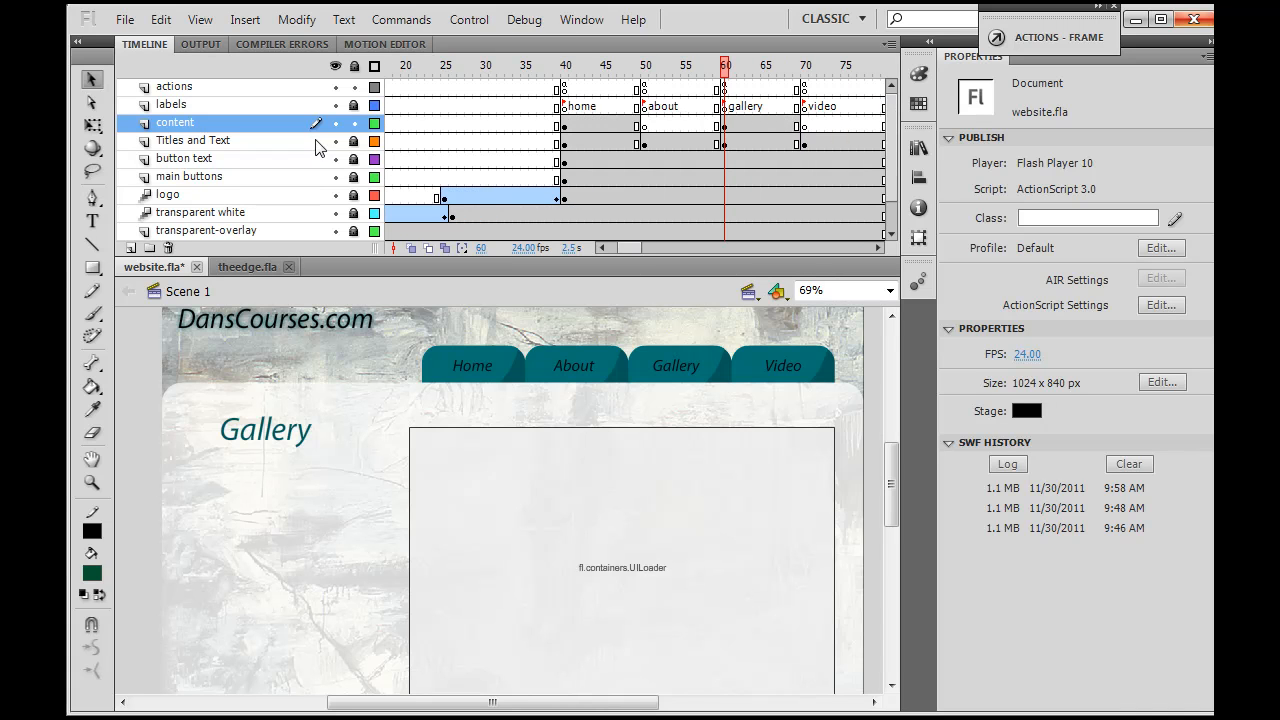
pyautogui.click(724, 125)
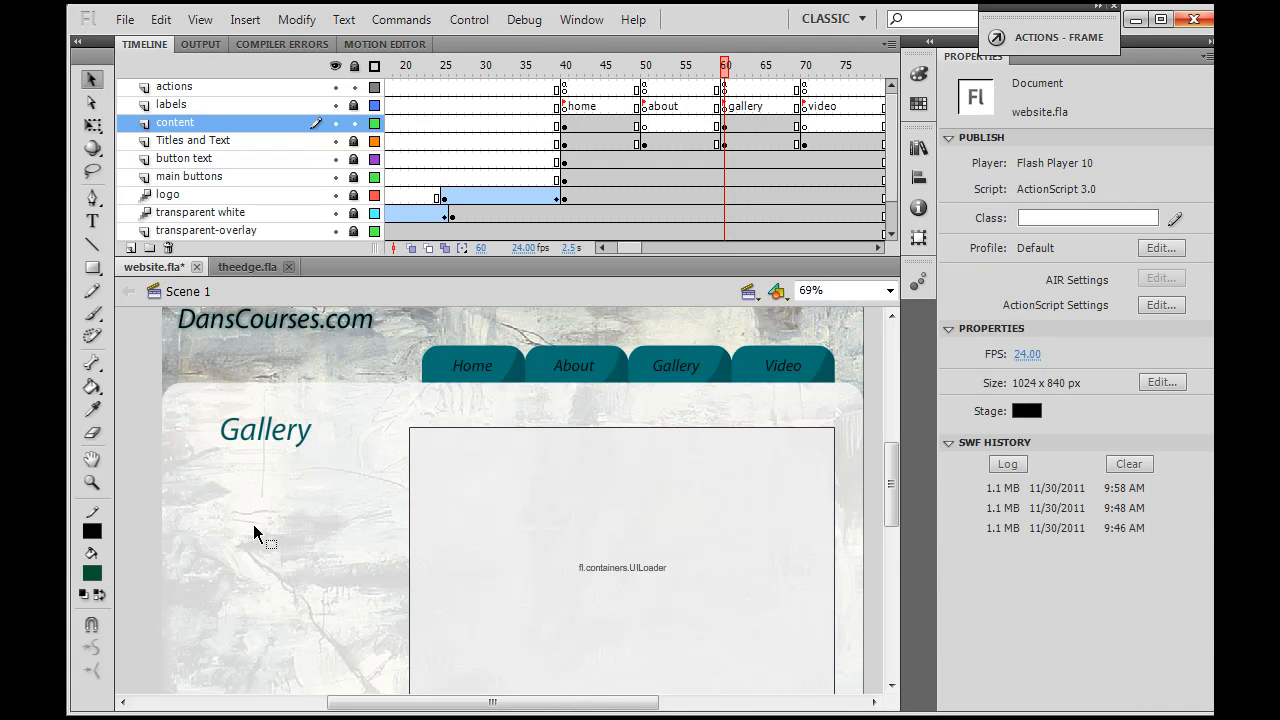
pyautogui.click(91, 268)
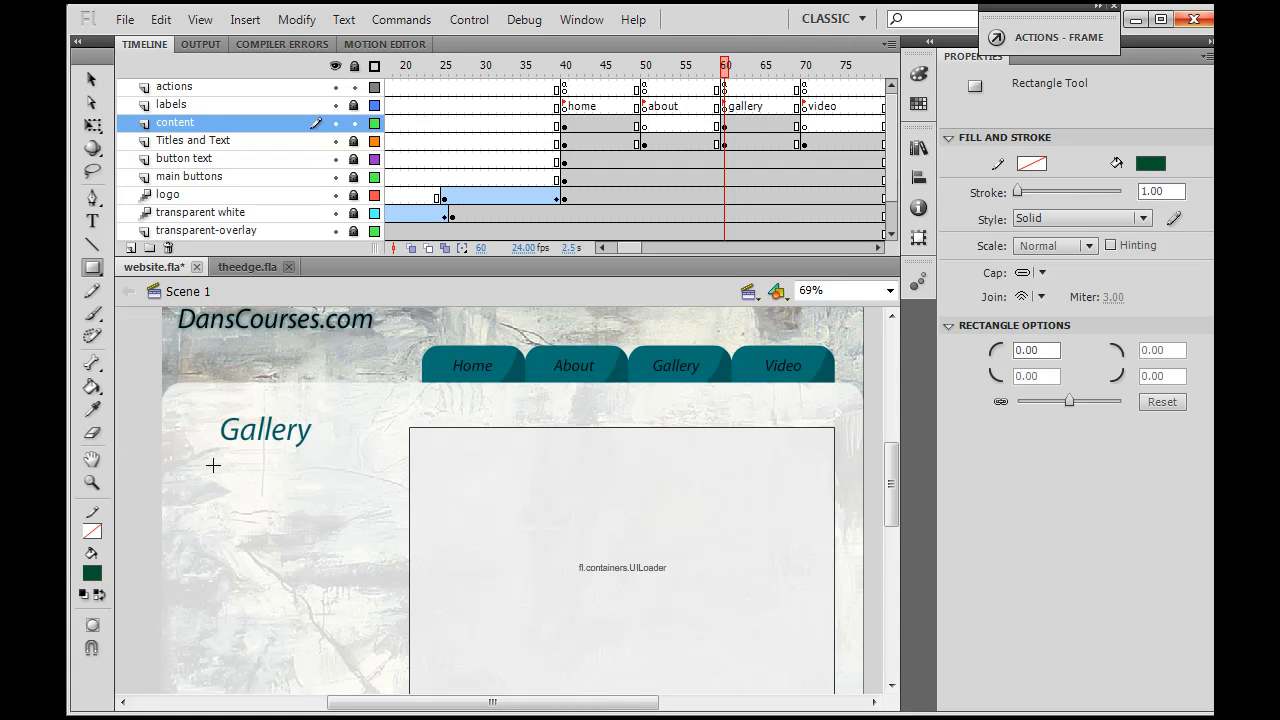
pyautogui.moveTo(213, 463); pyautogui.dragTo(366, 625)
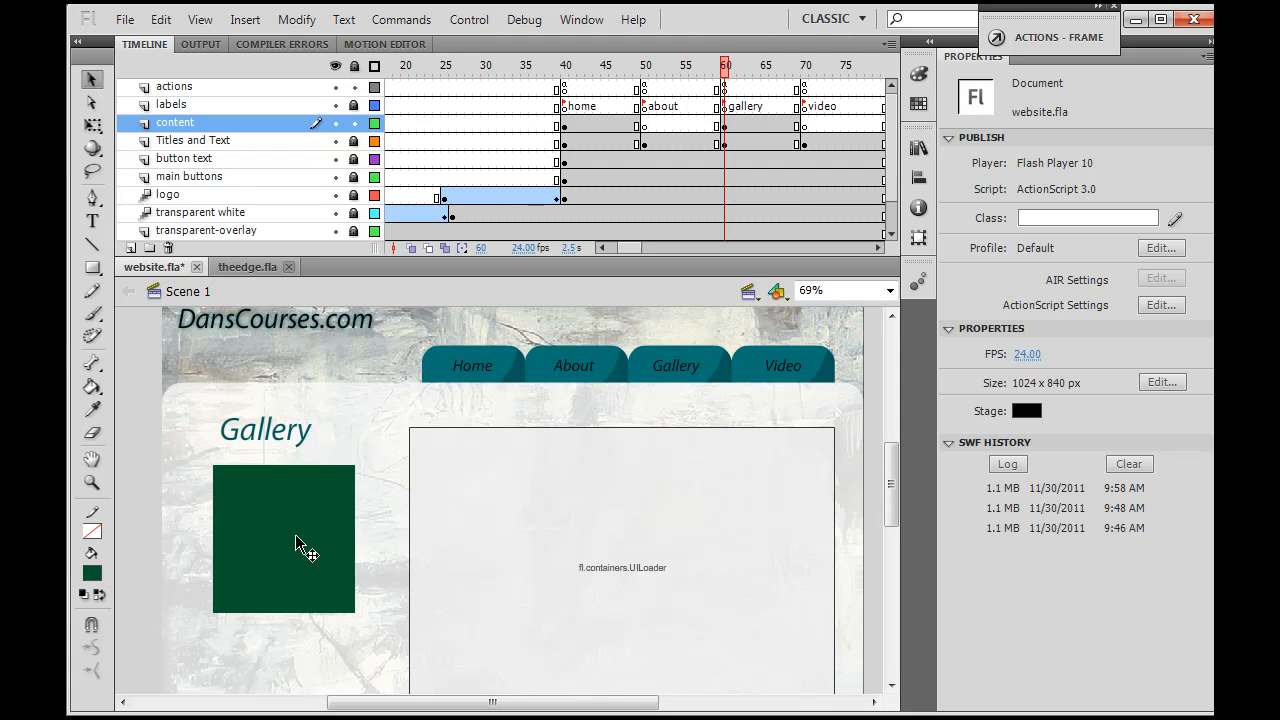
pyautogui.click(283, 538)
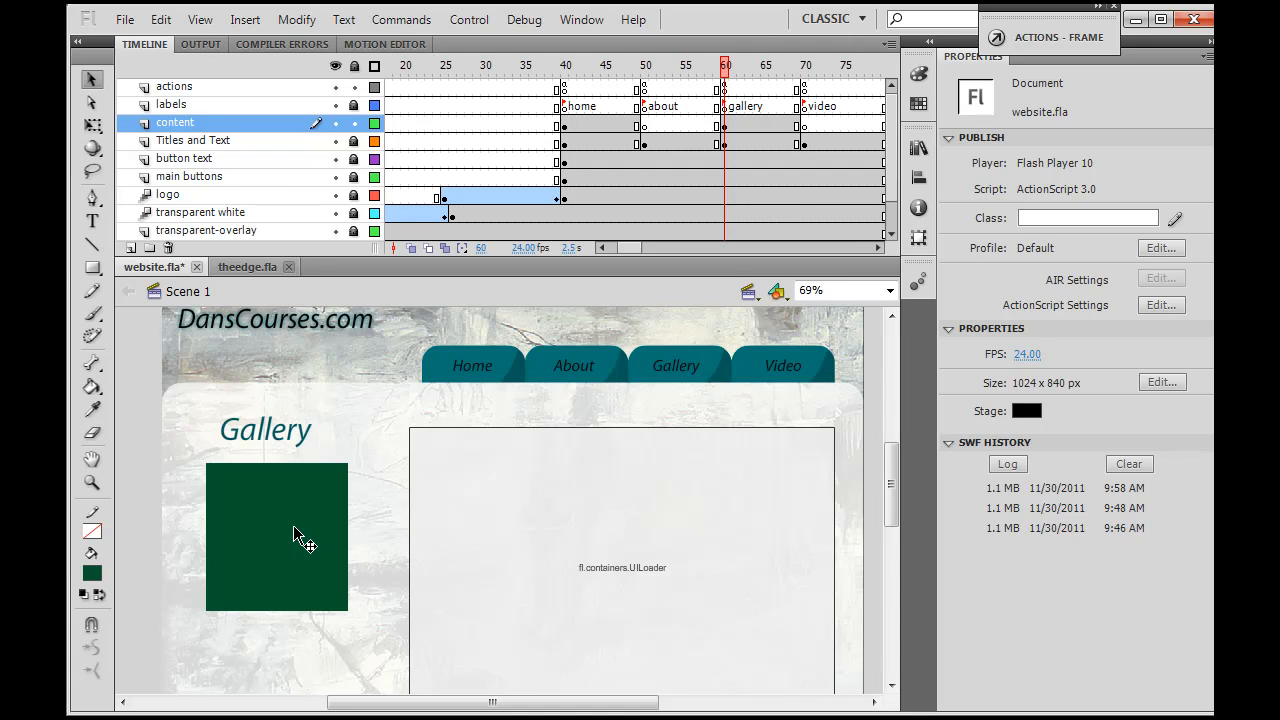
# Step: Lower the square's fill alpha so the green becomes pale and semi-transparent
pyautogui.click(278, 537)
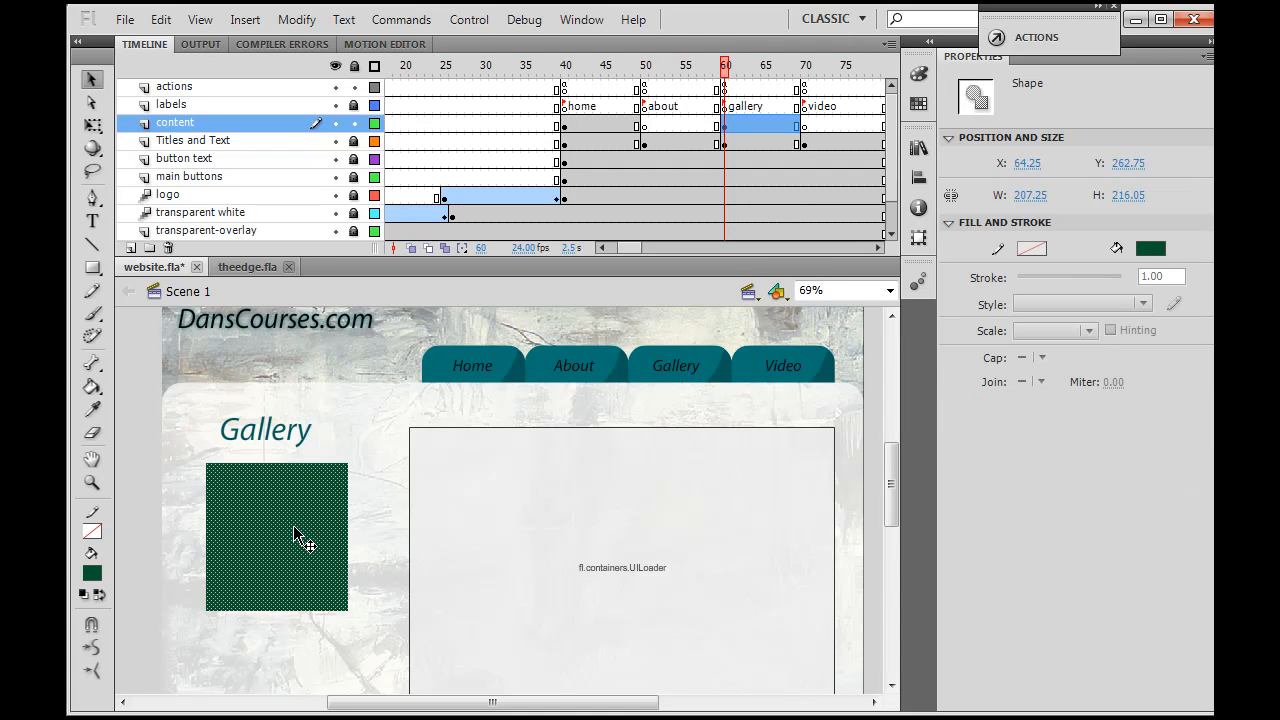
pyautogui.moveTo(863, 355)
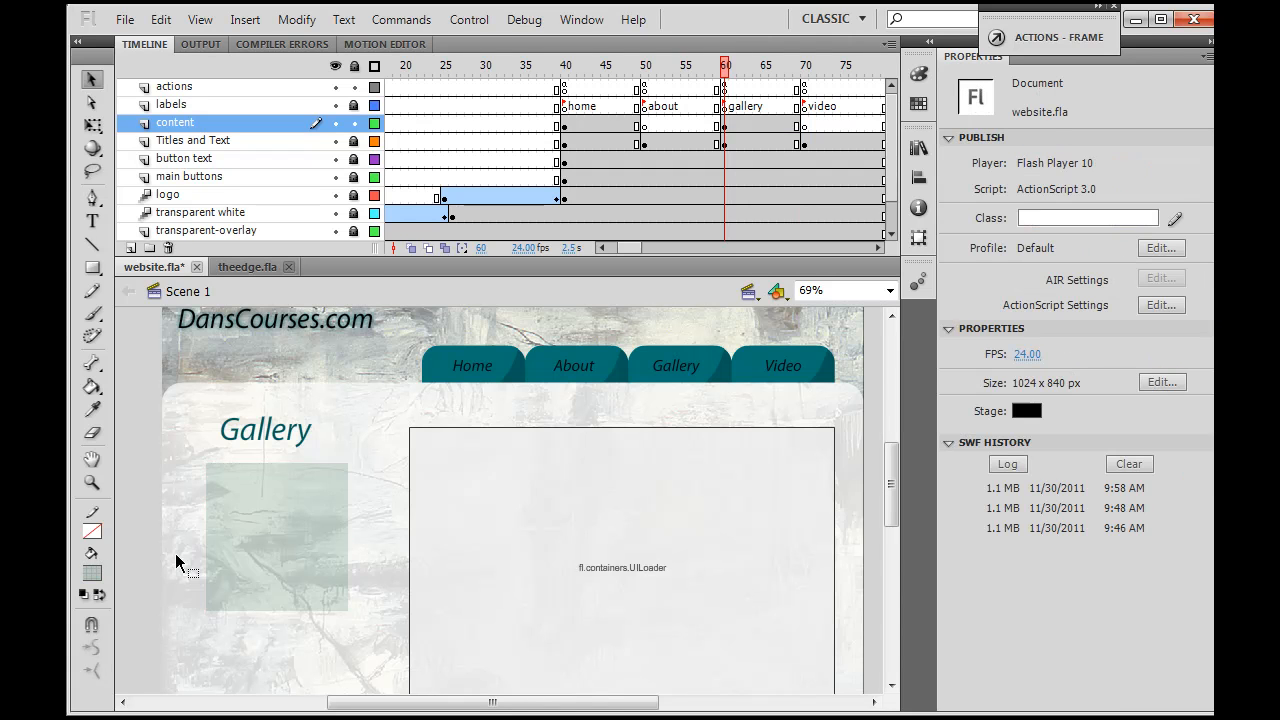
pyautogui.click(277, 536)
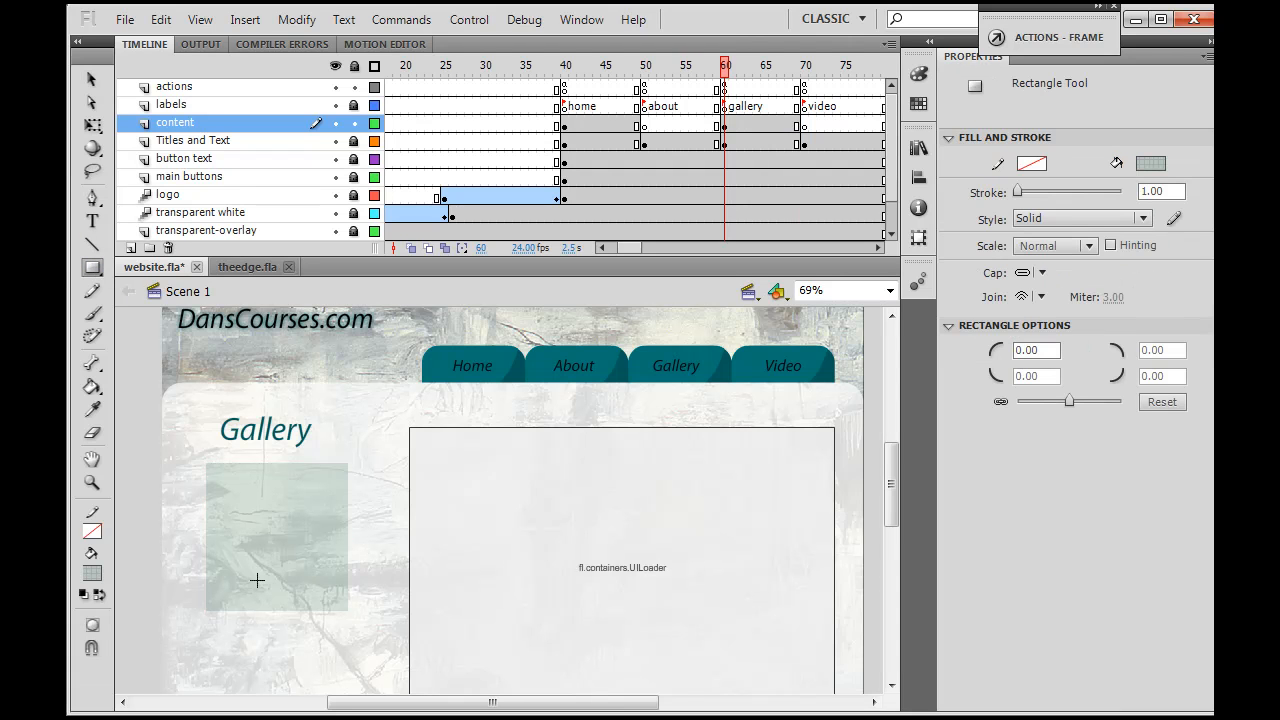
pyautogui.moveTo(91, 268)
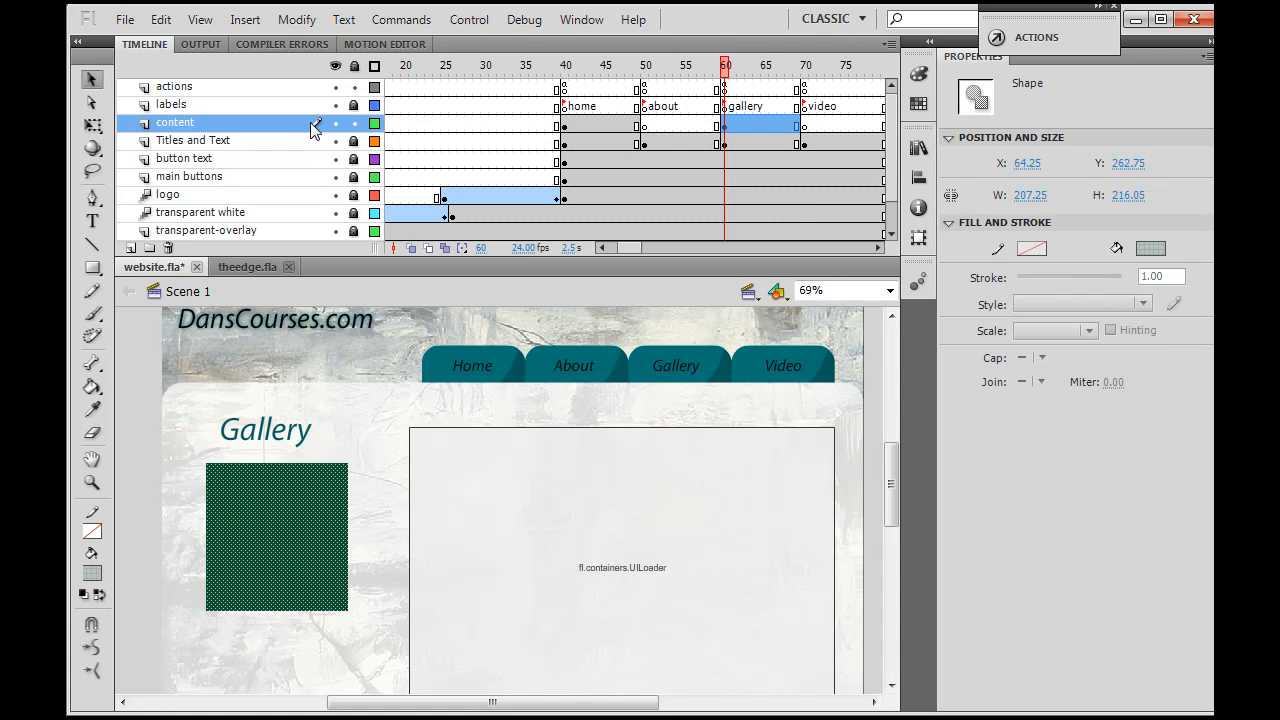
# Step: Convert the square to a Movie Clip symbol thumbHolder and name its instance thumbHolder
pyautogui.click(296, 19)
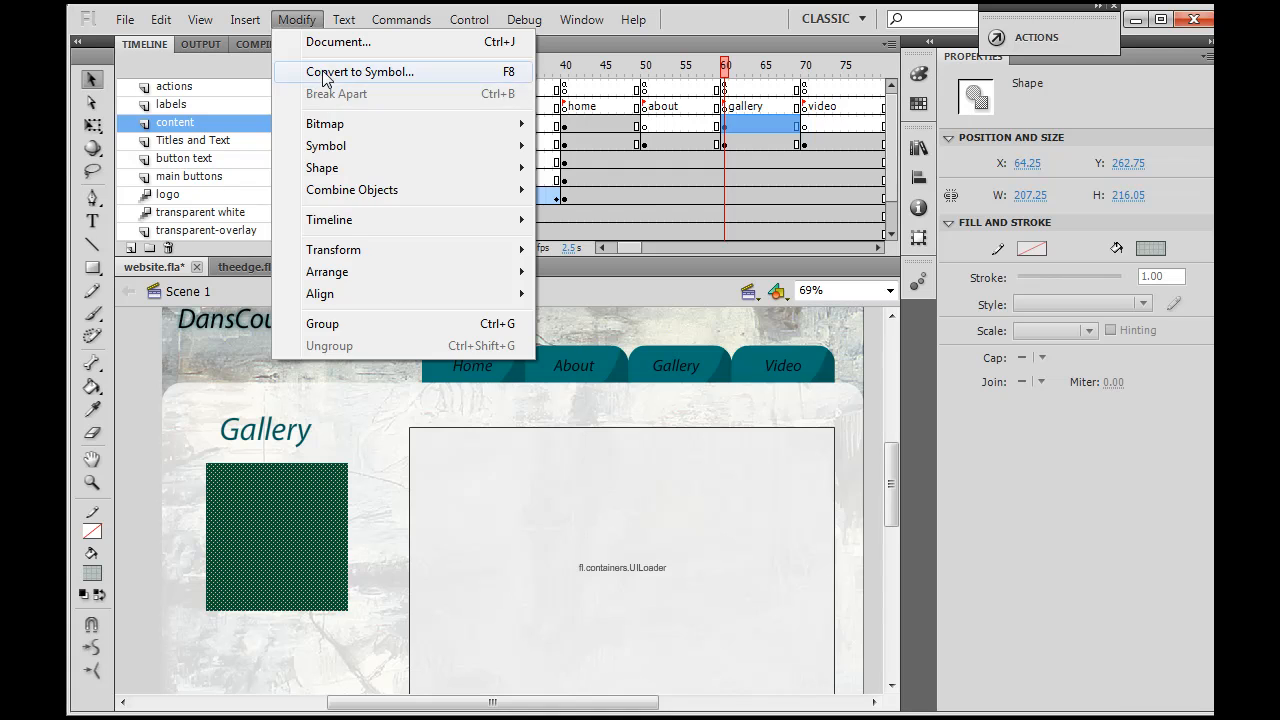
pyautogui.click(359, 71)
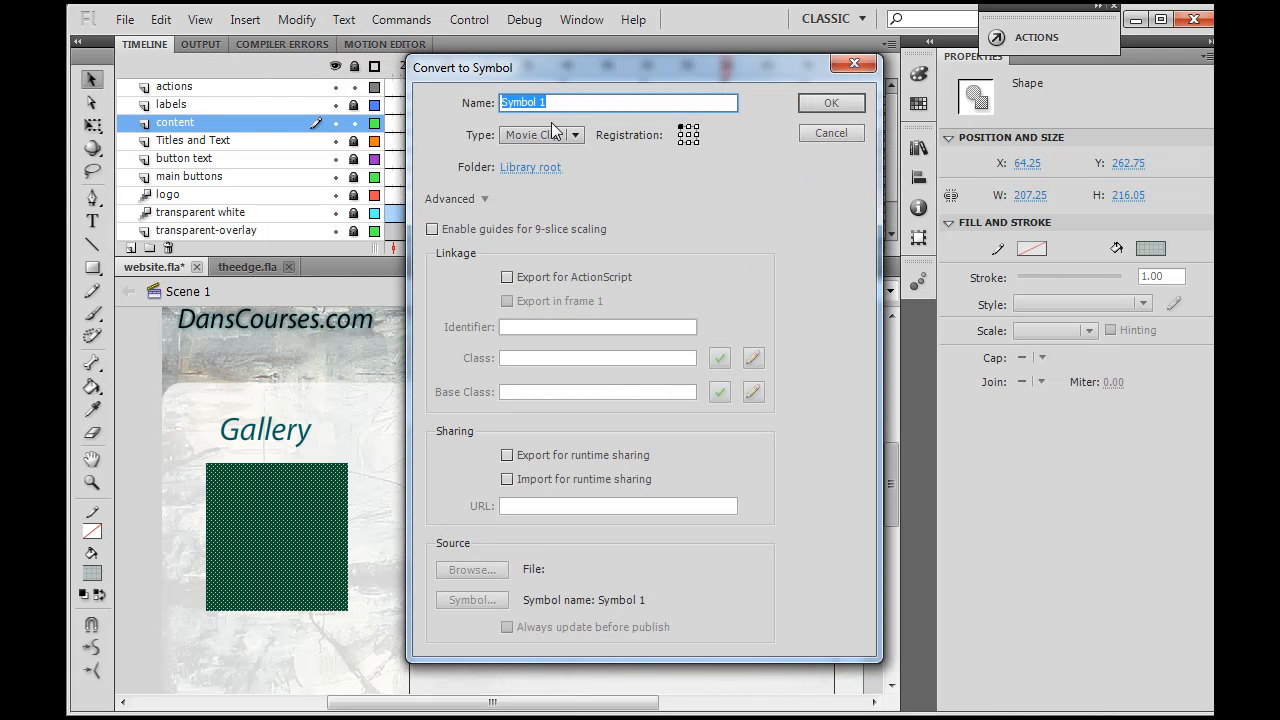
pyautogui.write('thumbHolder')
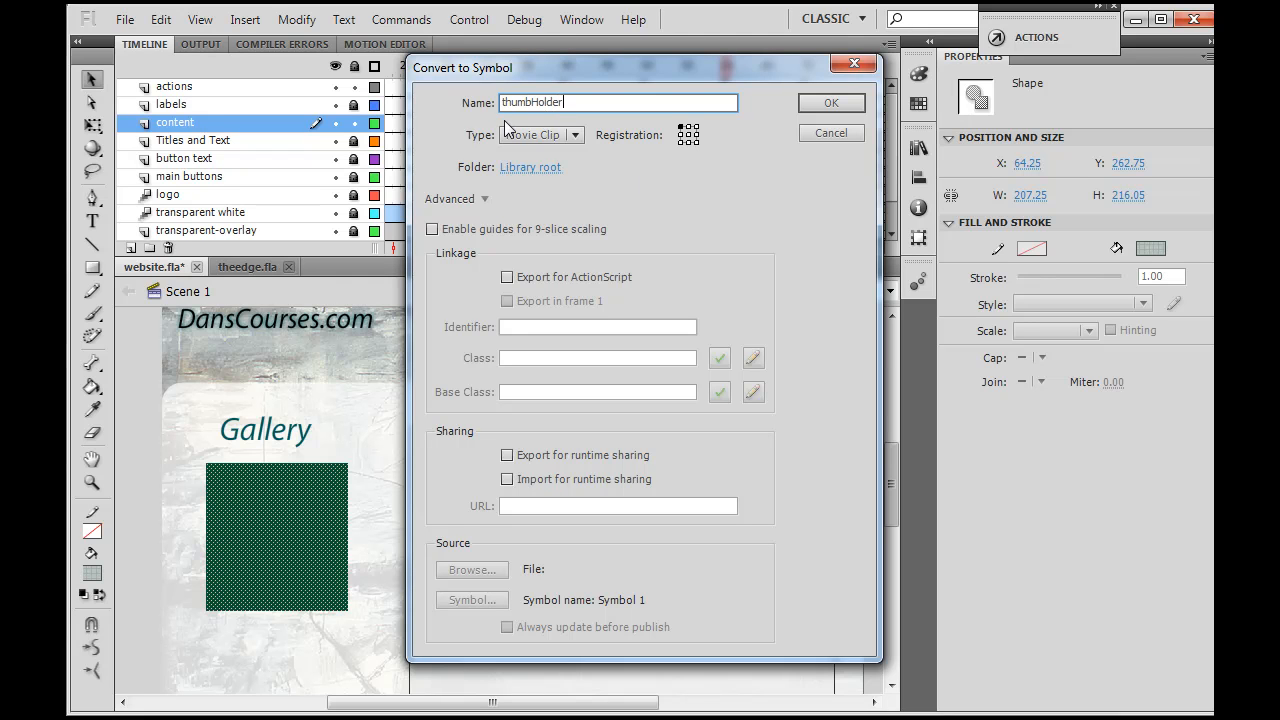
pyautogui.moveTo(763, 98)
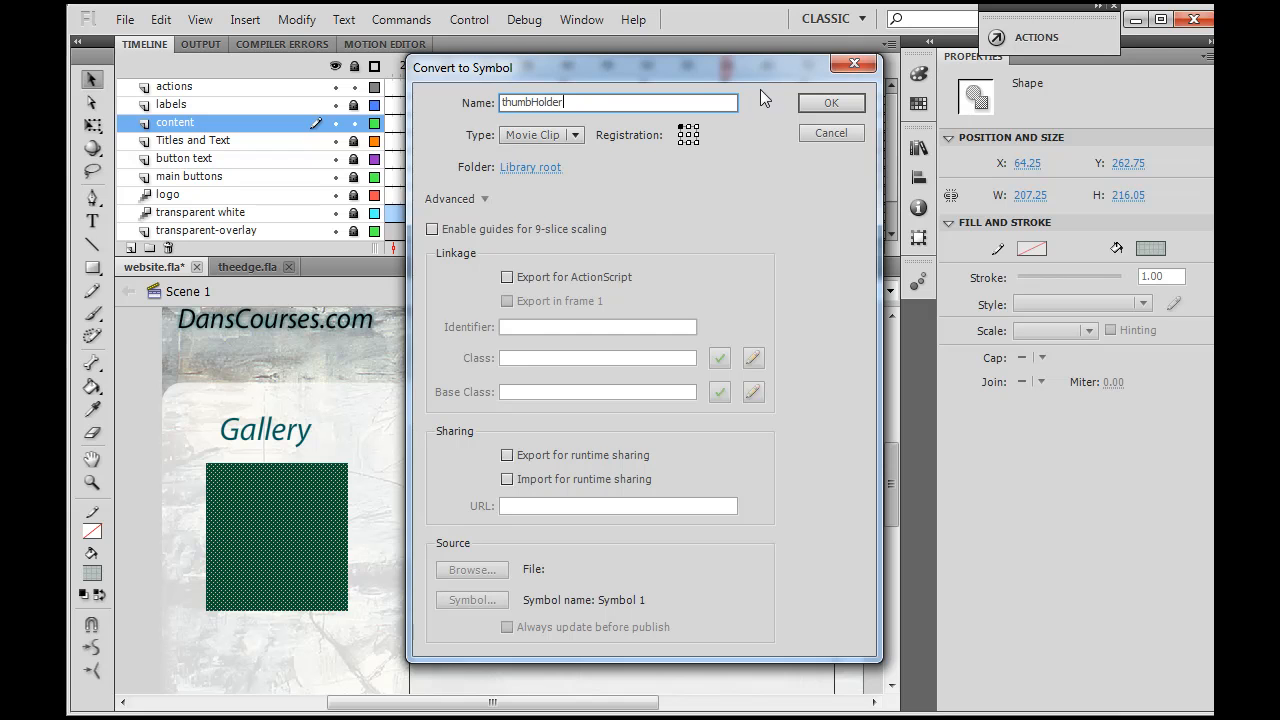
pyautogui.click(831, 102)
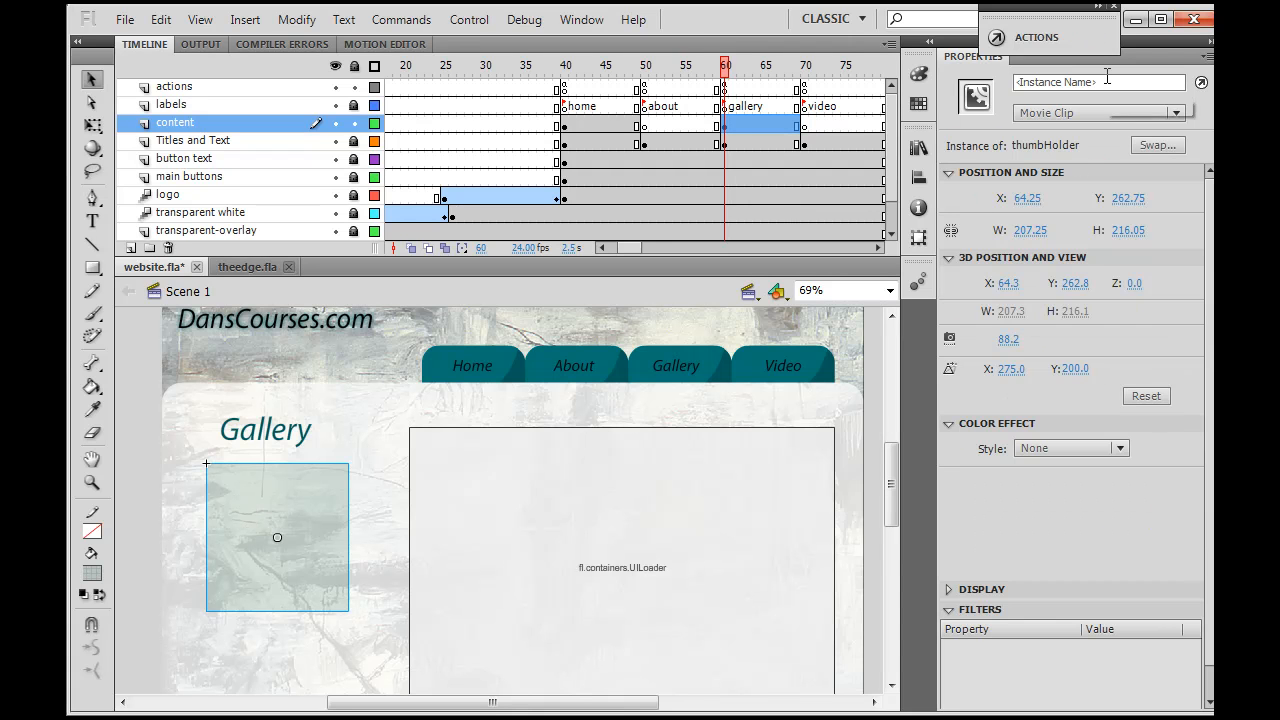
pyautogui.write('thumb')
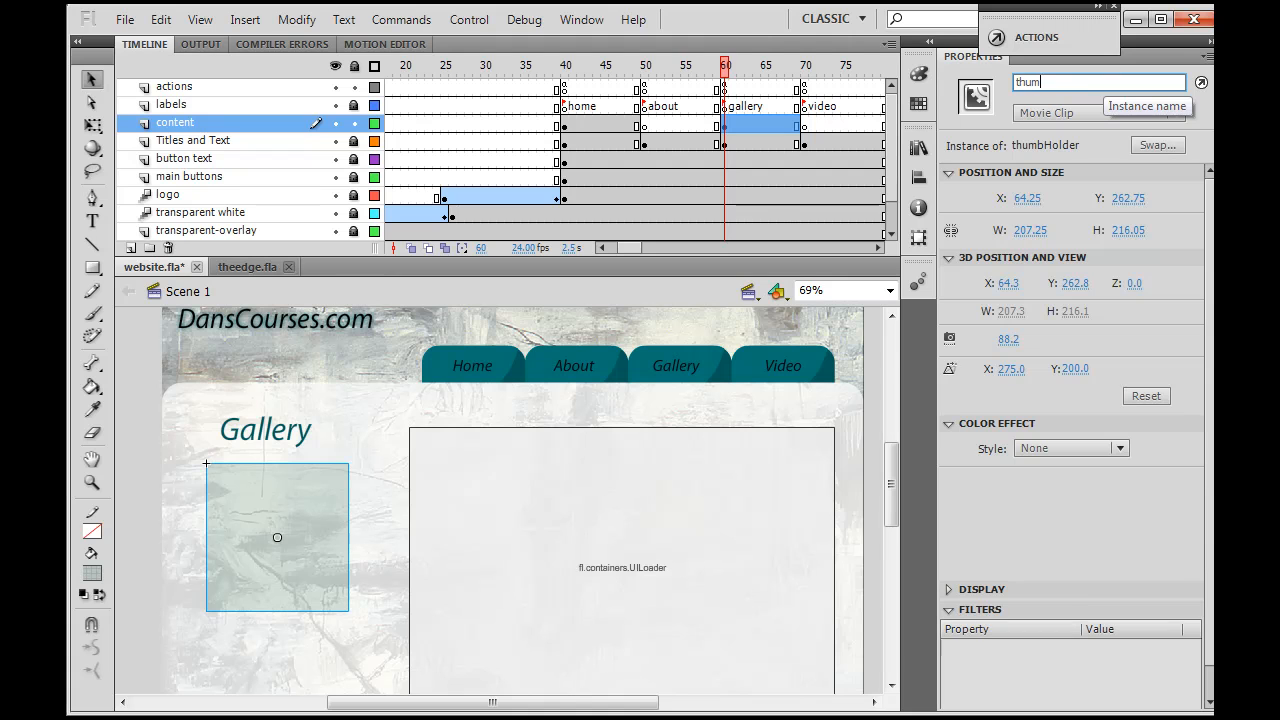
pyautogui.write('thumbHolder')
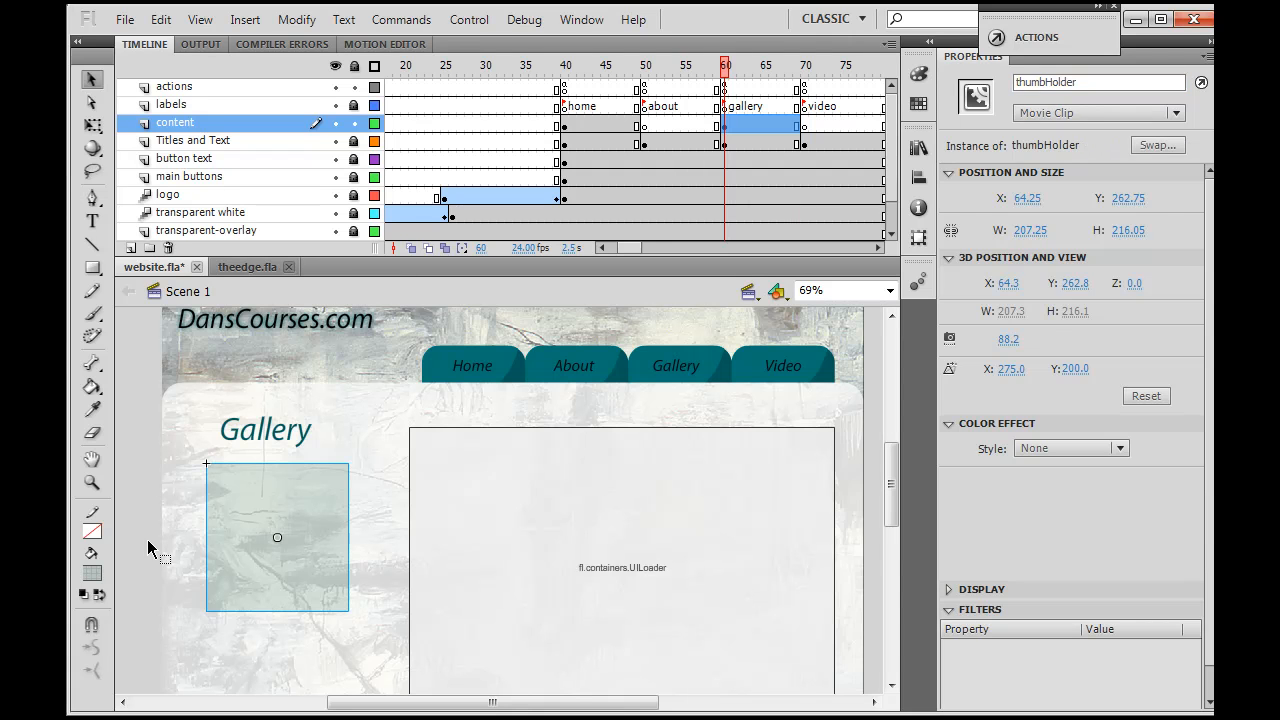
pyautogui.click(1098, 82)
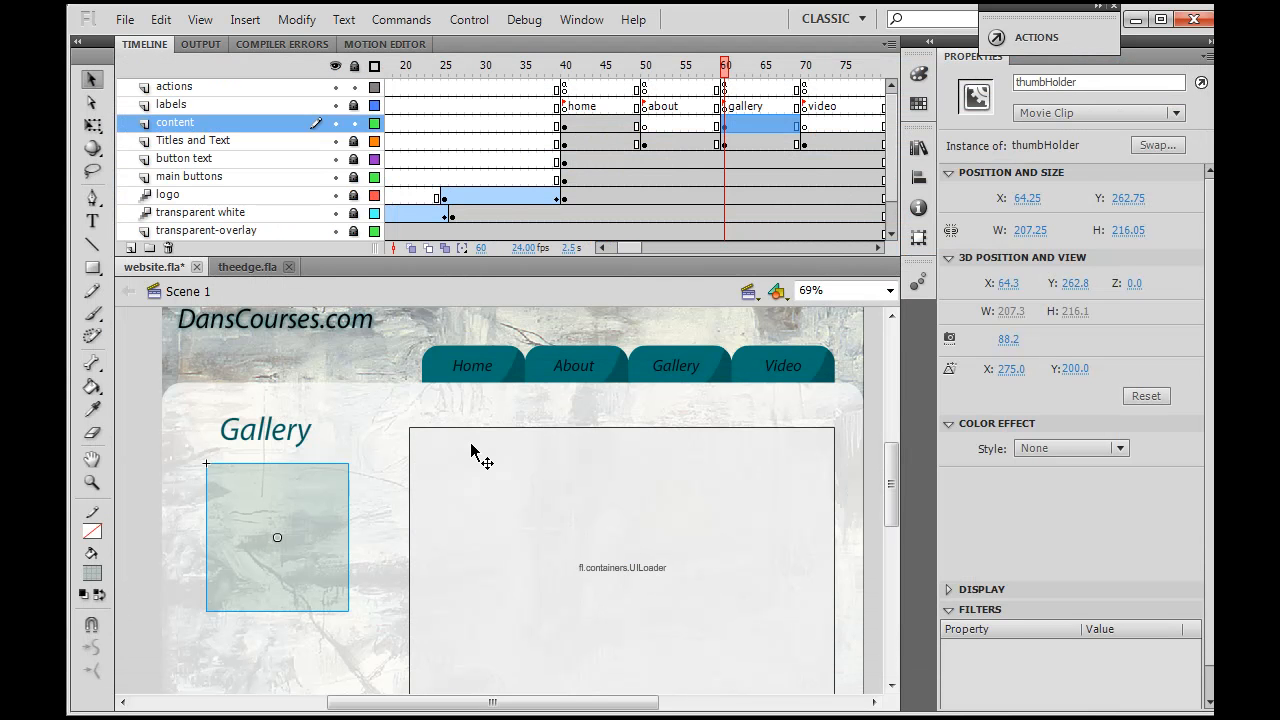
# Step: Draw a thin green bar above the UILoader area and select it
pyautogui.click(91, 267)
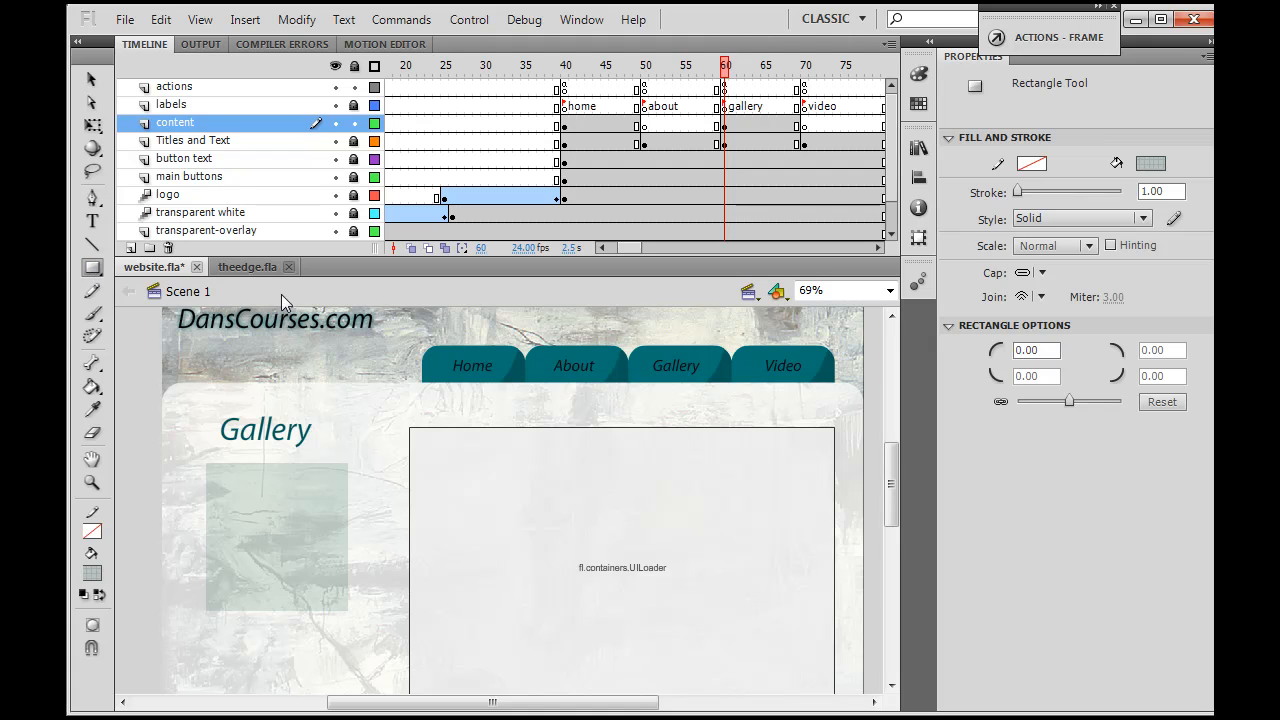
pyautogui.moveTo(414, 391)
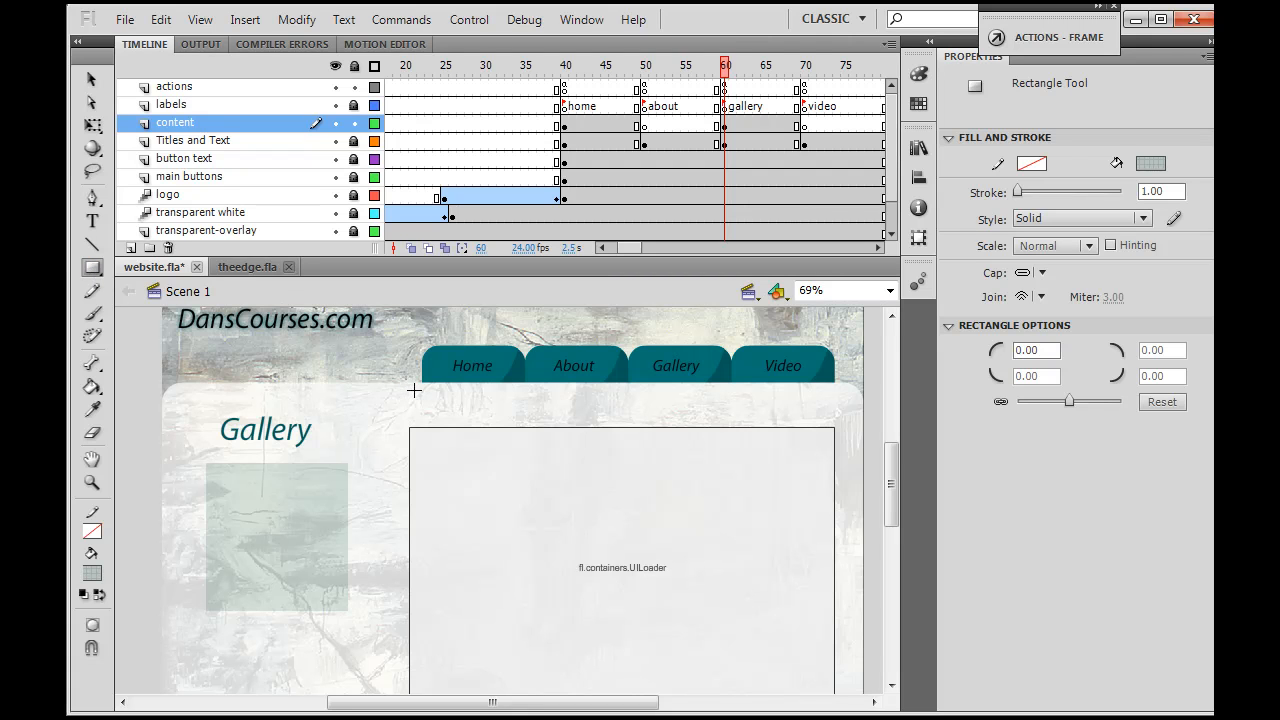
pyautogui.moveTo(411, 390); pyautogui.dragTo(815, 422)
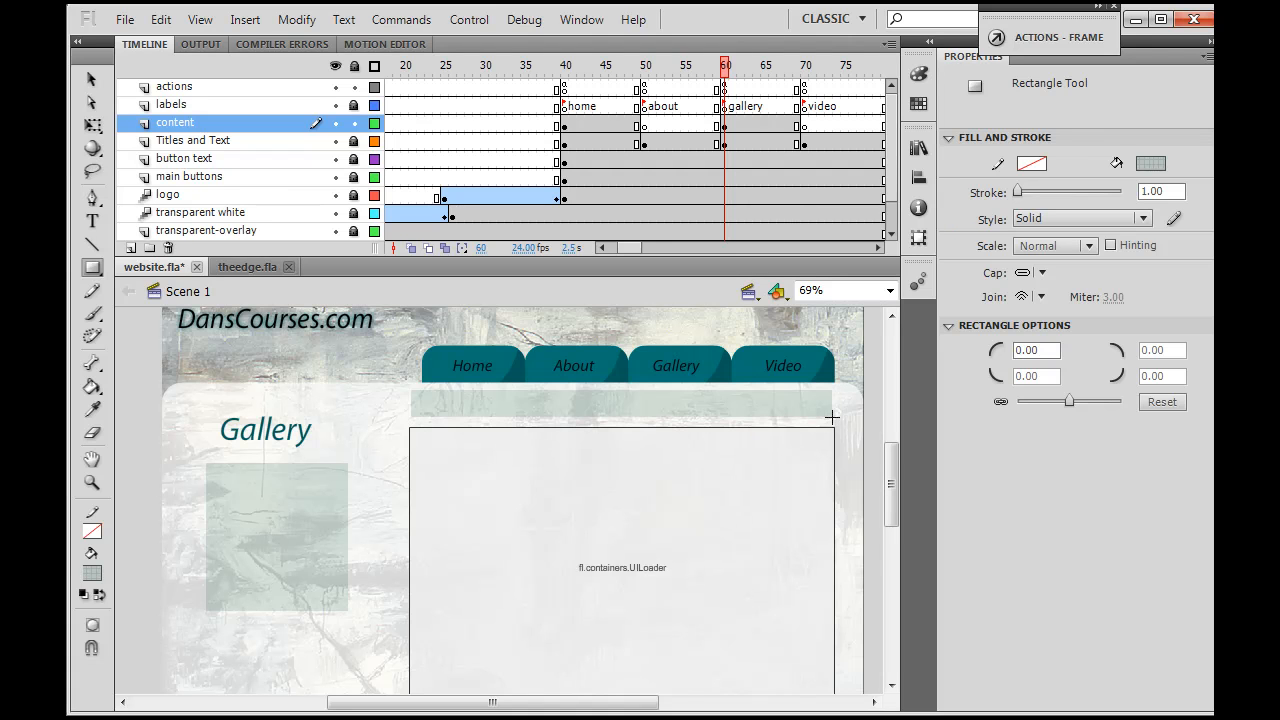
pyautogui.click(91, 79)
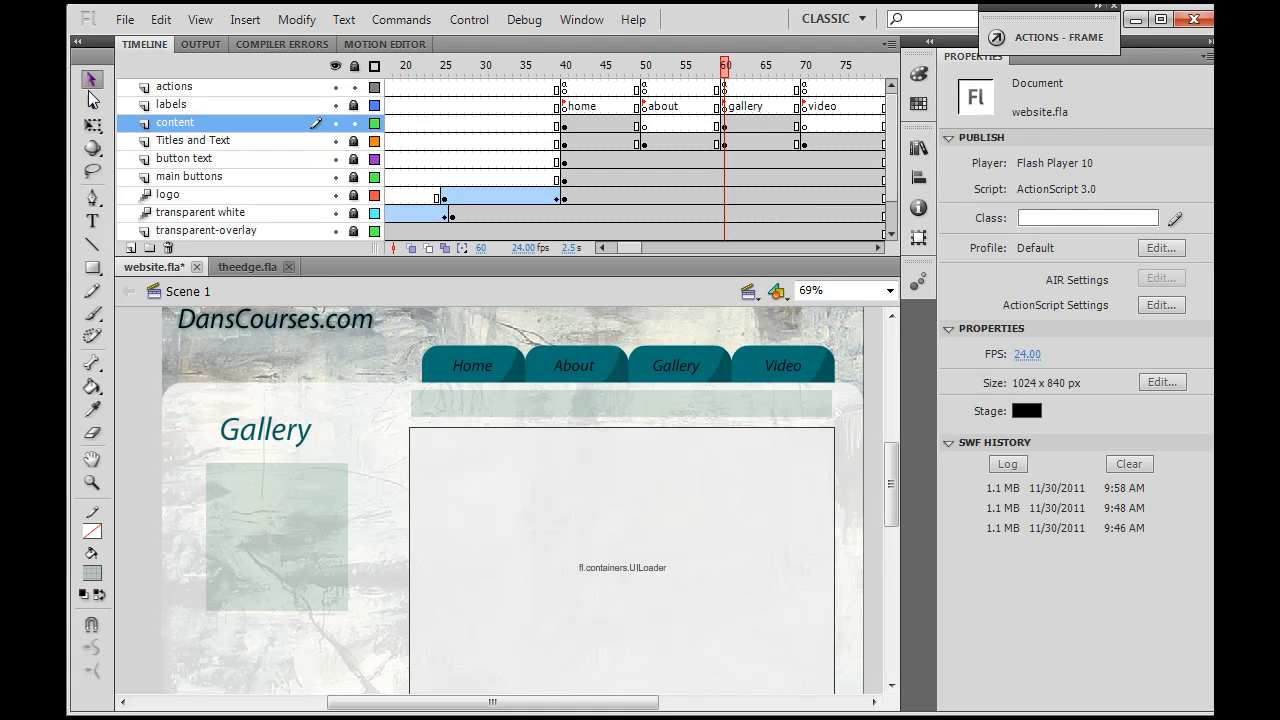
pyautogui.click(620, 403)
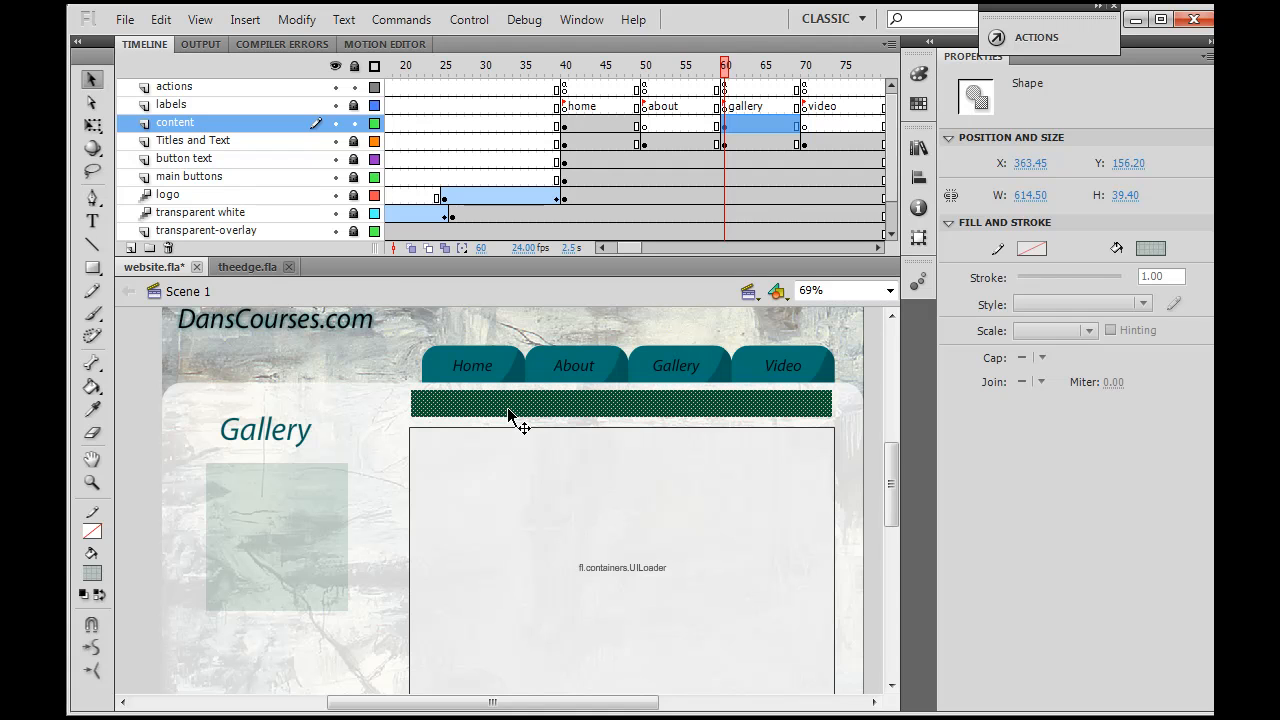
pyautogui.moveTo(296, 19)
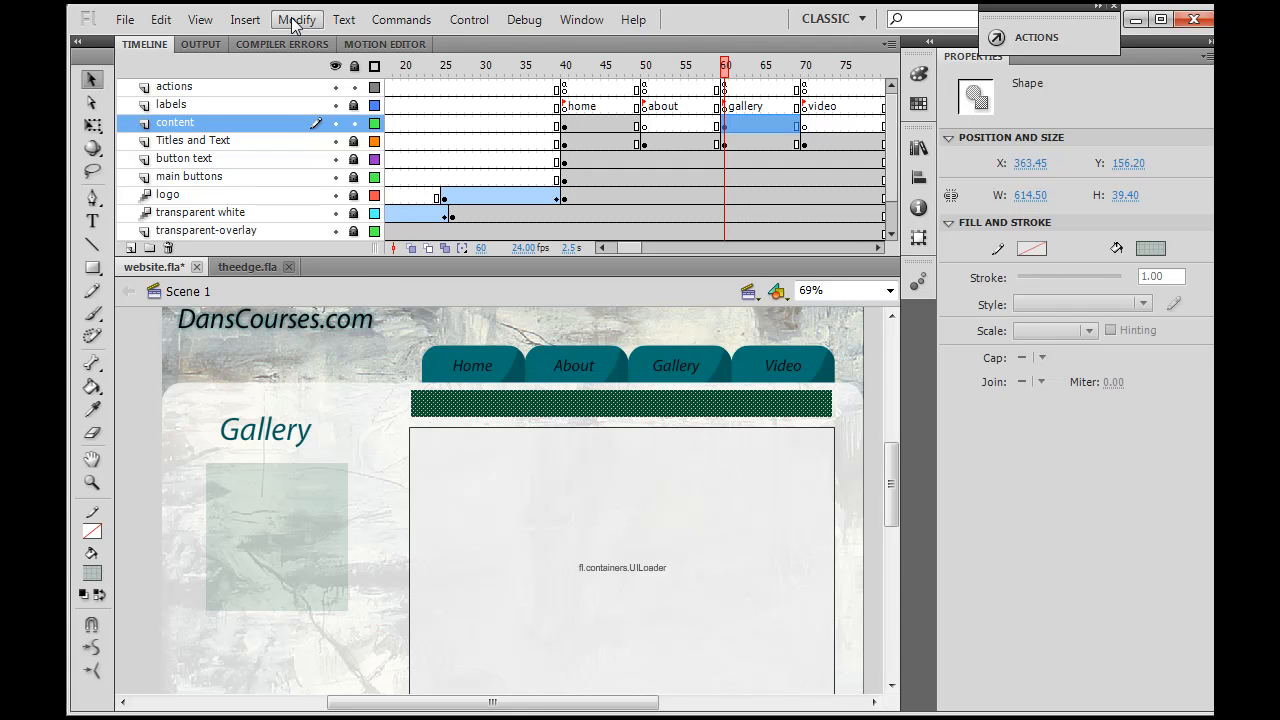
# Step: Convert the bar to a Movie Clip symbol imageText and name its instance imageText
pyautogui.click(296, 19)
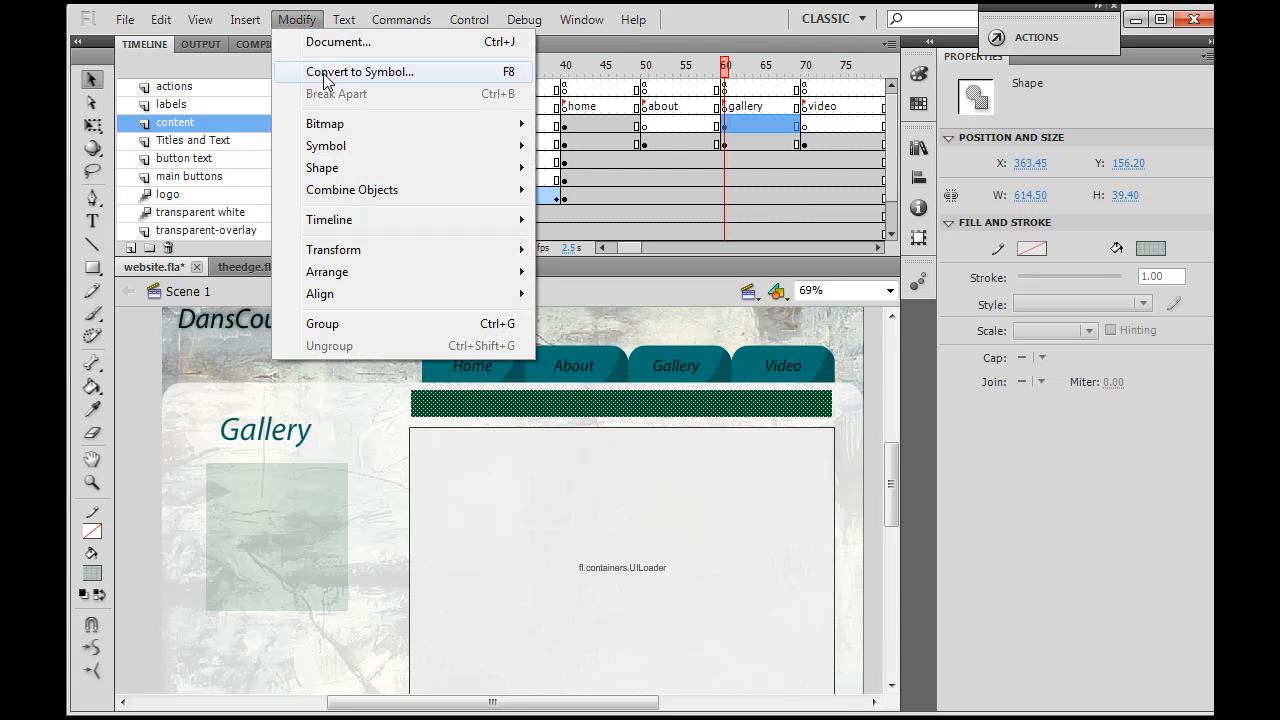
pyautogui.click(359, 71)
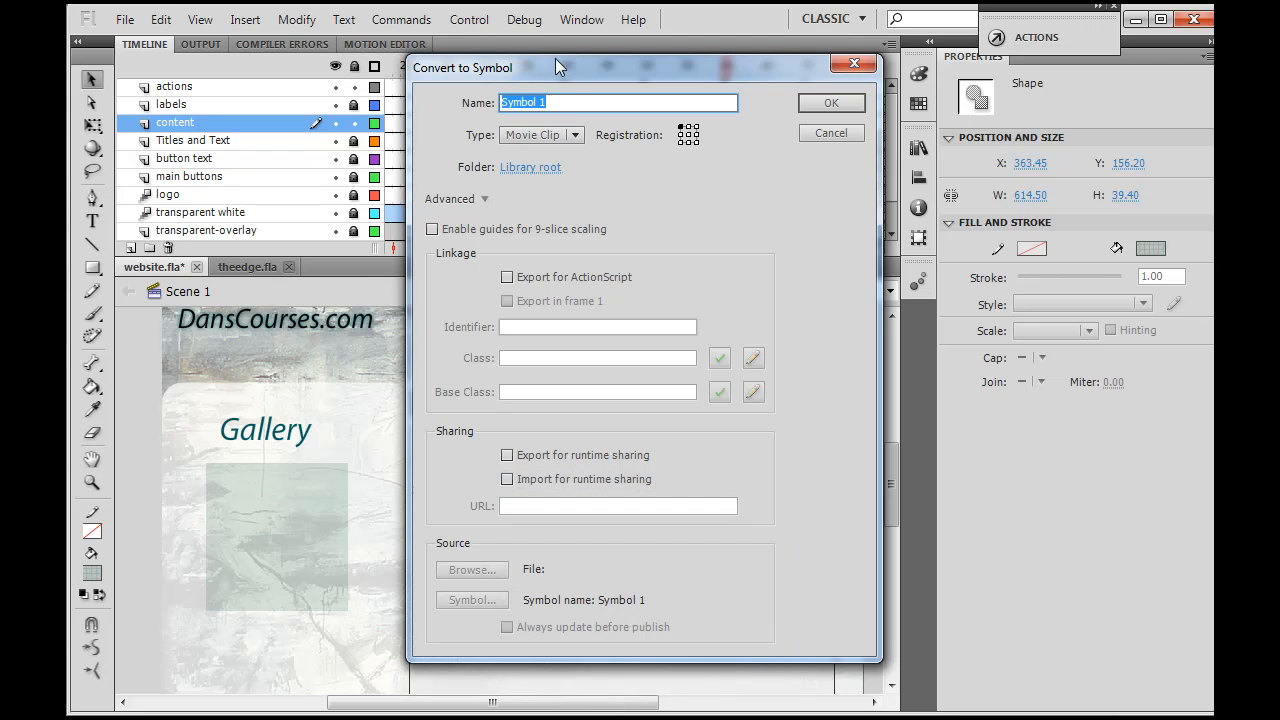
pyautogui.write('image')
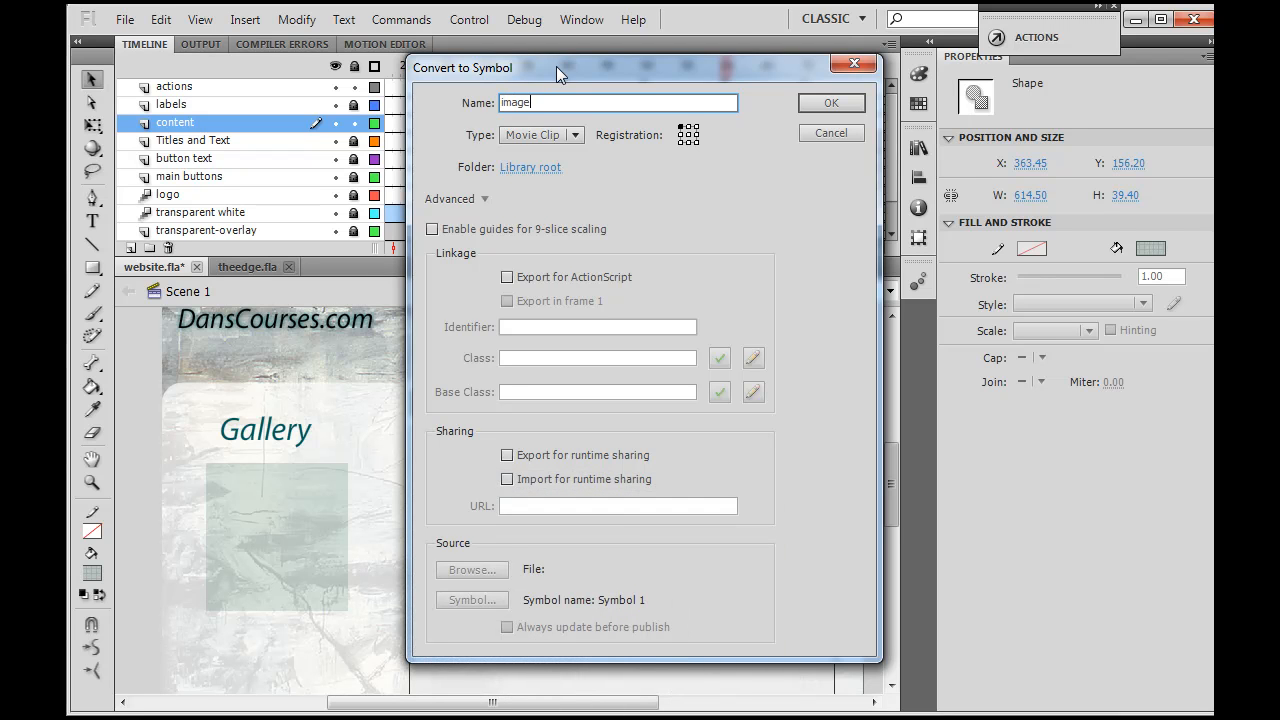
pyautogui.write('Text')
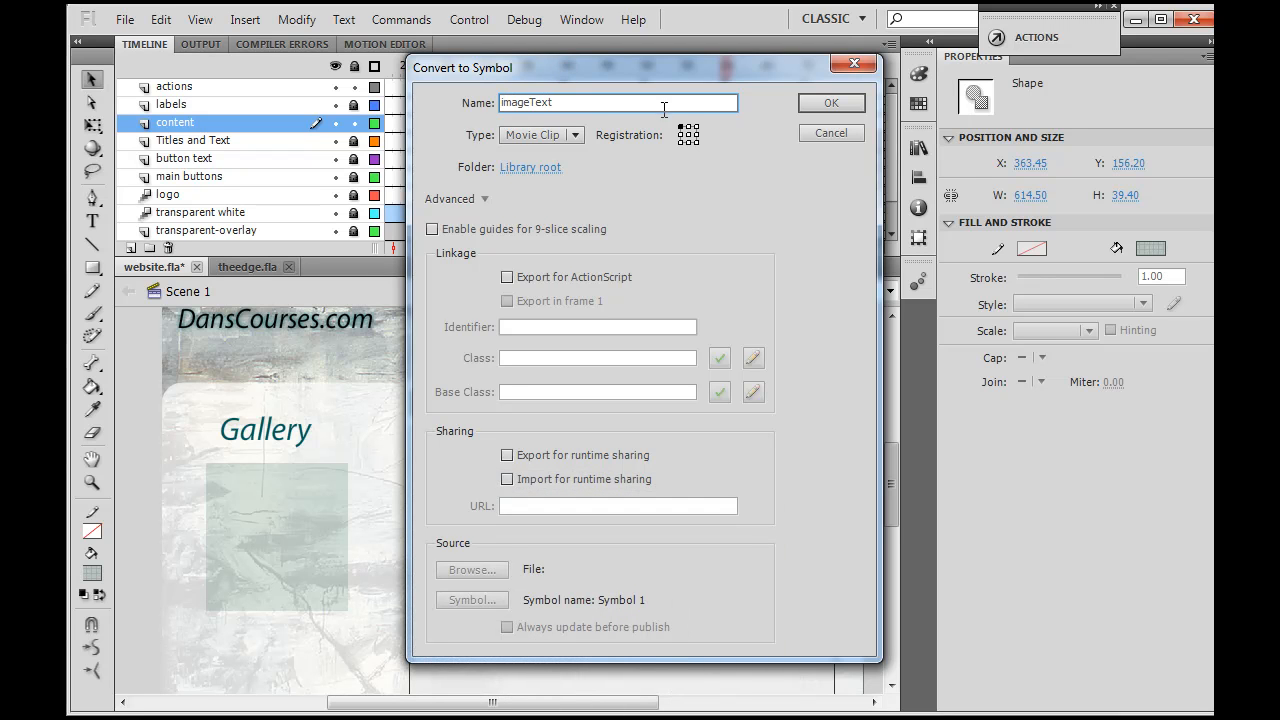
pyautogui.click(541, 135)
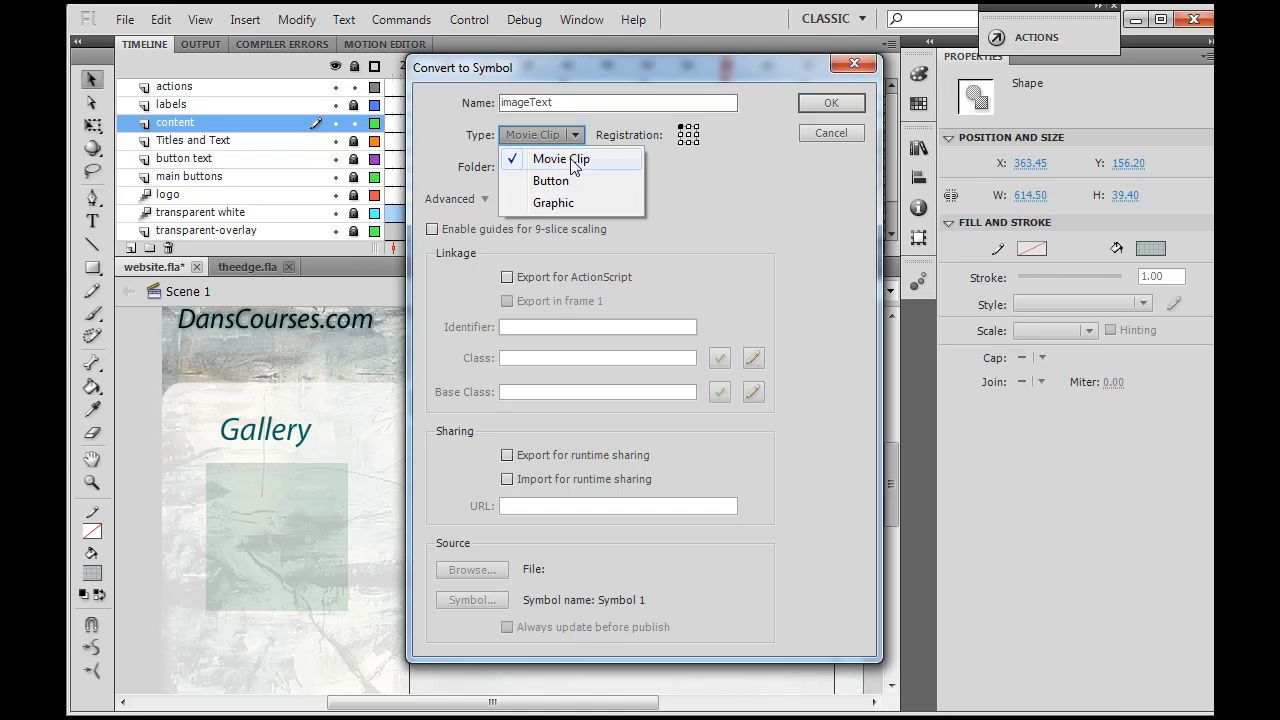
pyautogui.click(560, 158)
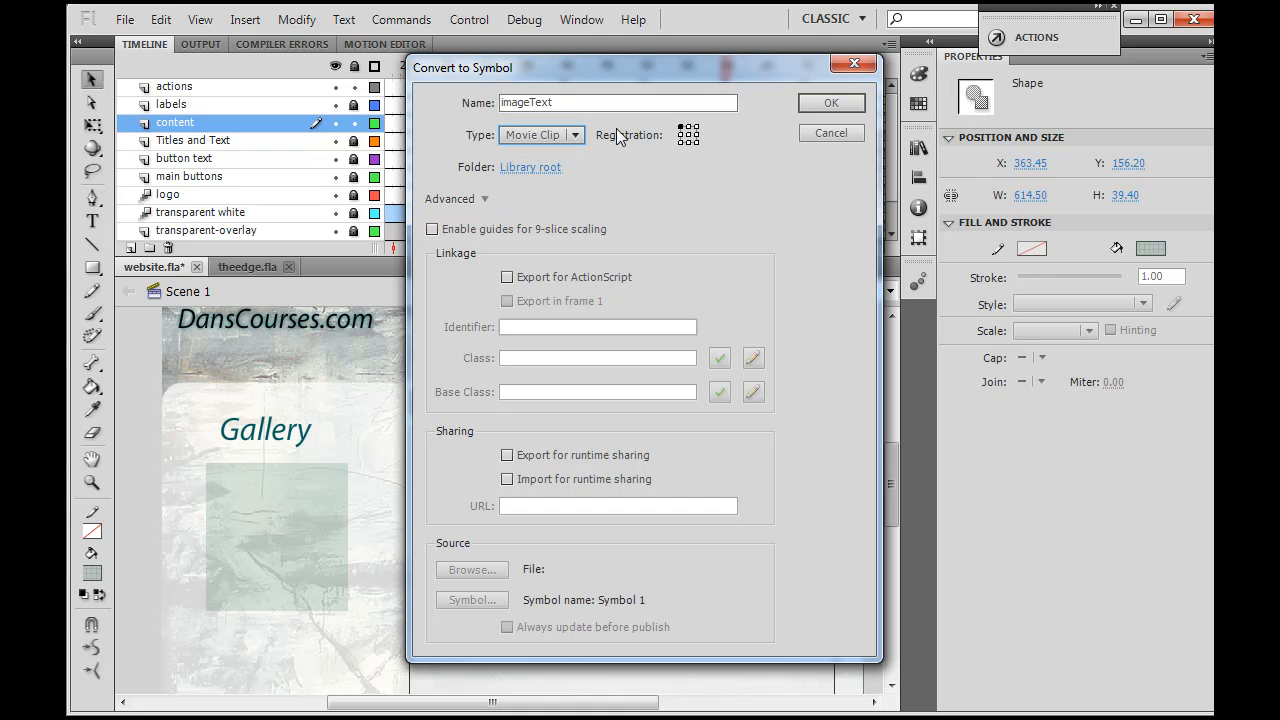
pyautogui.click(831, 102)
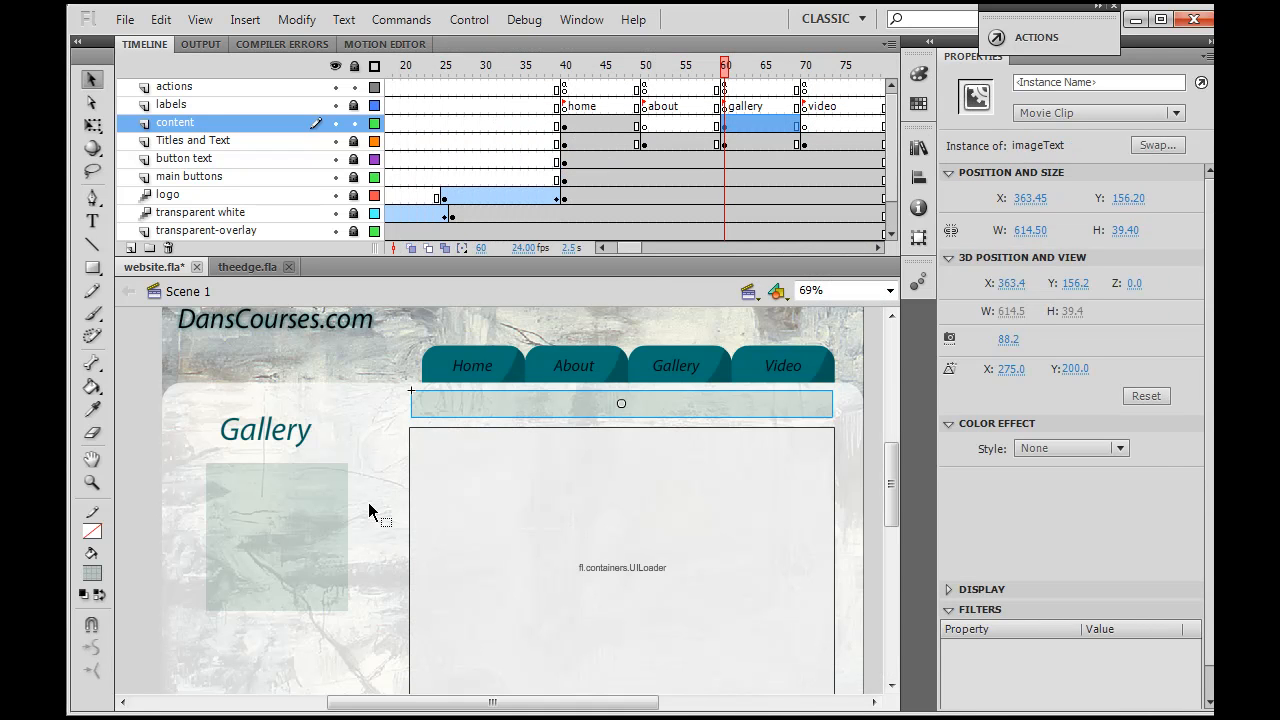
pyautogui.moveTo(487, 417)
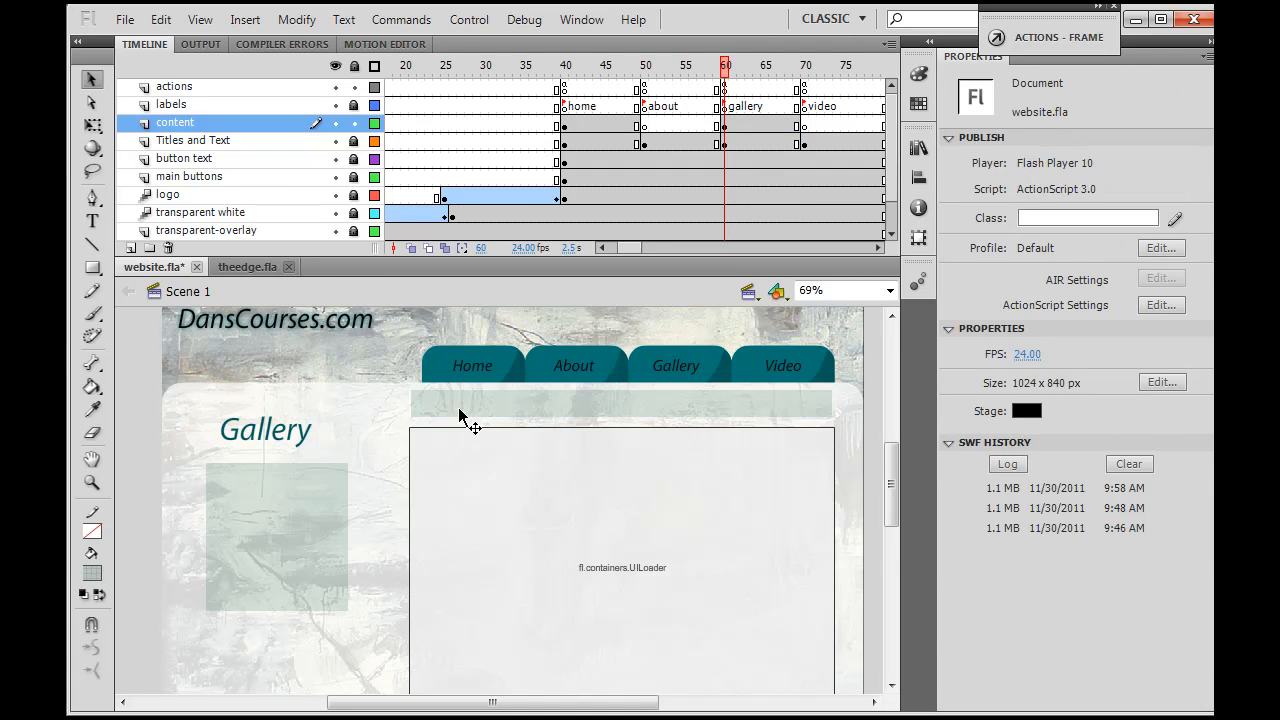
pyautogui.click(620, 403)
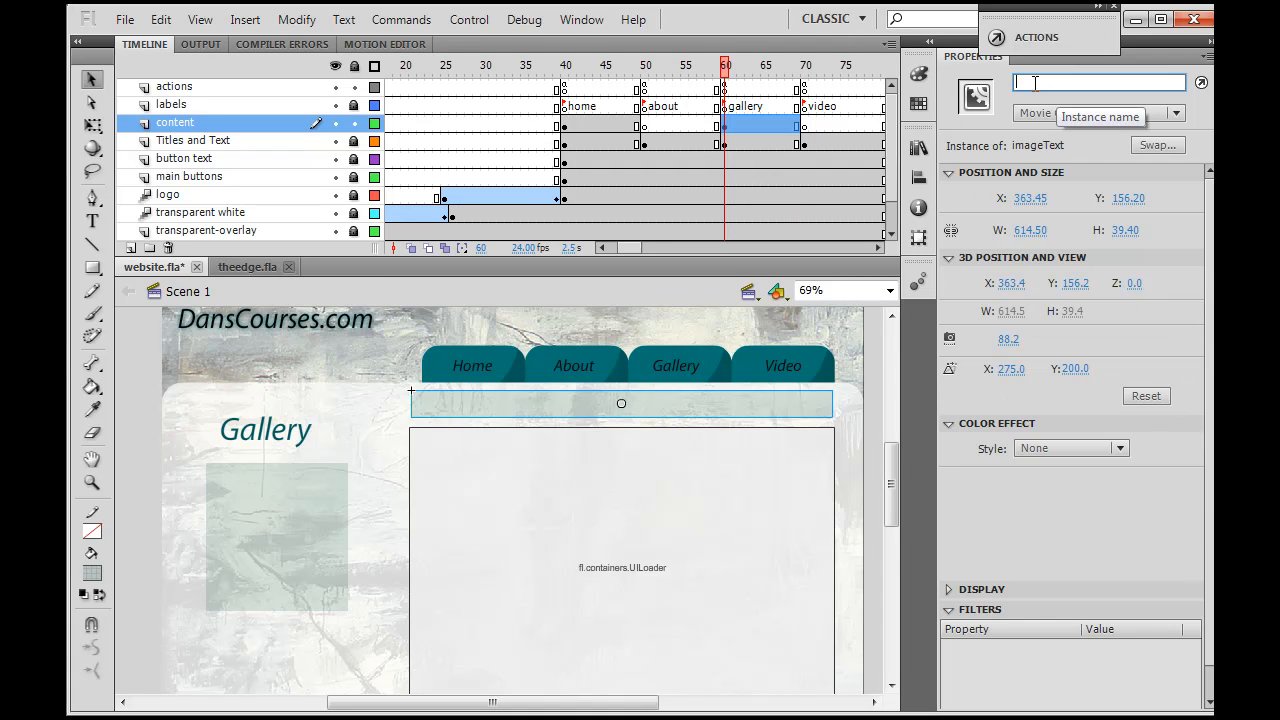
pyautogui.write('imageText')
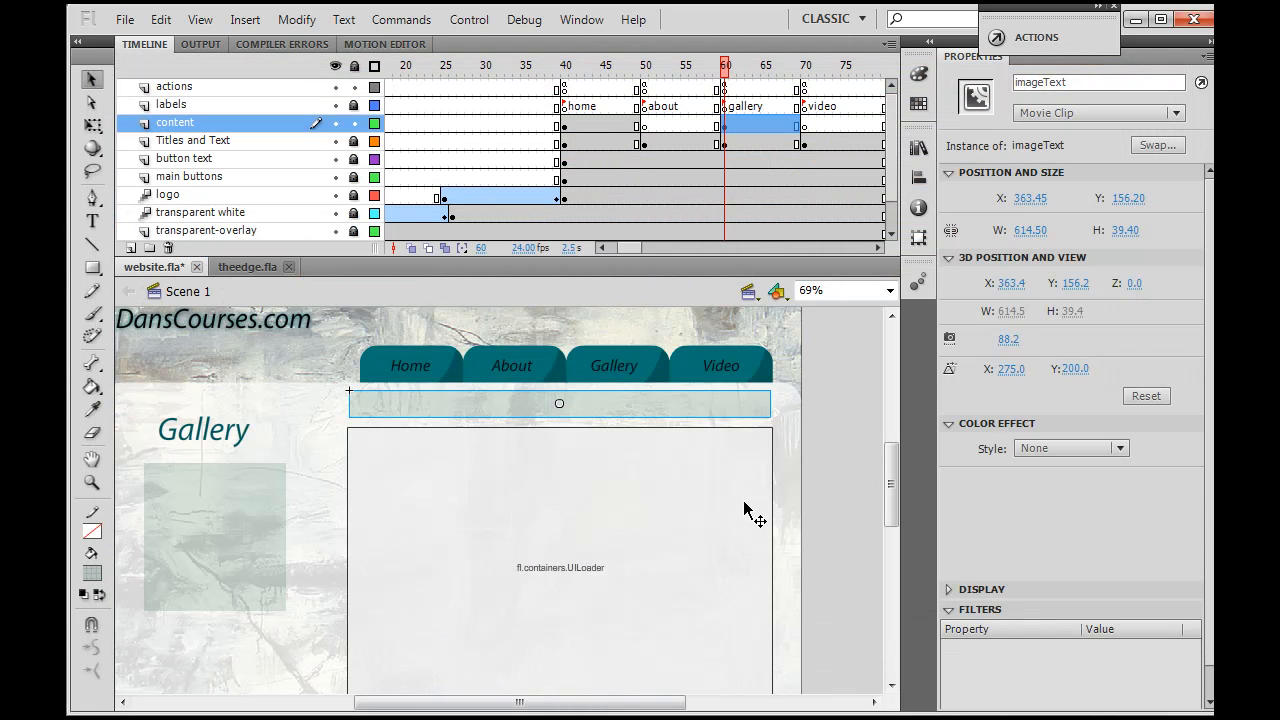
# Step: Set the Text tool to TLF text in the _sans family with black colour
pyautogui.click(92, 220)
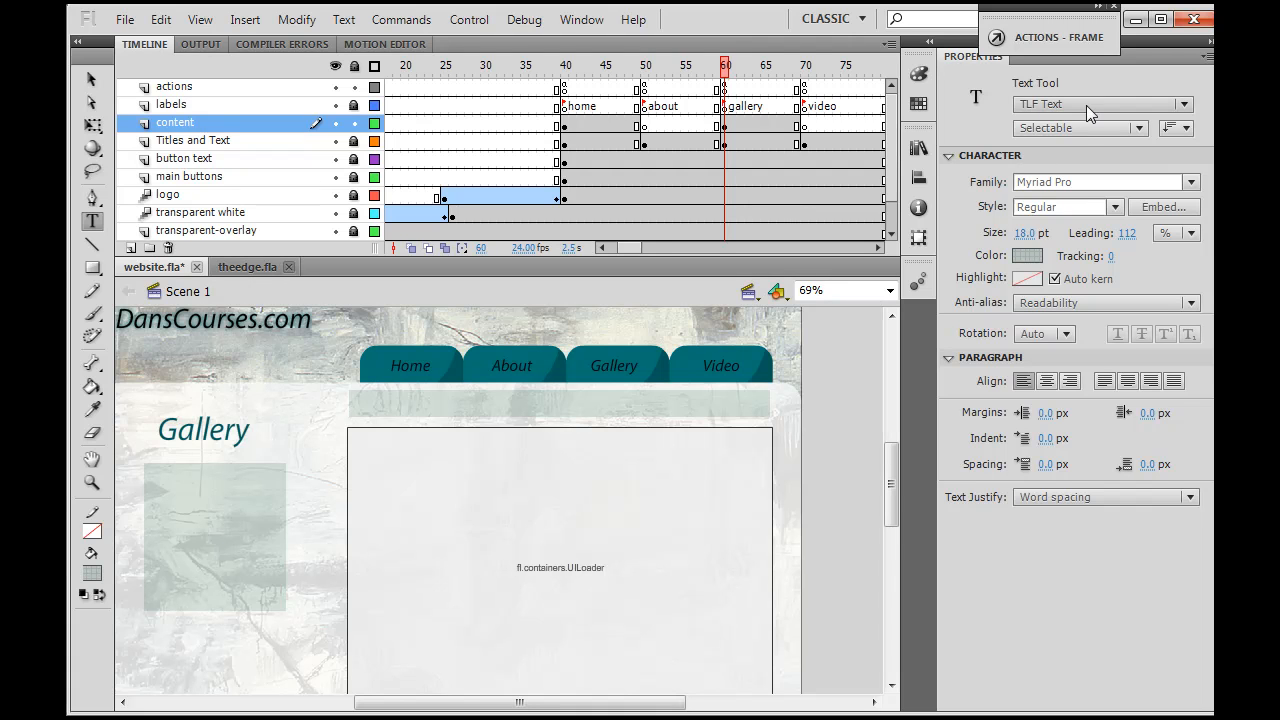
pyautogui.moveTo(1205, 115)
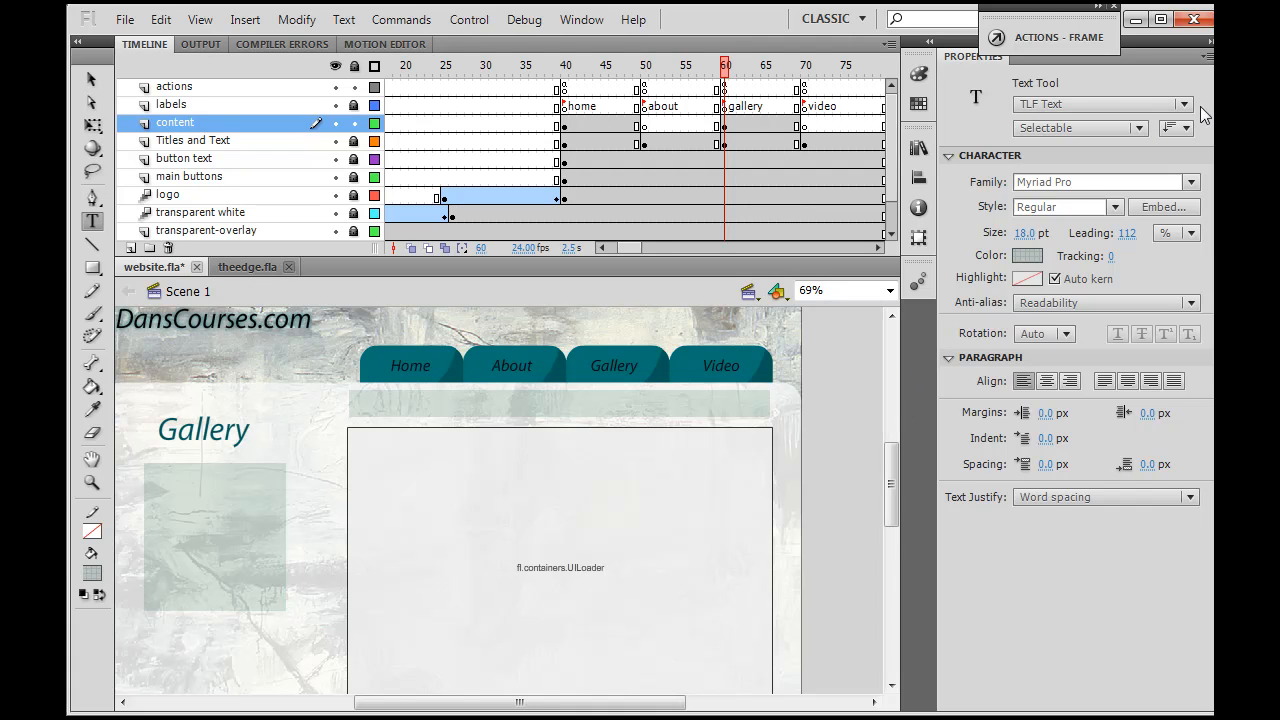
pyautogui.click(1189, 181)
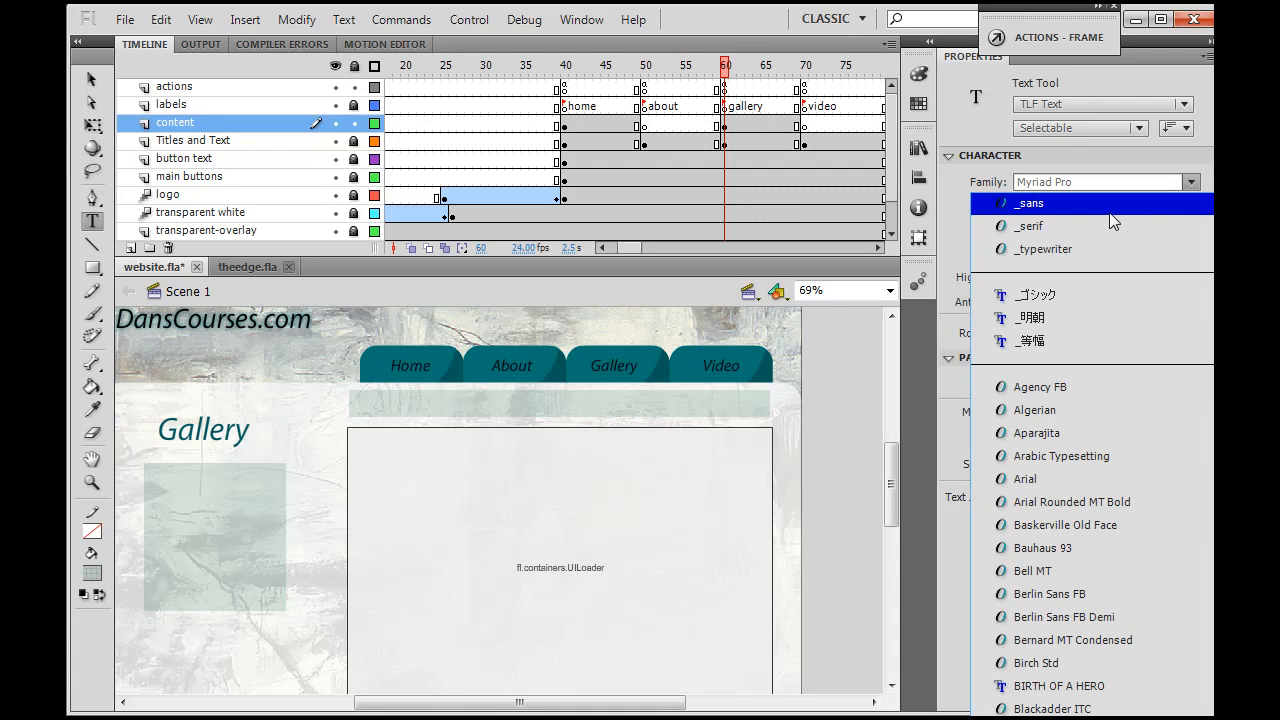
pyautogui.click(1028, 203)
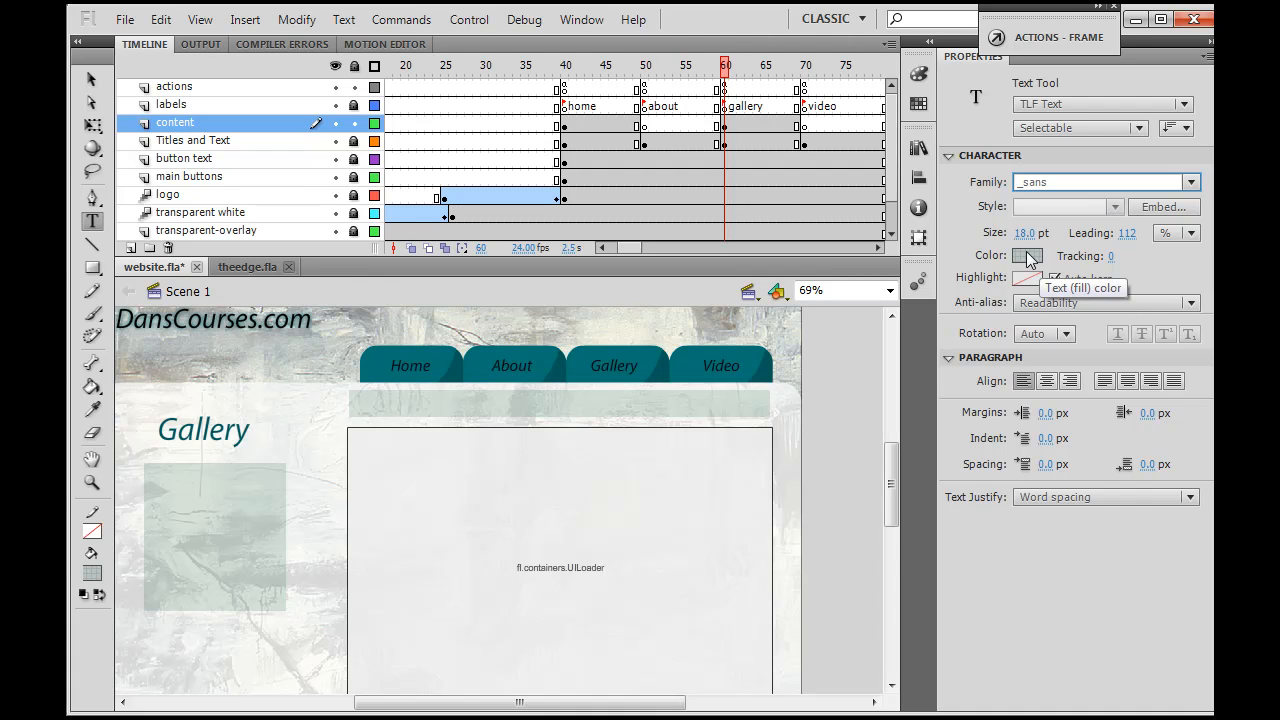
pyautogui.click(1028, 256)
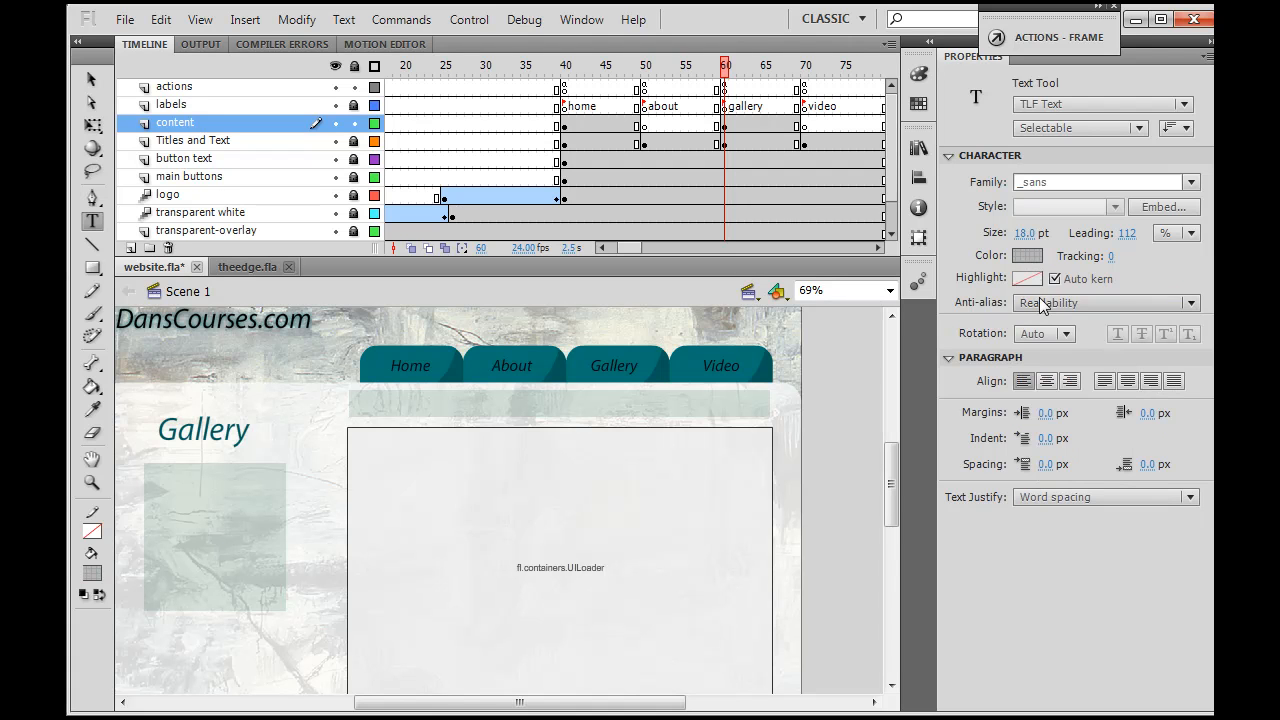
pyautogui.click(1026, 278)
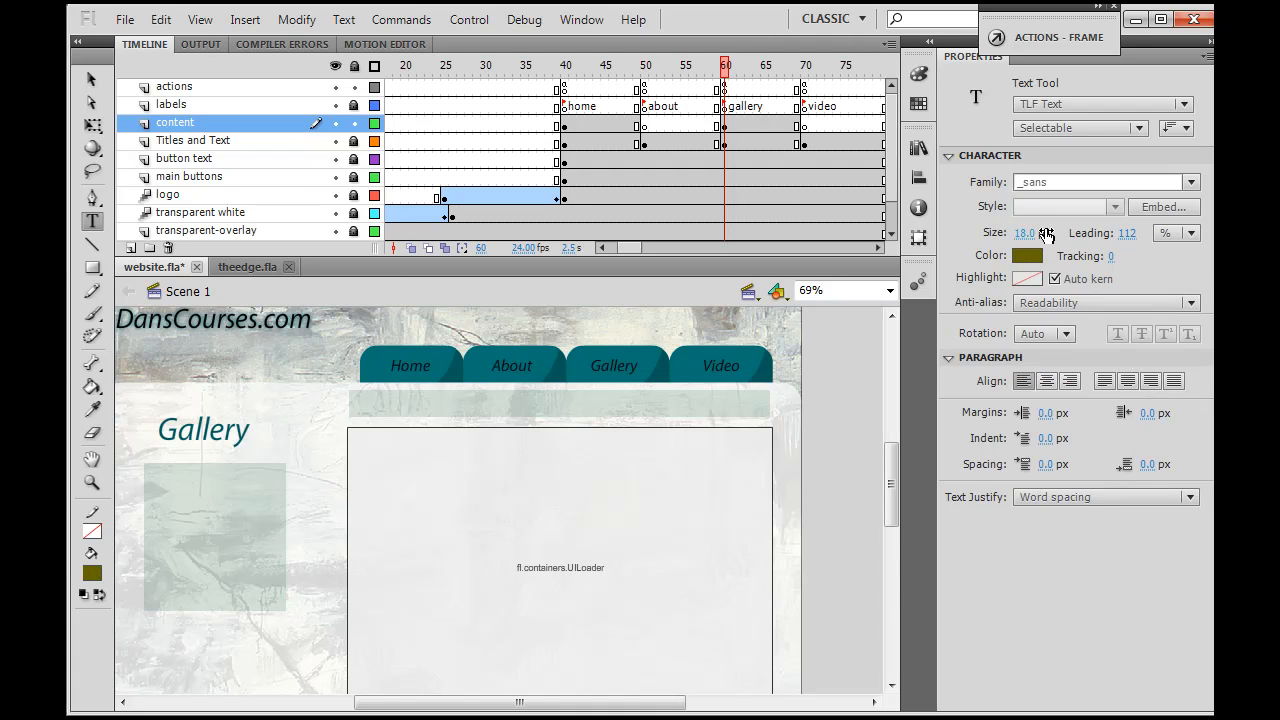
pyautogui.click(1026, 278)
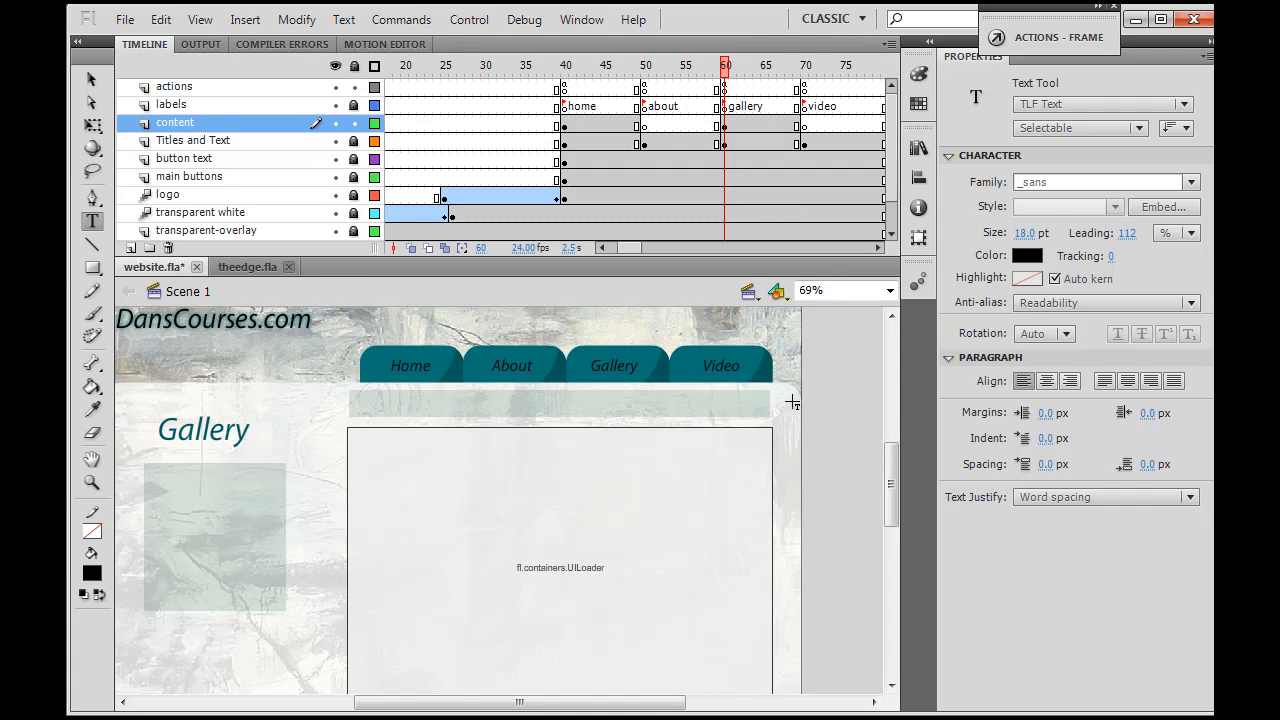
pyautogui.moveTo(1050, 265)
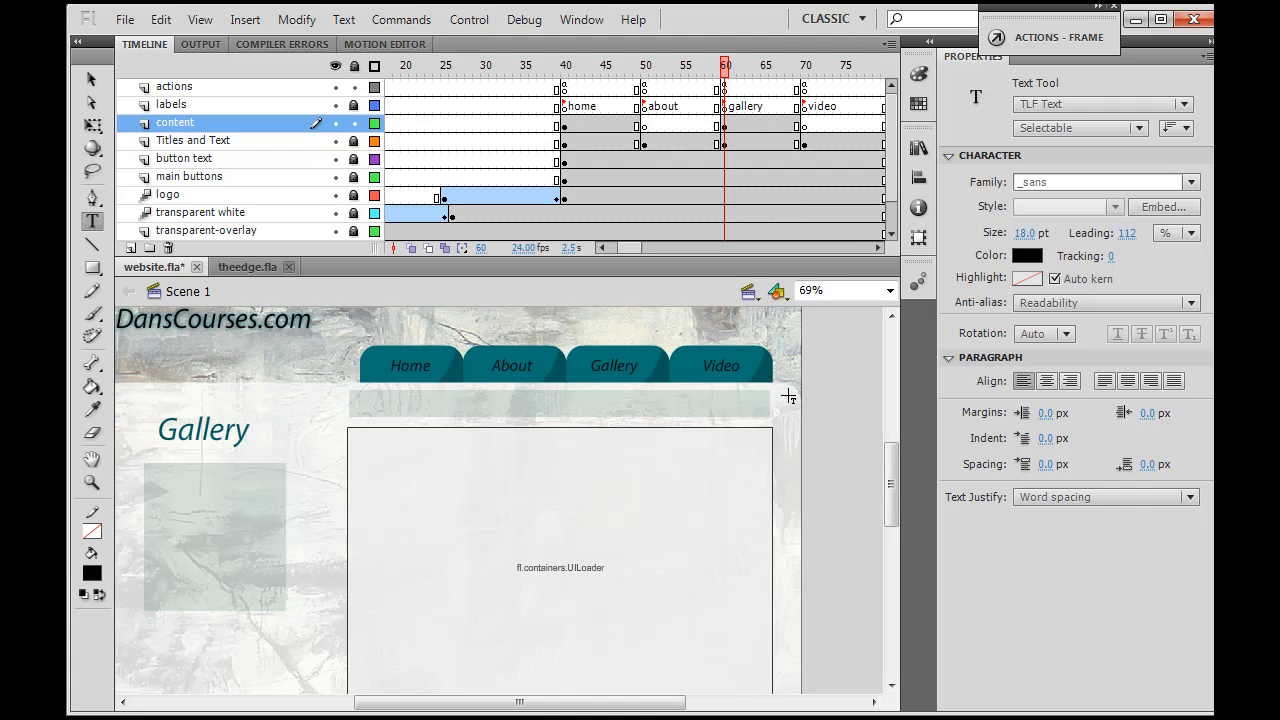
# Step: Draw a TLF text box just right of the stage and name its instance outputText
pyautogui.moveTo(788, 395); pyautogui.dragTo(855, 515)
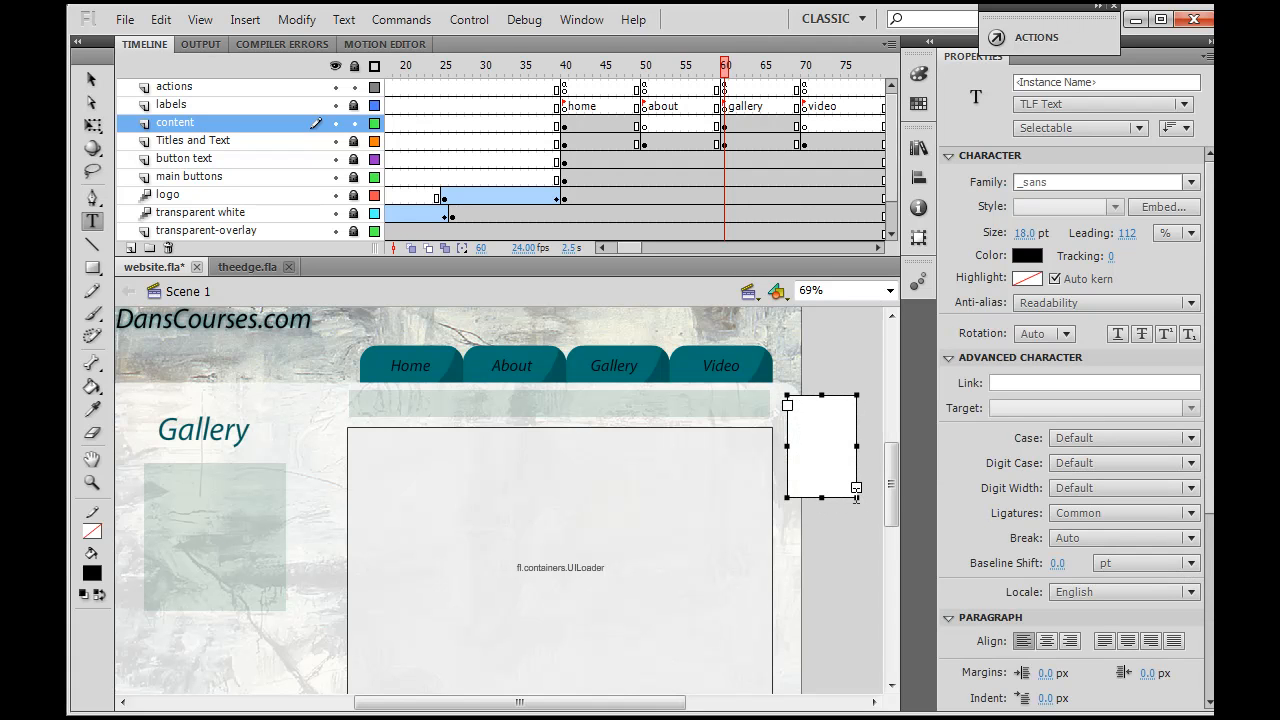
pyautogui.moveTo(1100, 104)
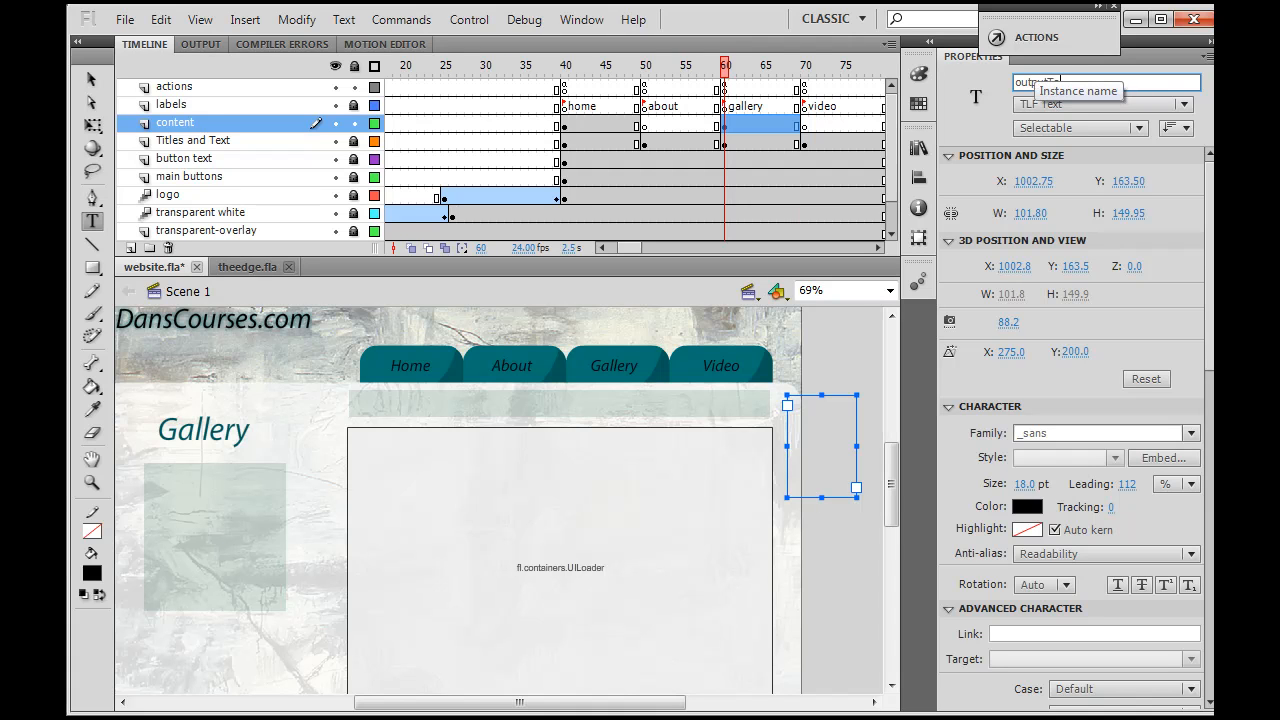
pyautogui.write('outputText')
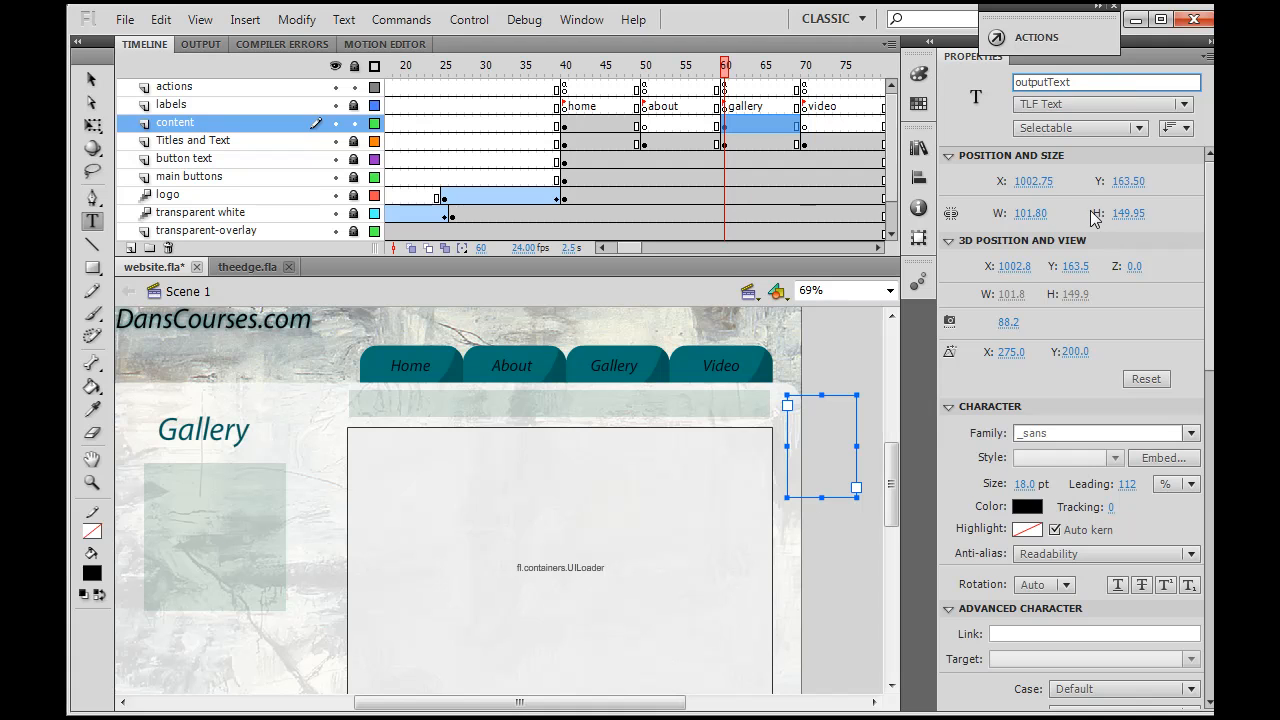
pyautogui.moveTo(893, 470)
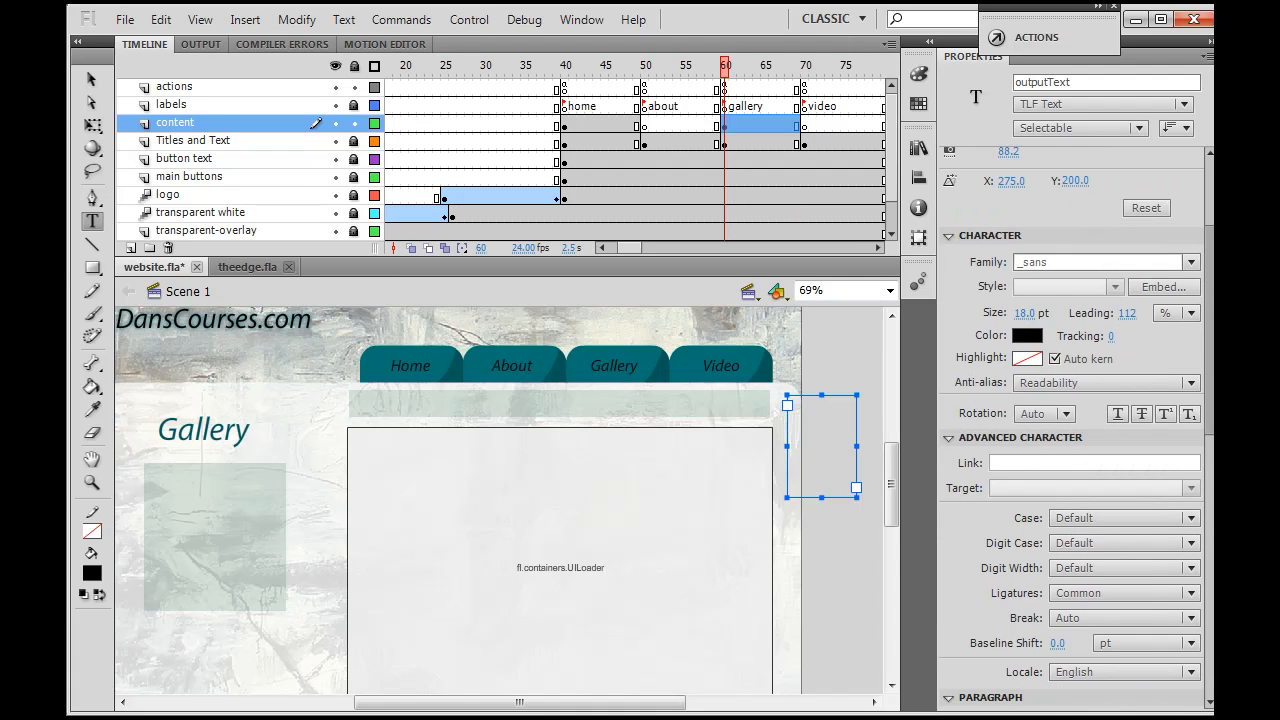
# Step: Collapse the Properties panel sections and nudge the text box slightly up and left
pyautogui.click(948, 437)
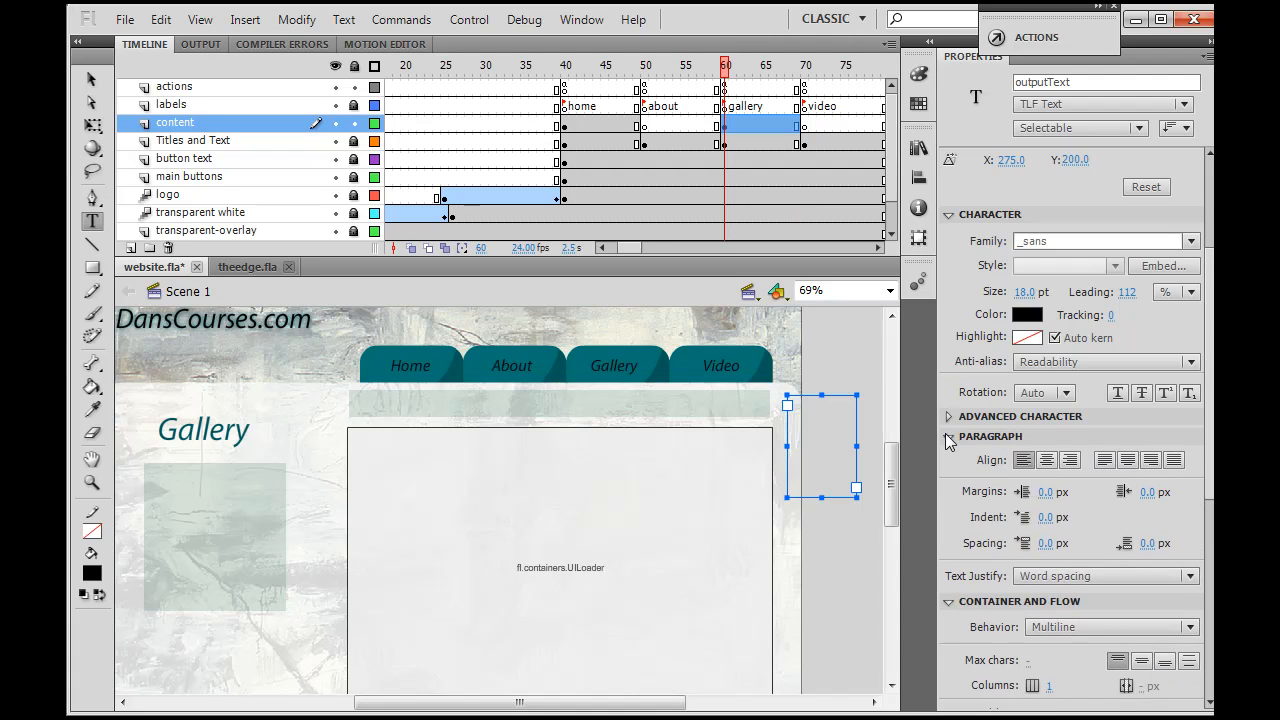
pyautogui.click(949, 436)
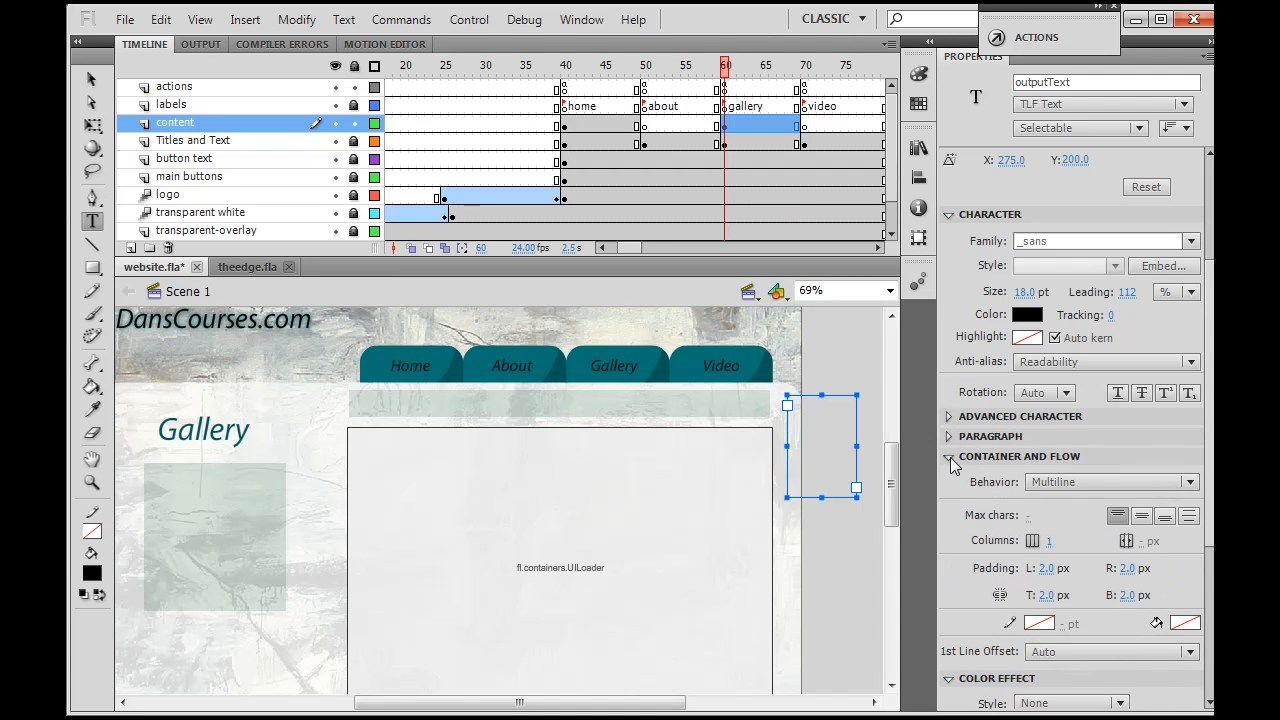
pyautogui.click(948, 456)
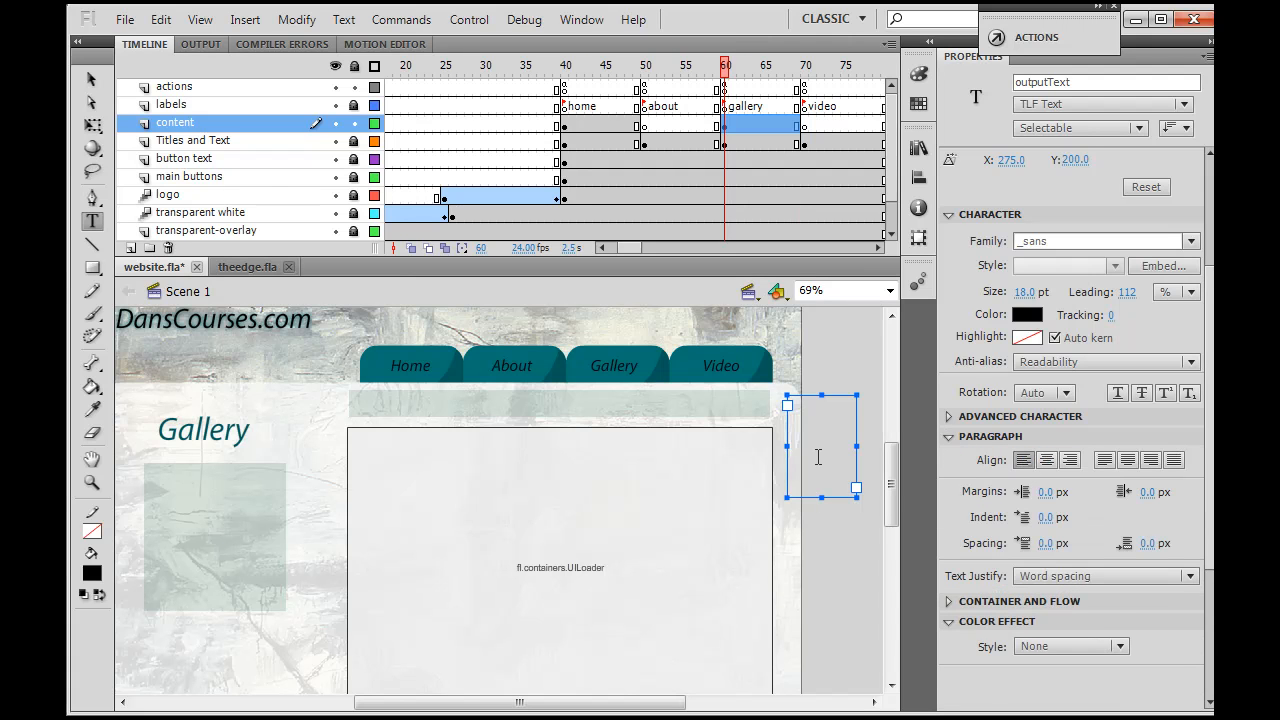
pyautogui.moveTo(248, 405)
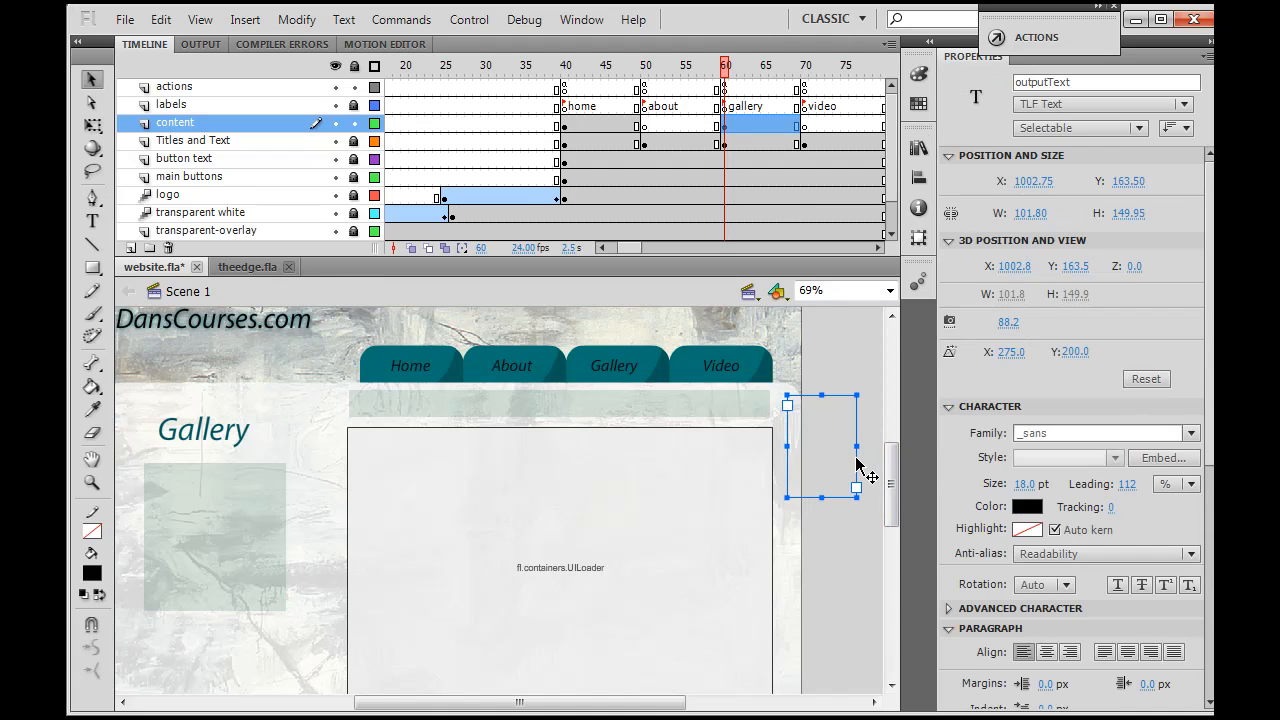
pyautogui.moveTo(857, 465); pyautogui.dragTo(850, 456)
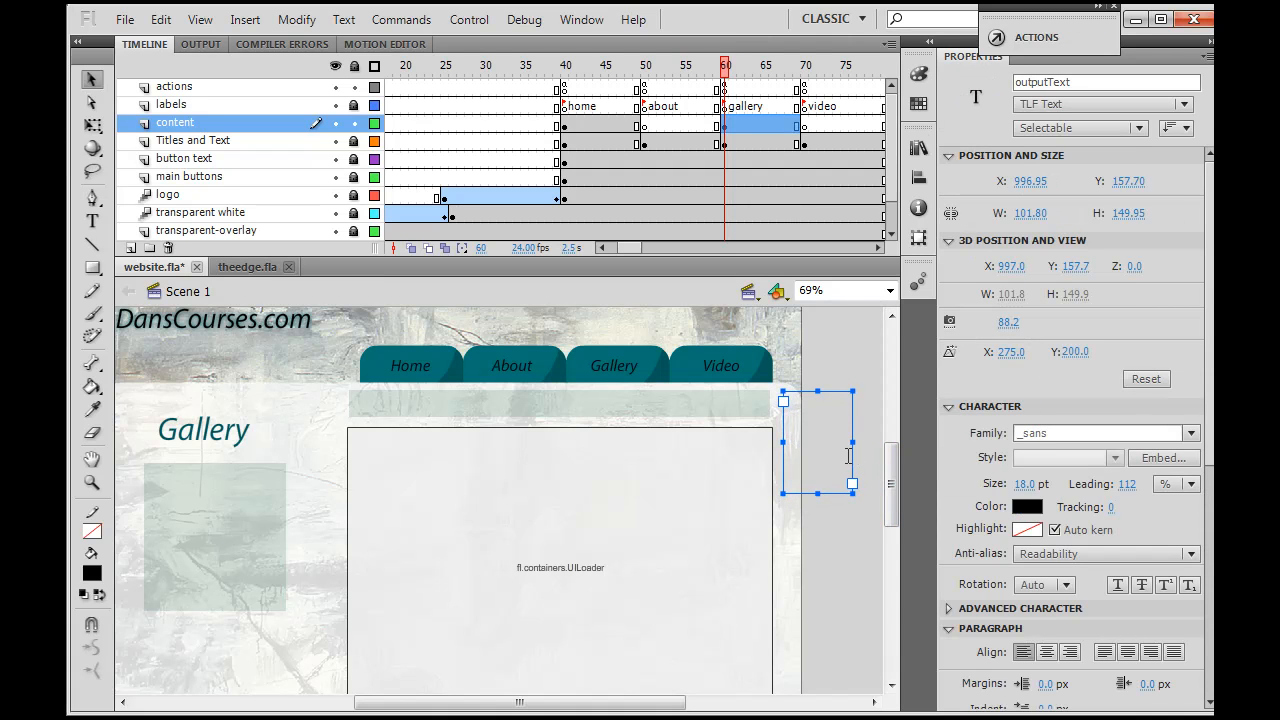
pyautogui.click(559, 403)
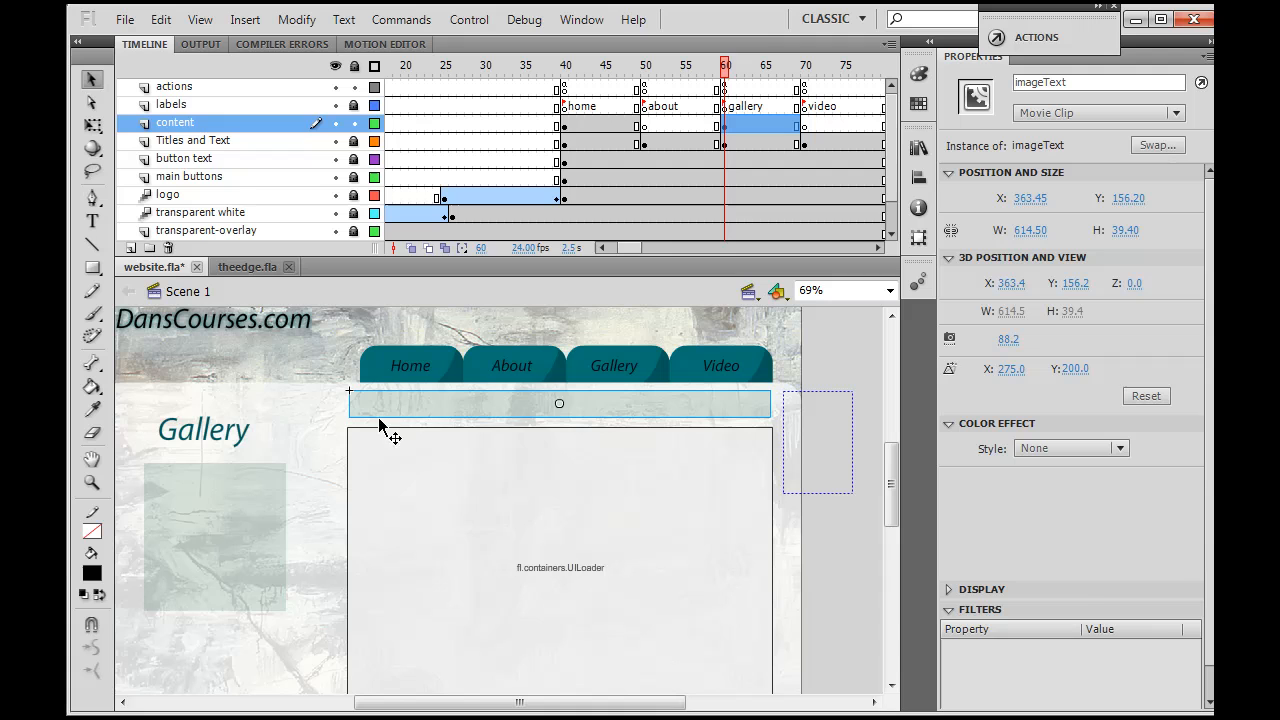